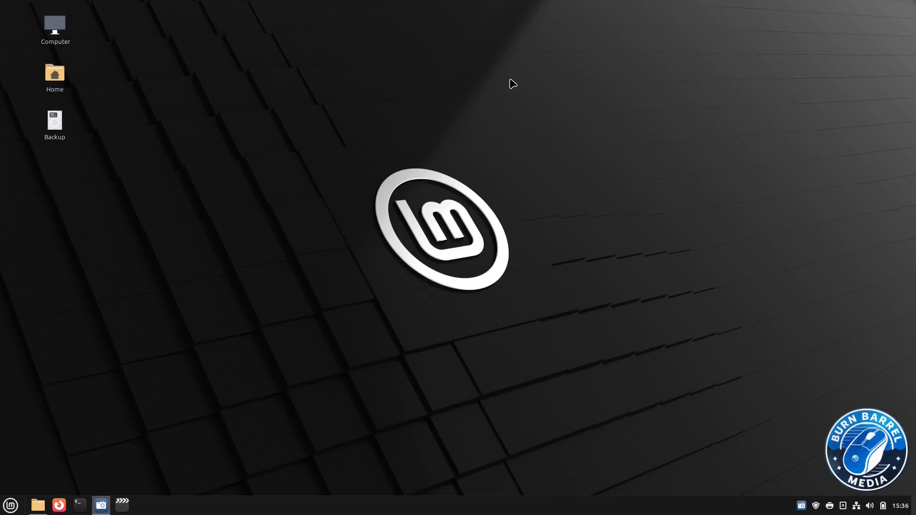
pyautogui.moveTo(505, 123)
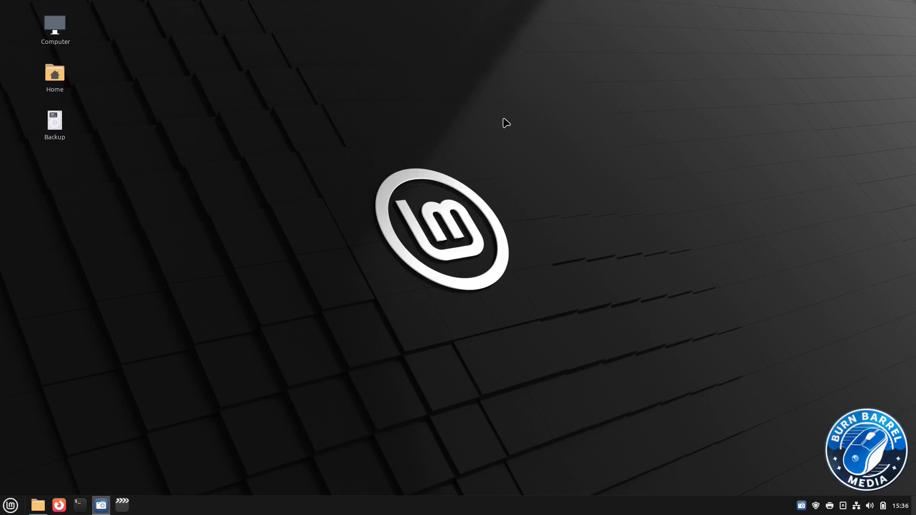
# - Glance at the desktop background menu, then open the Home folder in Nemo
pyautogui.rightClick(505, 123)
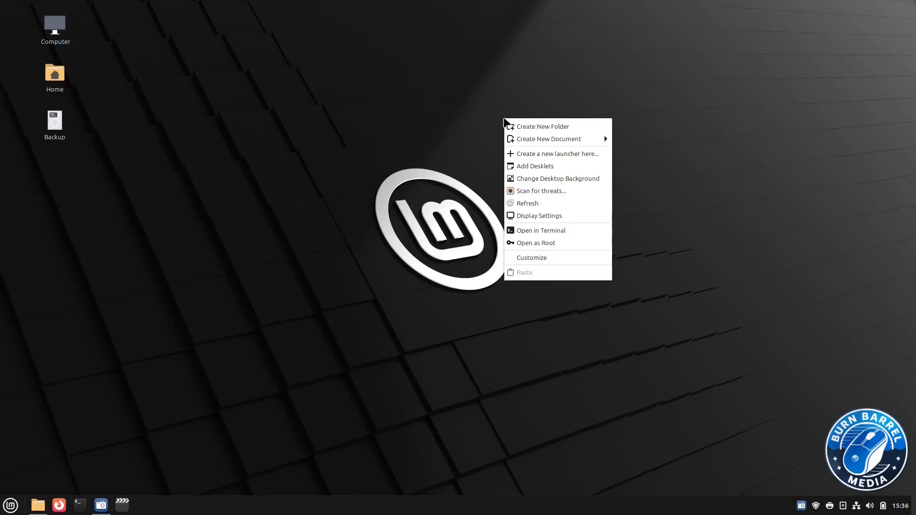
pyautogui.click(39, 72)
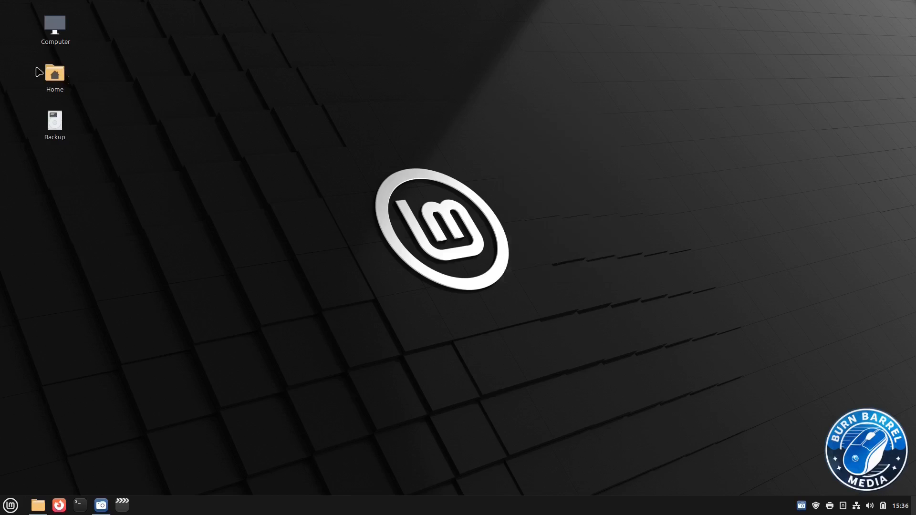
pyautogui.doubleClick(54, 73)
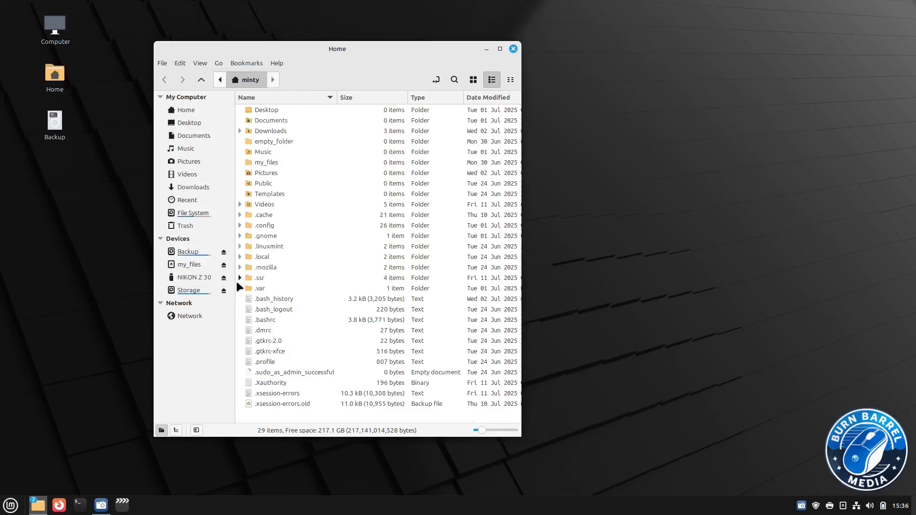
# - Review the Context Menus checkboxes in Edit > Preferences and close the dialog
pyautogui.click(181, 63)
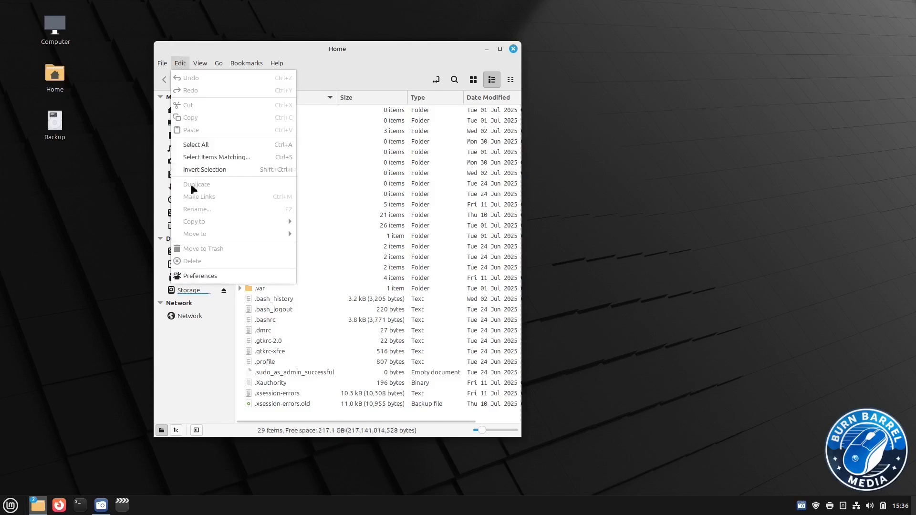
pyautogui.click(200, 275)
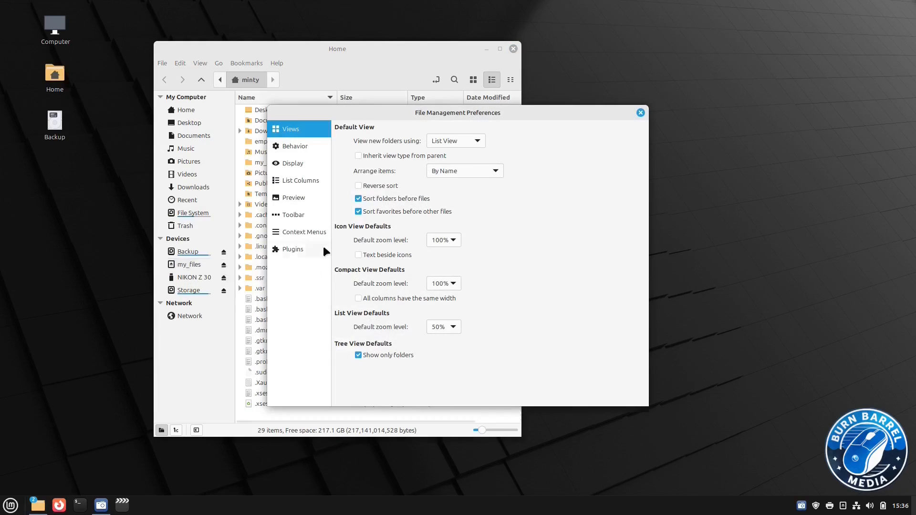
pyautogui.click(298, 232)
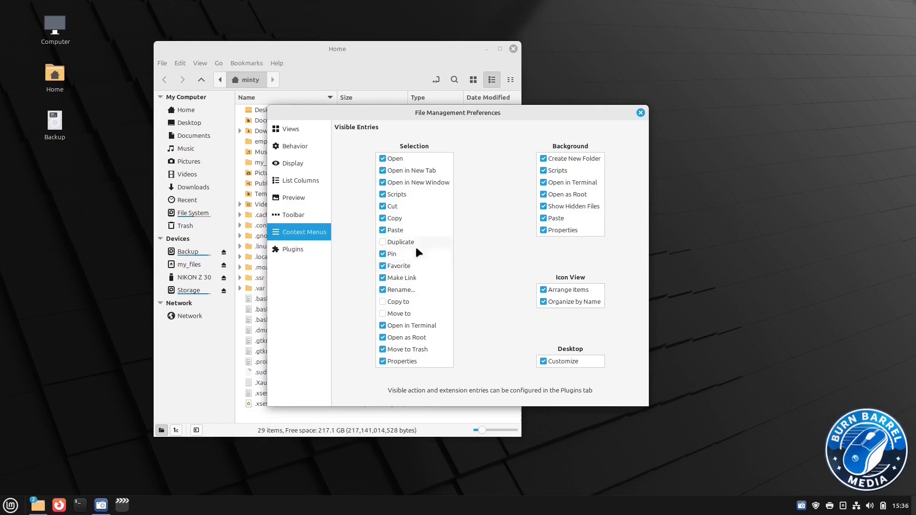
pyautogui.moveTo(424, 223)
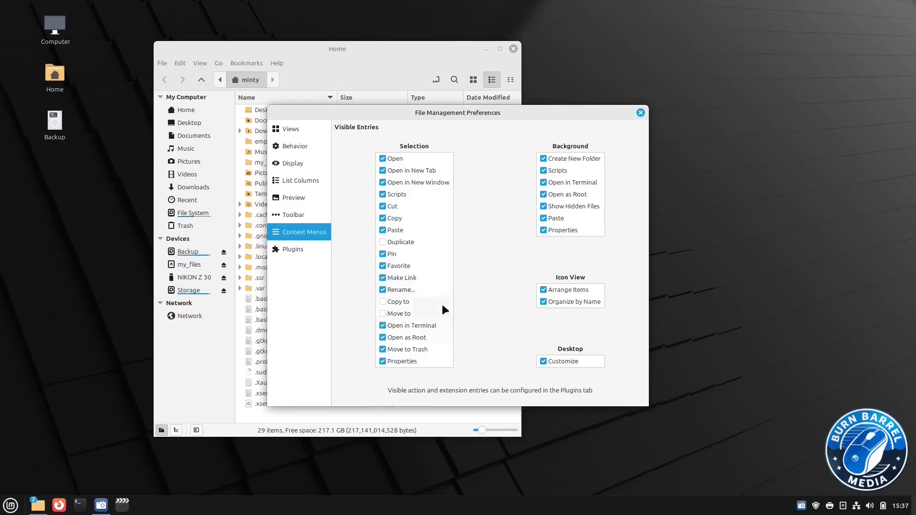
pyautogui.moveTo(605, 137)
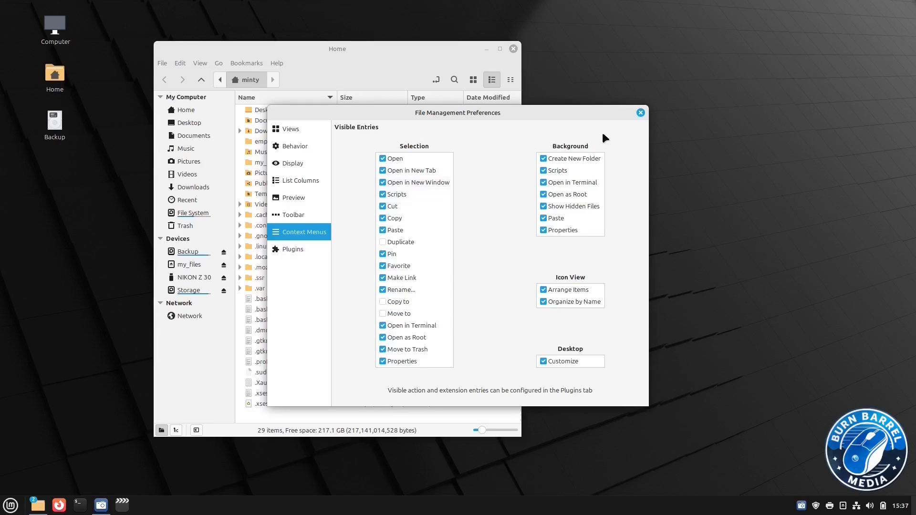
pyautogui.click(640, 113)
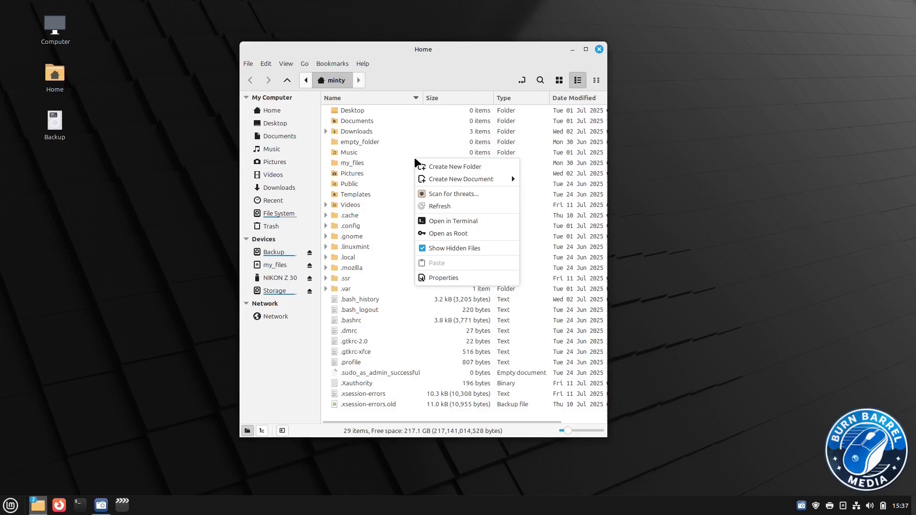
pyautogui.moveTo(452, 248)
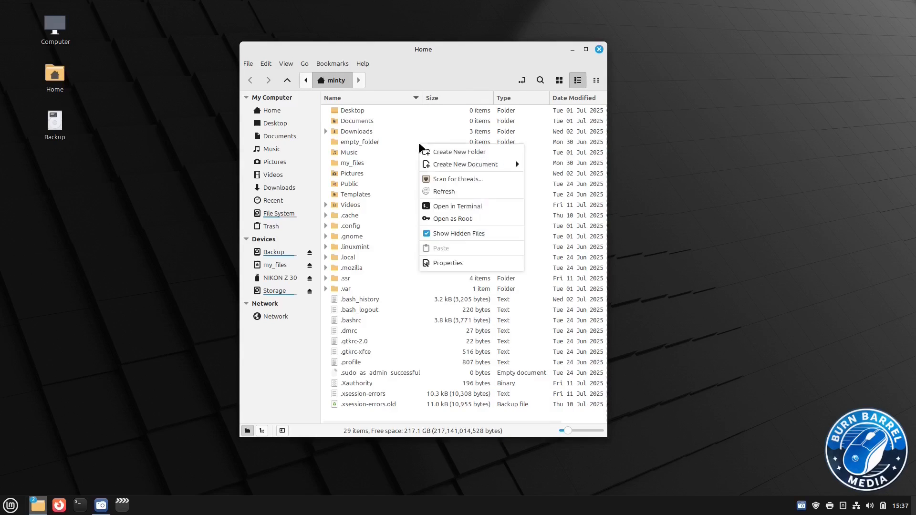
pyautogui.moveTo(465, 164)
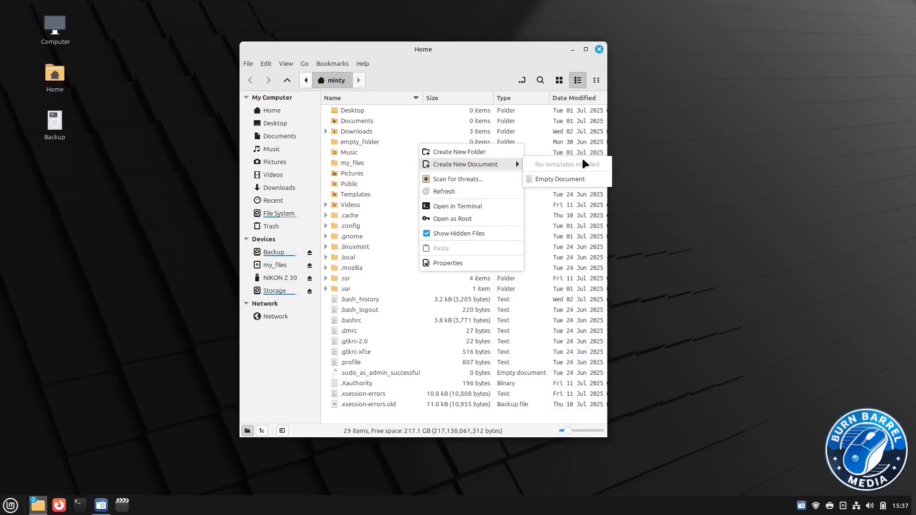
pyautogui.click(410, 164)
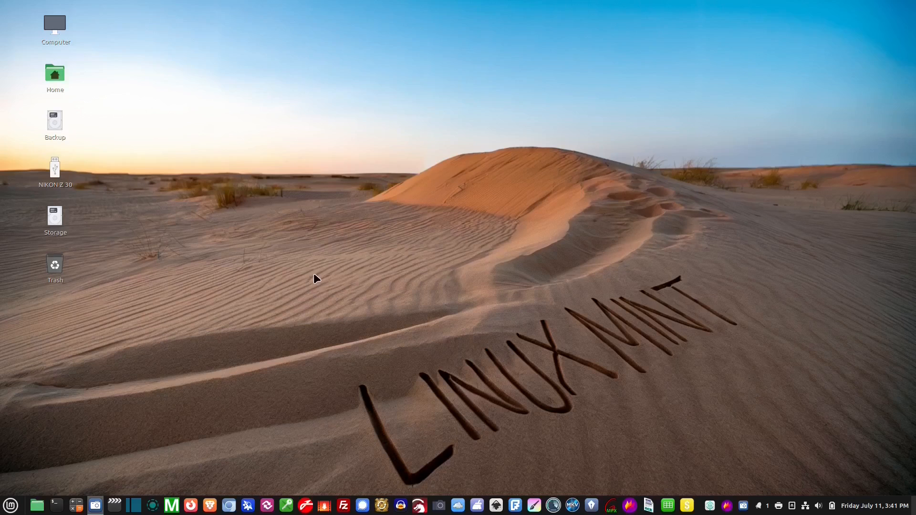
pyautogui.moveTo(442, 198)
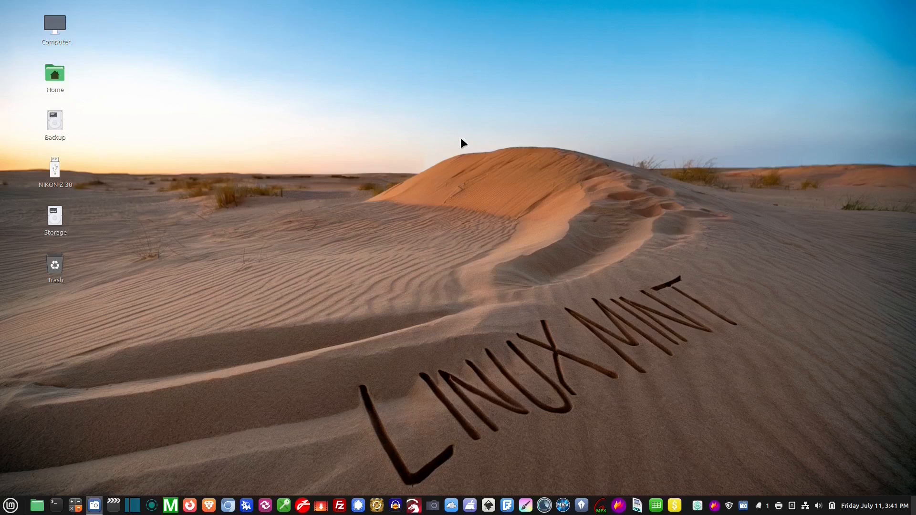
pyautogui.rightClick(462, 142)
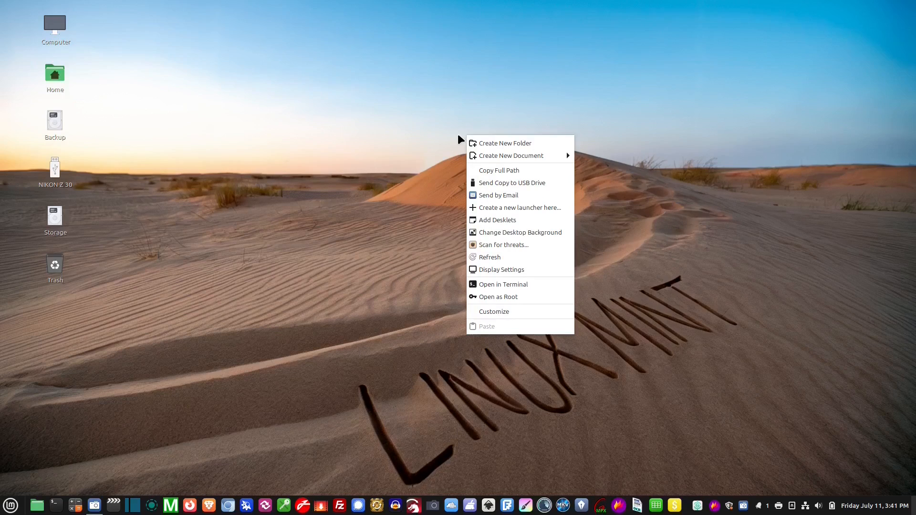
pyautogui.moveTo(509, 155)
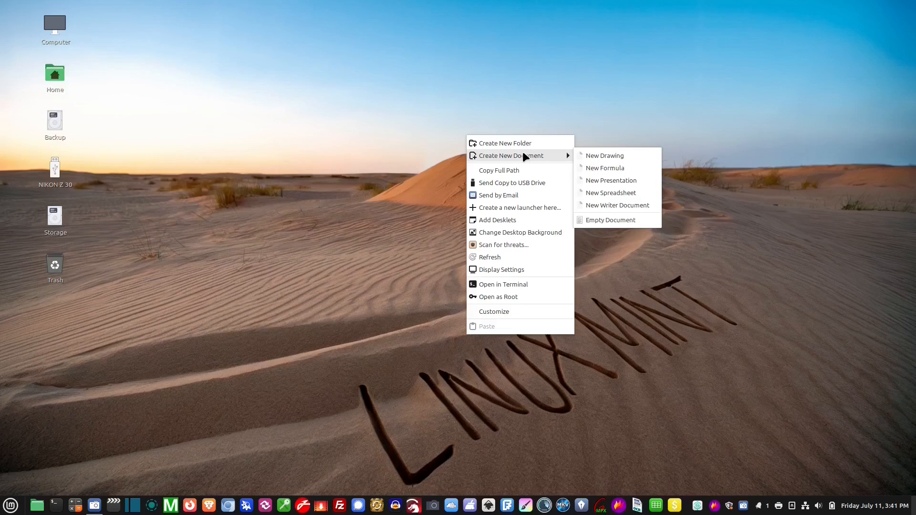
pyautogui.moveTo(605, 155)
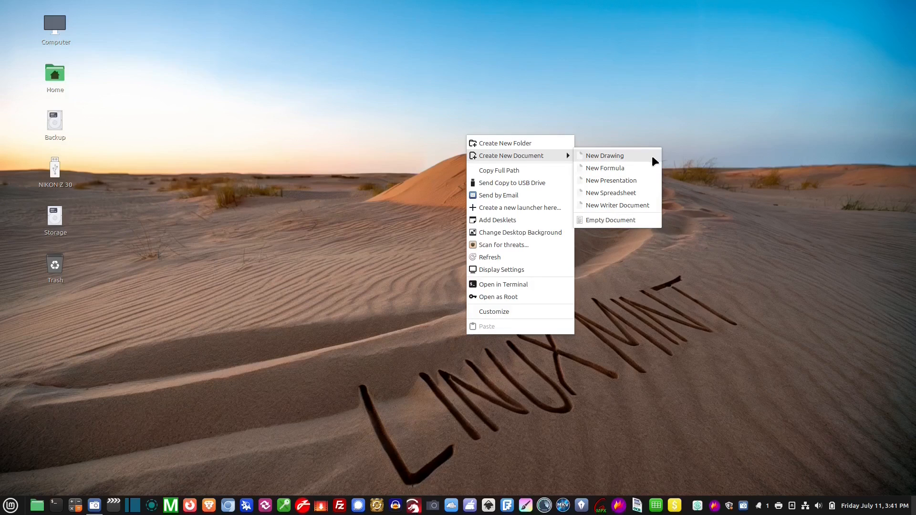
pyautogui.moveTo(637, 192)
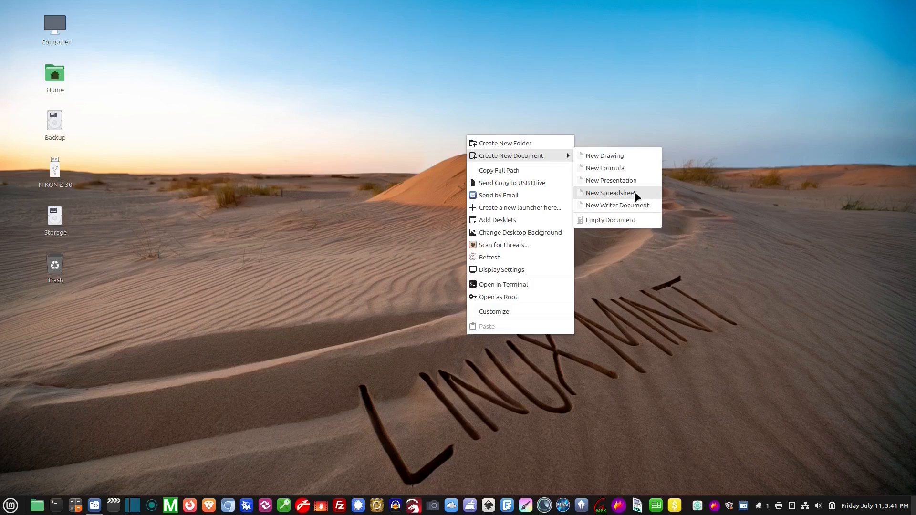
pyautogui.moveTo(617, 205)
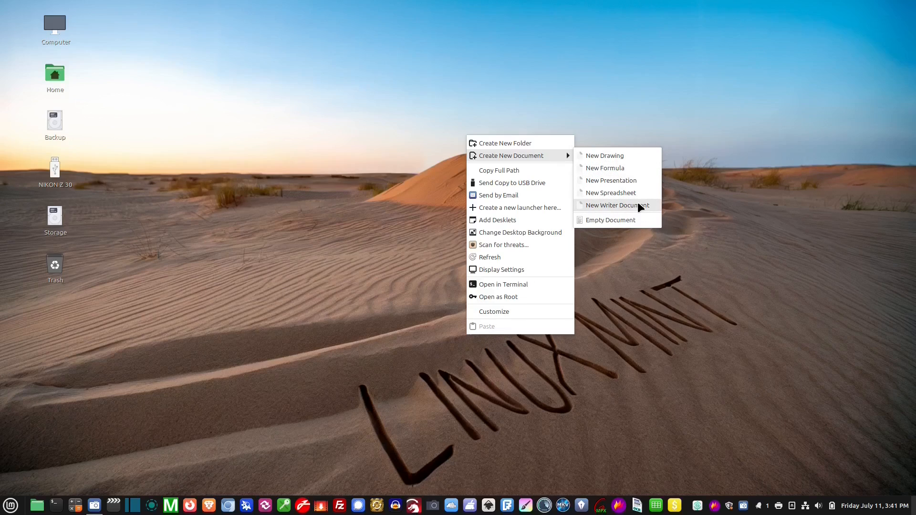
pyautogui.moveTo(506, 143)
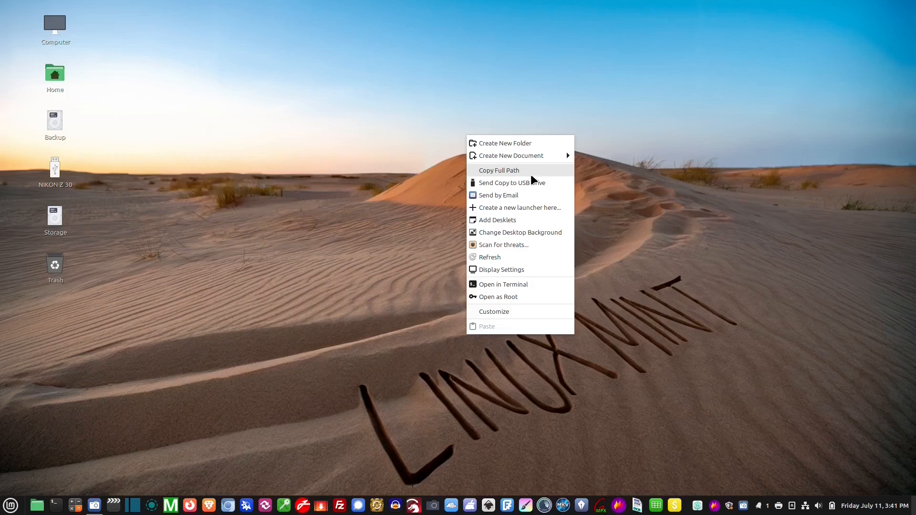
pyautogui.moveTo(511, 182)
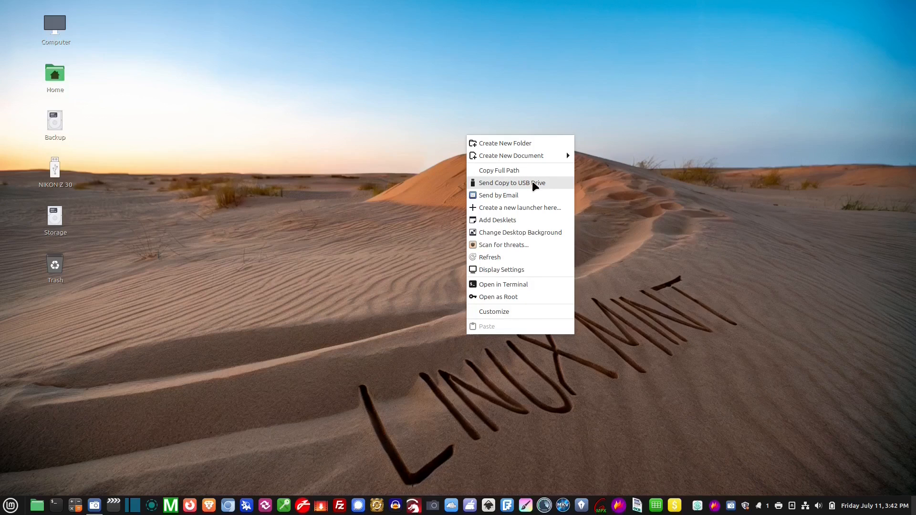
pyautogui.moveTo(536, 197)
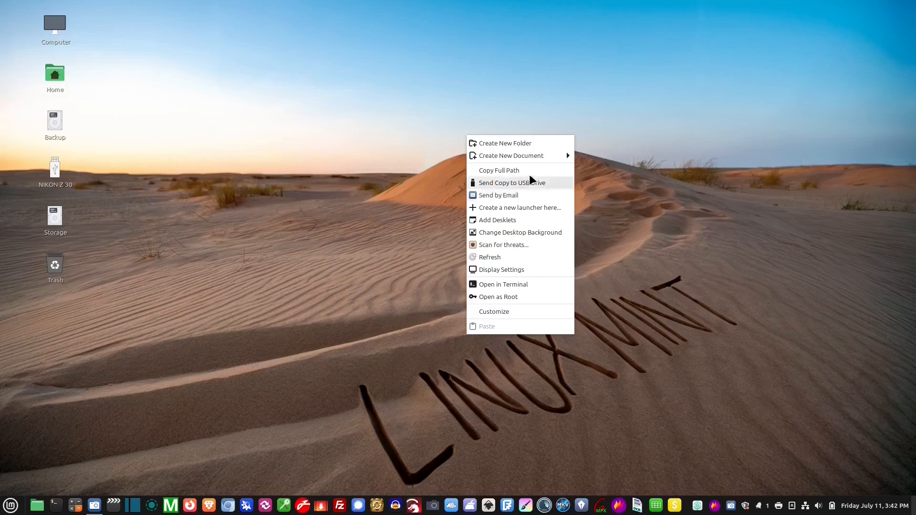
pyautogui.moveTo(528, 195)
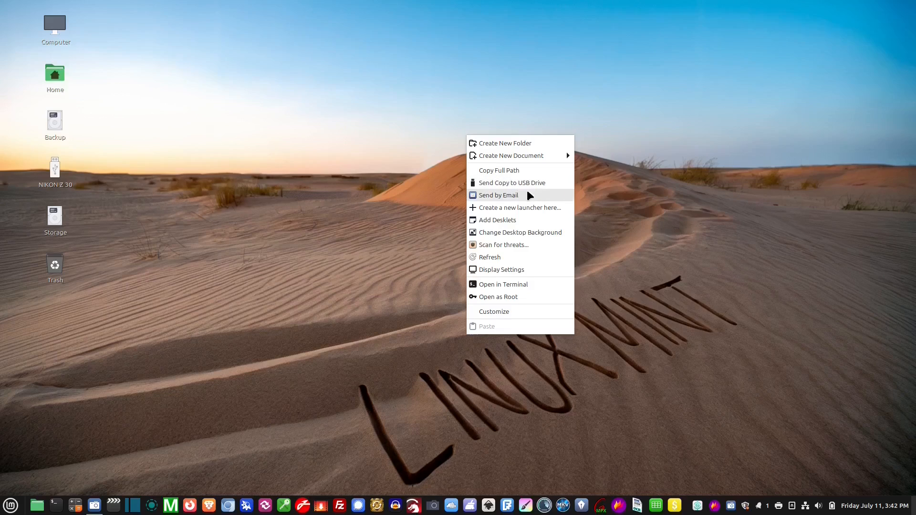
pyautogui.moveTo(509, 156)
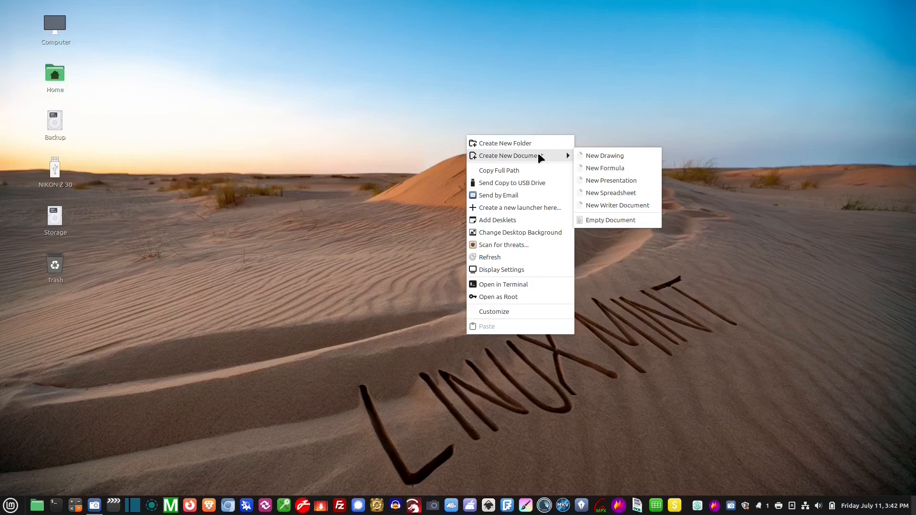
pyautogui.moveTo(611, 220)
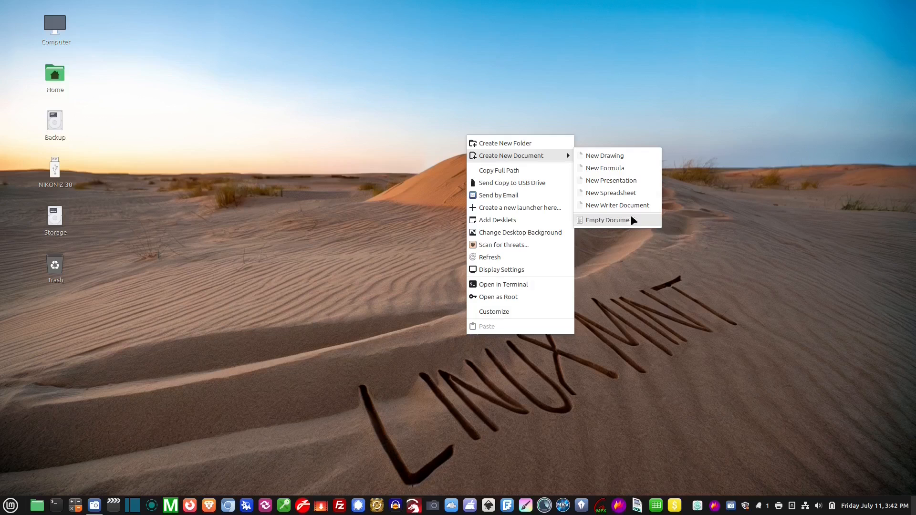
pyautogui.click(652, 123)
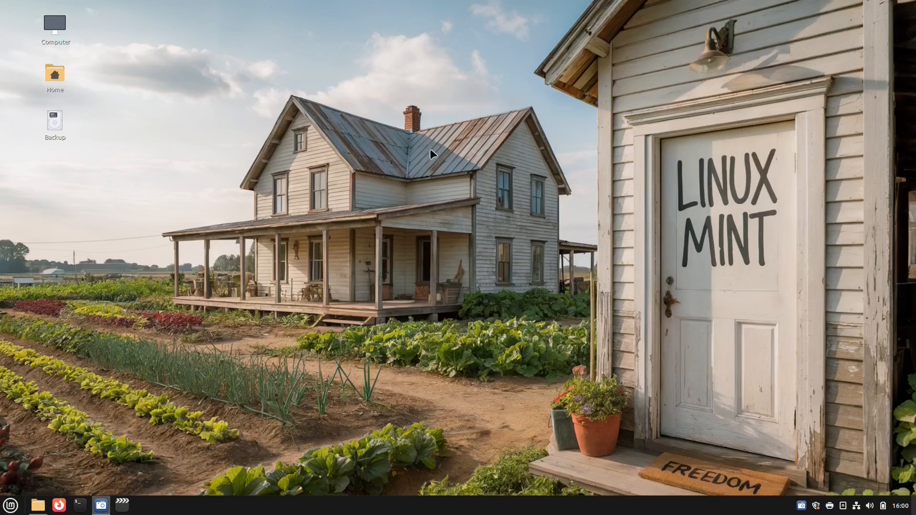
pyautogui.moveTo(389, 116)
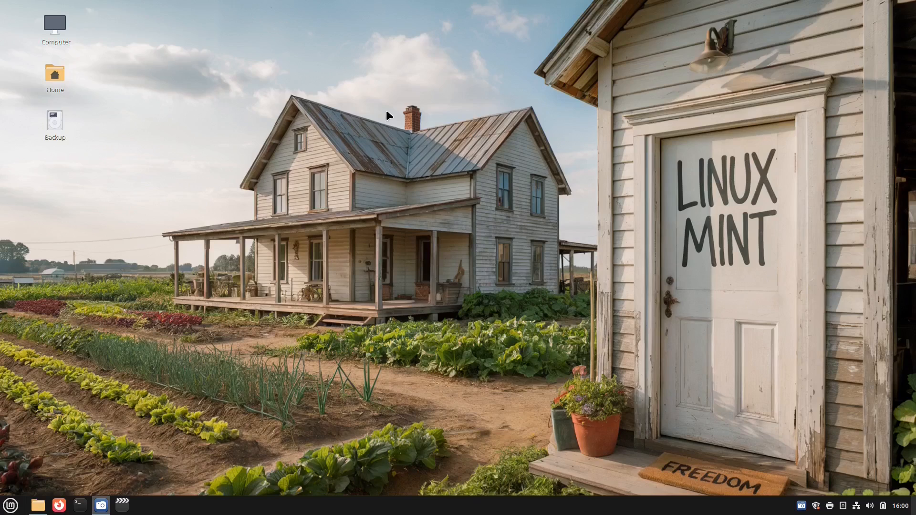
pyautogui.rightClick(388, 115)
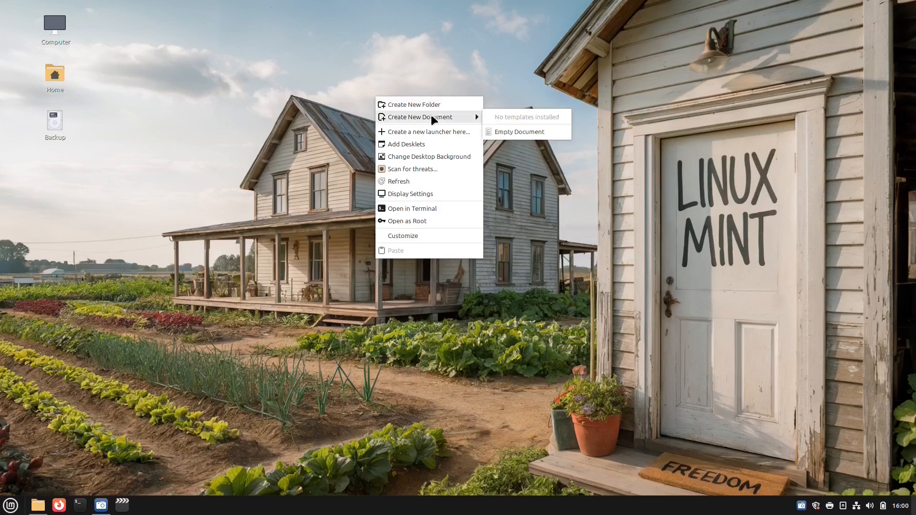
pyautogui.moveTo(546, 127)
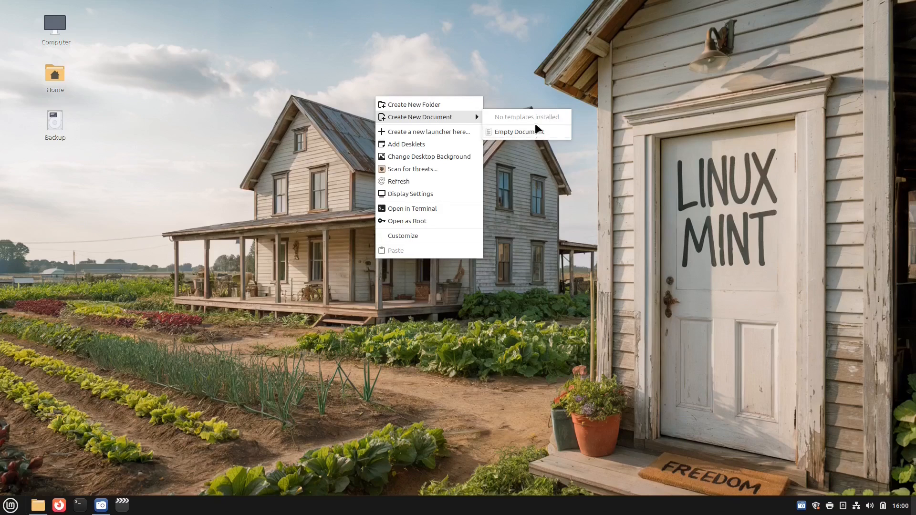
pyautogui.moveTo(523, 104)
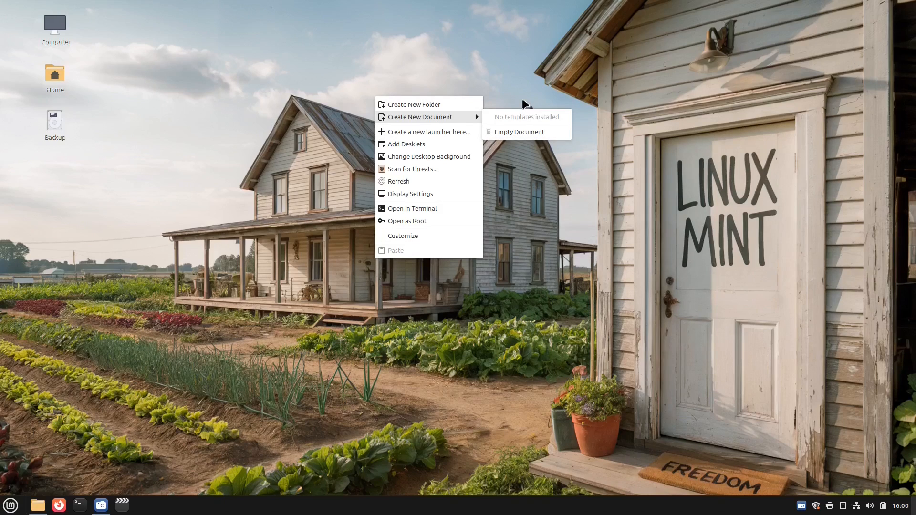
pyautogui.moveTo(582, 130)
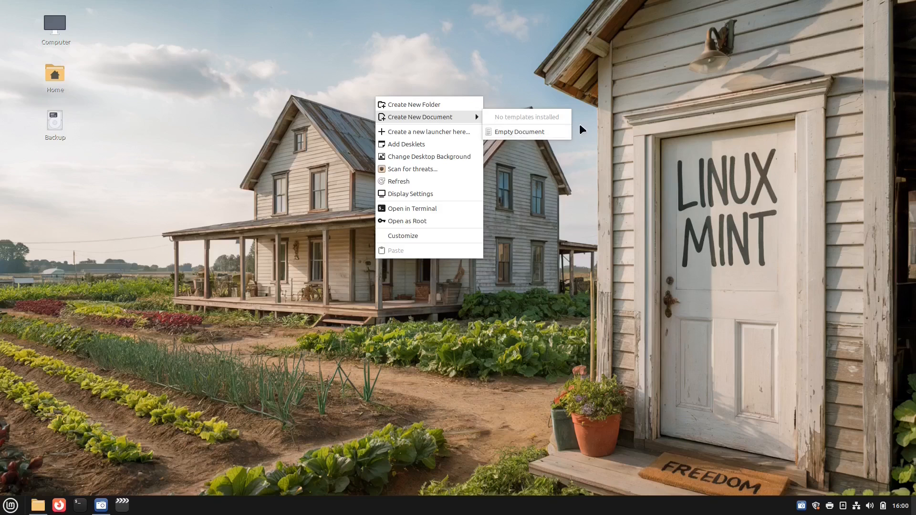
pyautogui.click(54, 27)
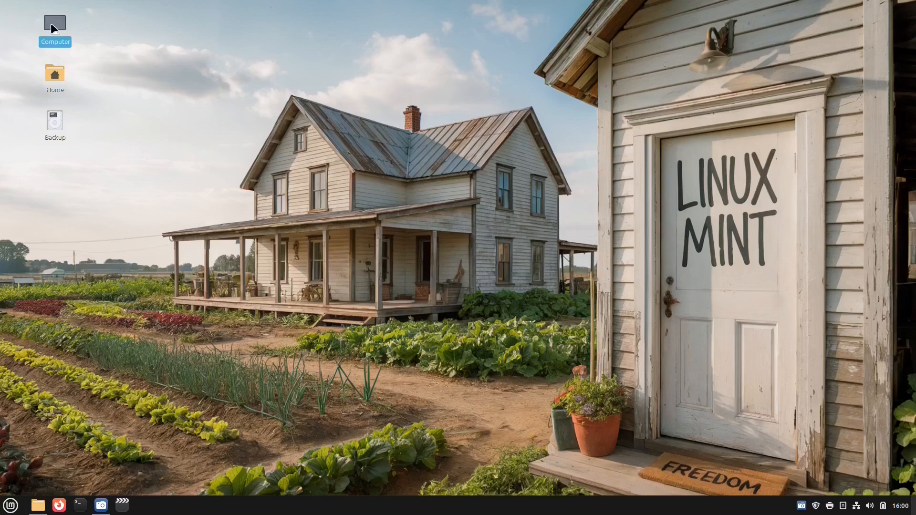
# - Navigate via Computer to the home Templates folder and centre the window
pyautogui.doubleClick(54, 22)
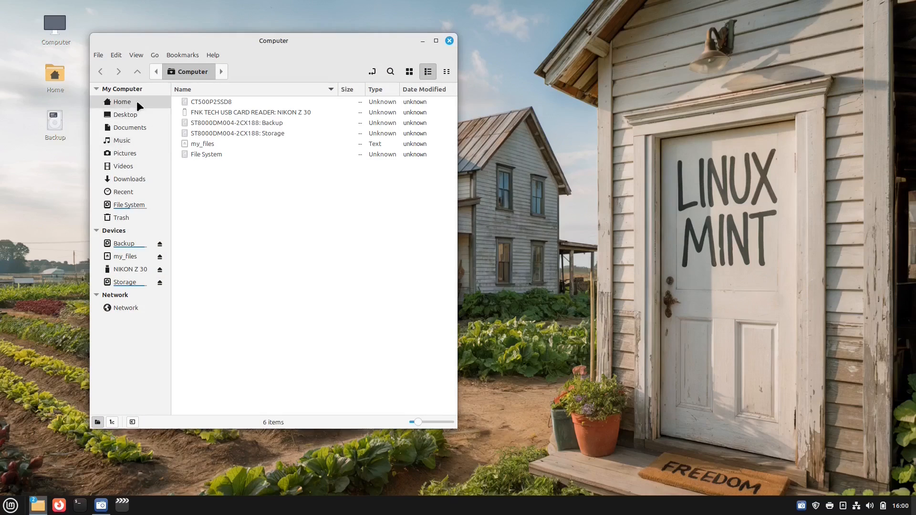
pyautogui.click(122, 101)
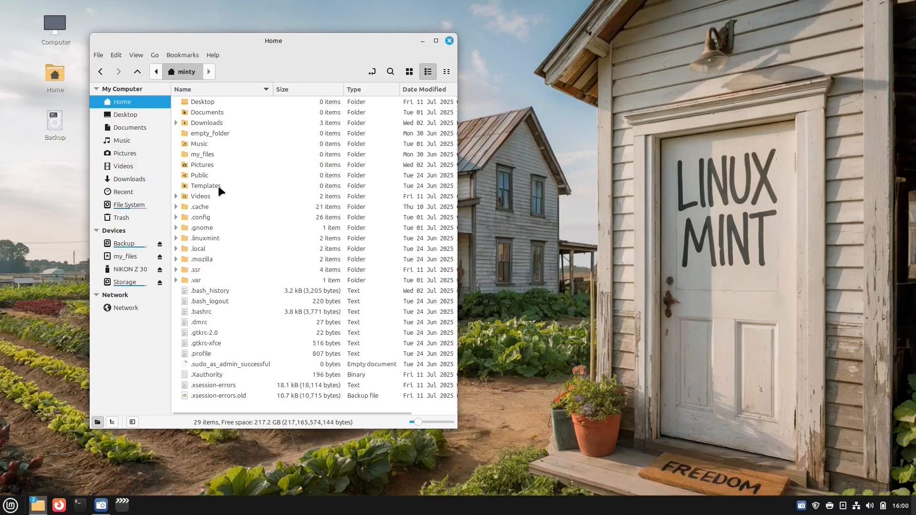
pyautogui.doubleClick(206, 186)
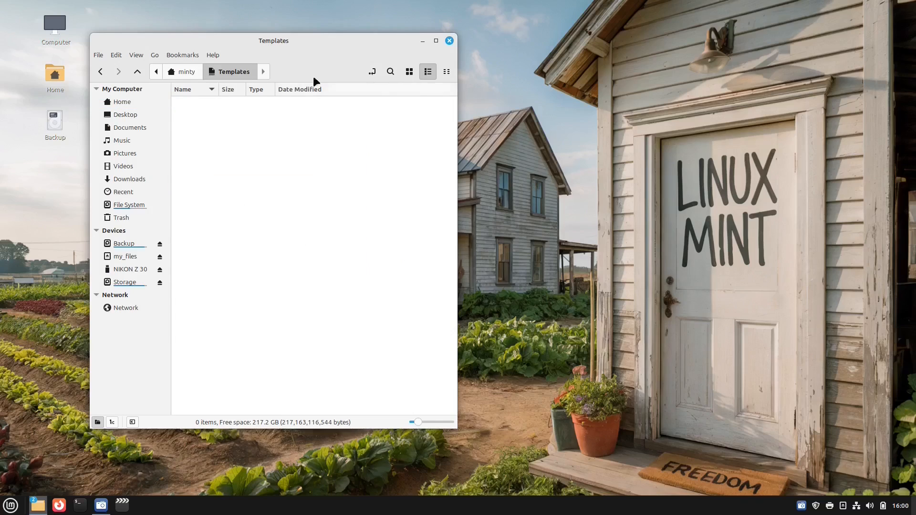
pyautogui.moveTo(274, 40); pyautogui.dragTo(411, 59)
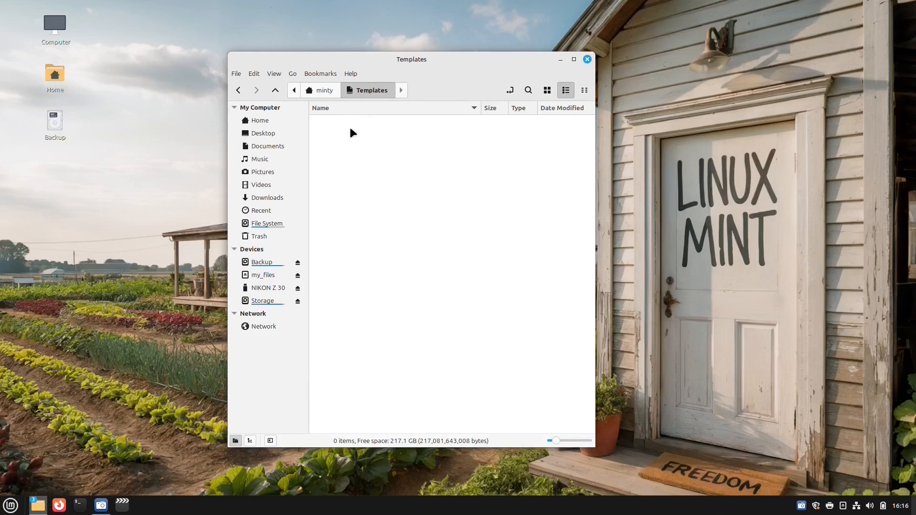
# - Create an empty Untitled Document in Templates, then delete it again
pyautogui.rightClick(351, 134)
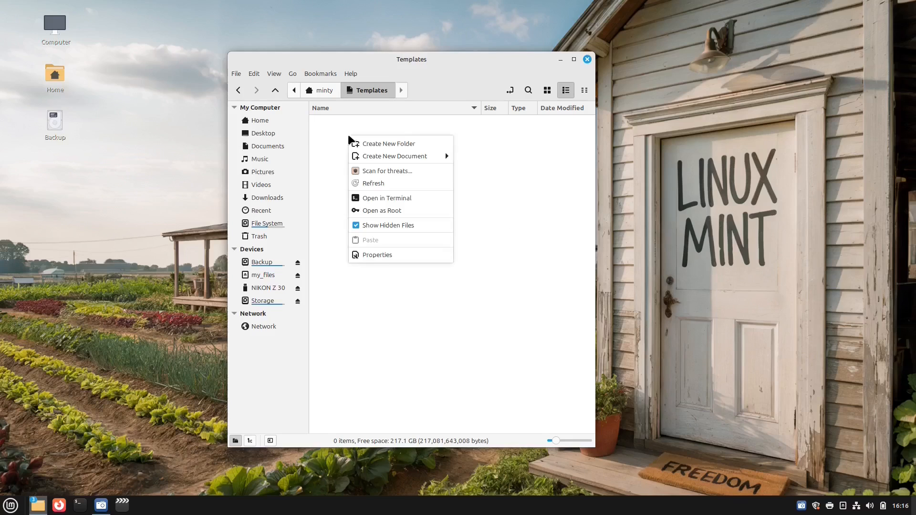
pyautogui.click(395, 156)
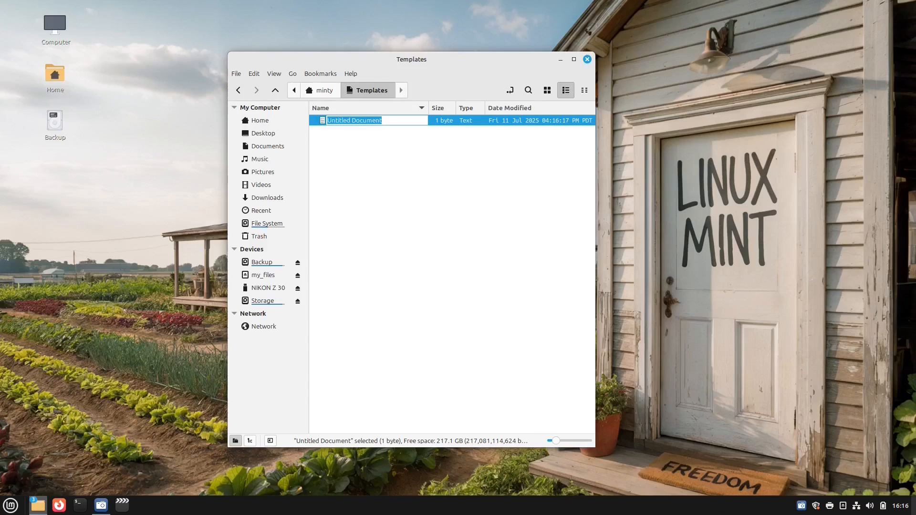
pyautogui.rightClick(353, 120)
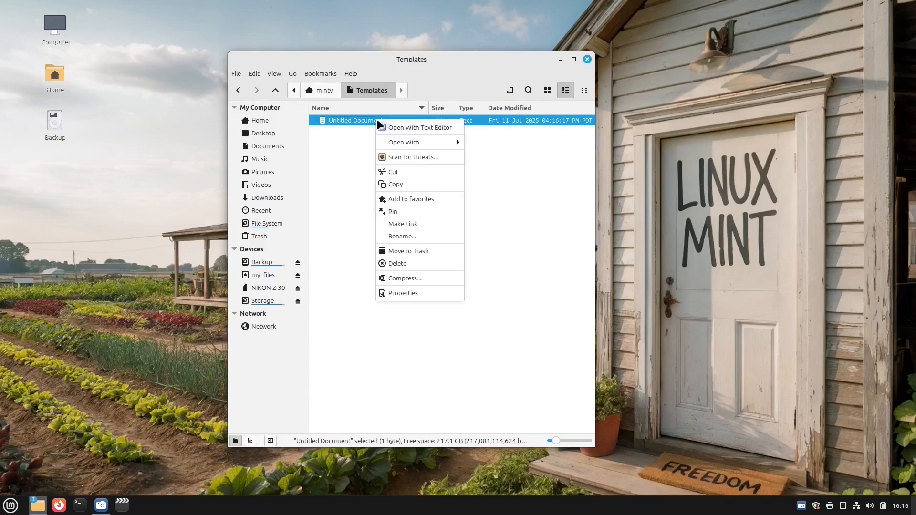
pyautogui.click(405, 251)
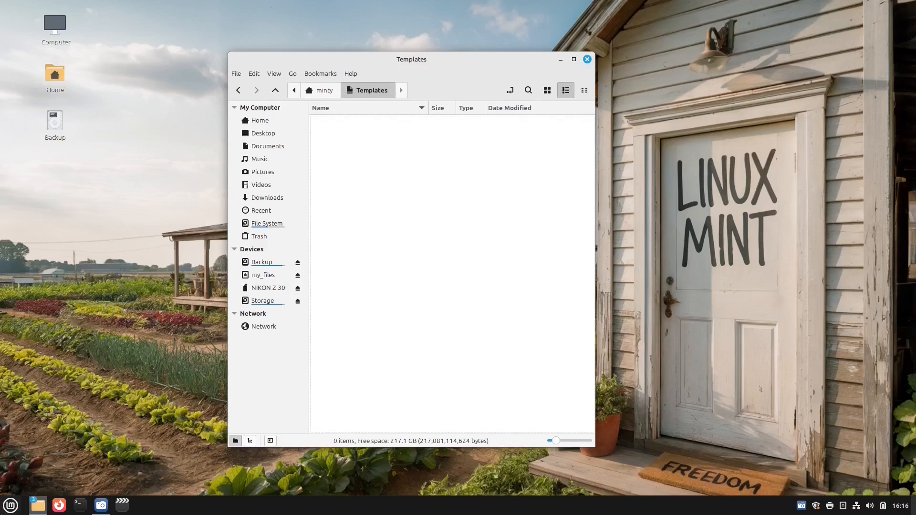
# - Launch LibreOffice Calc and save the blank sheet as New Spreadsheet.ods in Templates
pyautogui.click(10, 504)
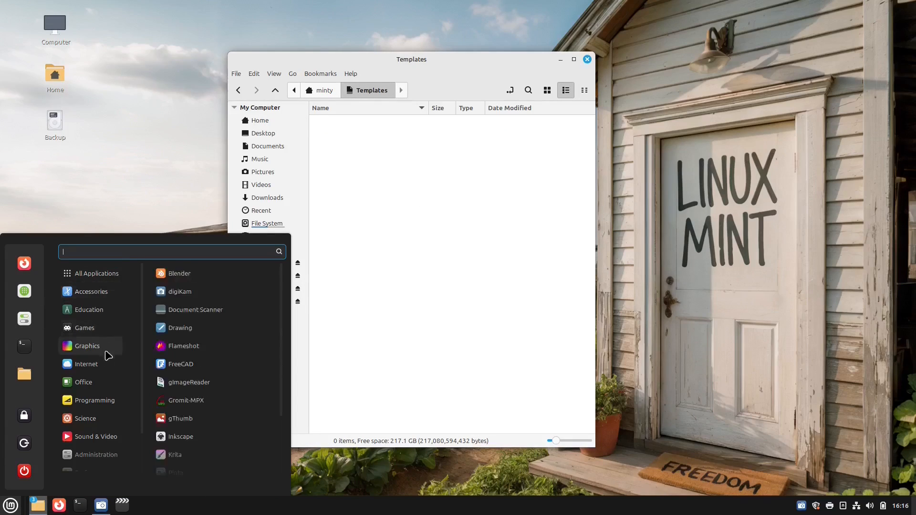
pyautogui.click(83, 382)
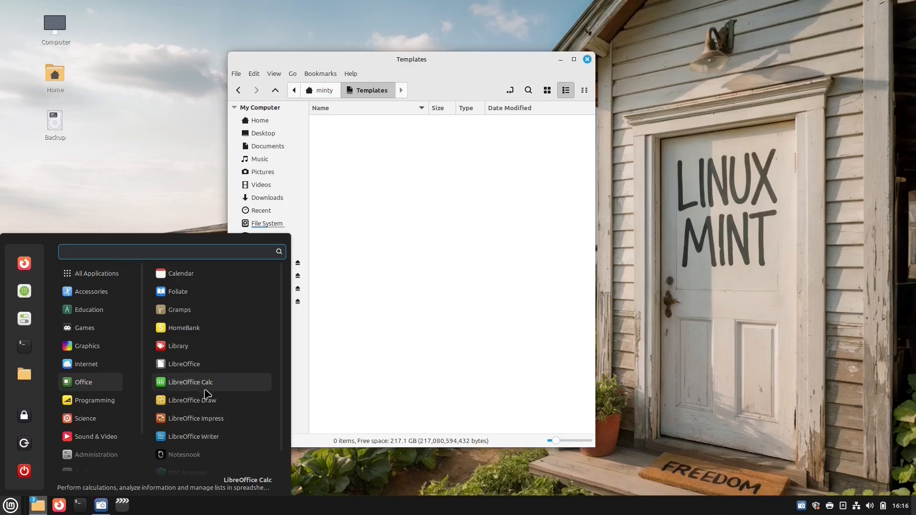
pyautogui.click(190, 382)
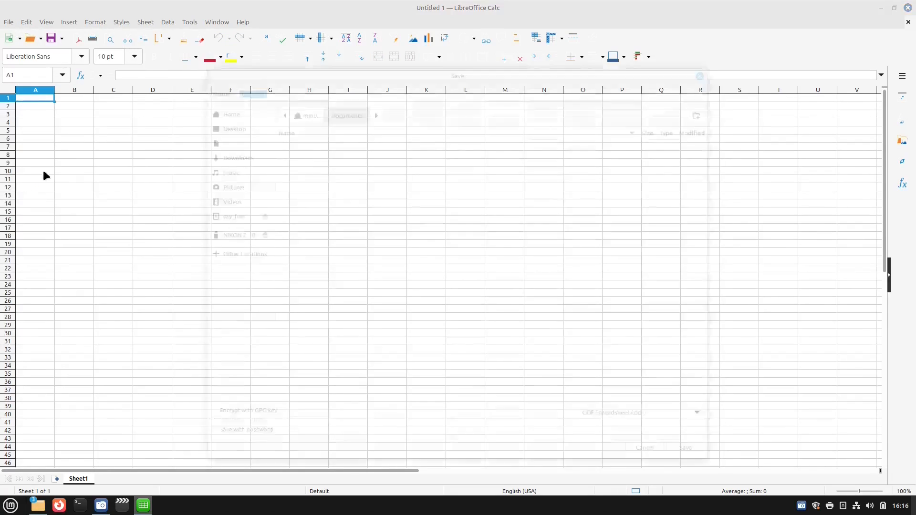
pyautogui.click(50, 38)
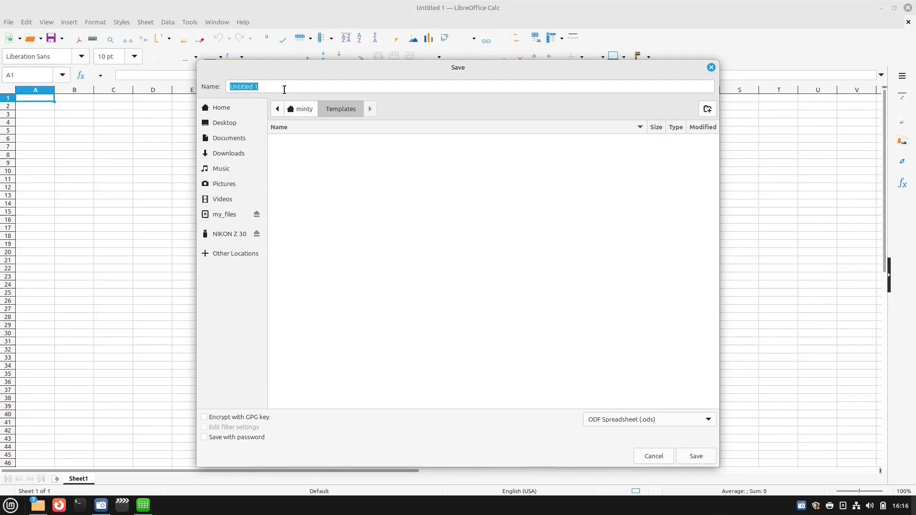
pyautogui.write('Ne')
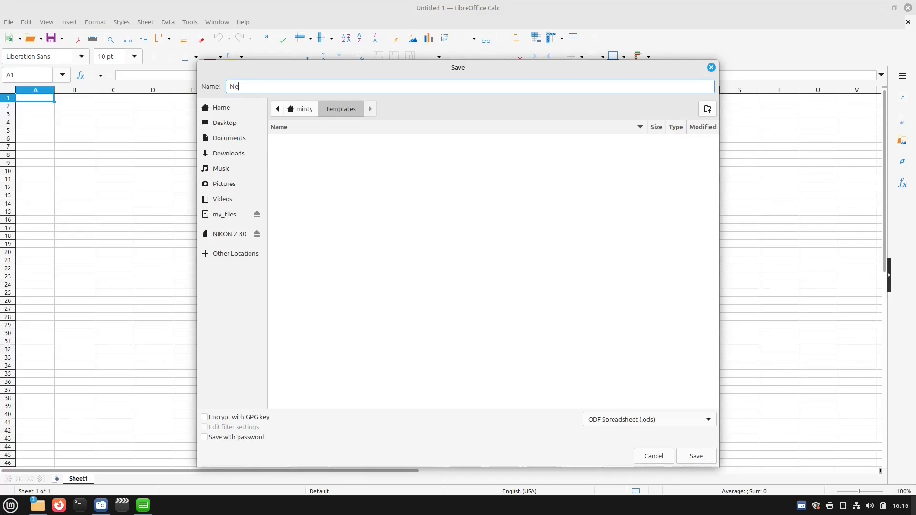
pyautogui.write('w Spreadsh')
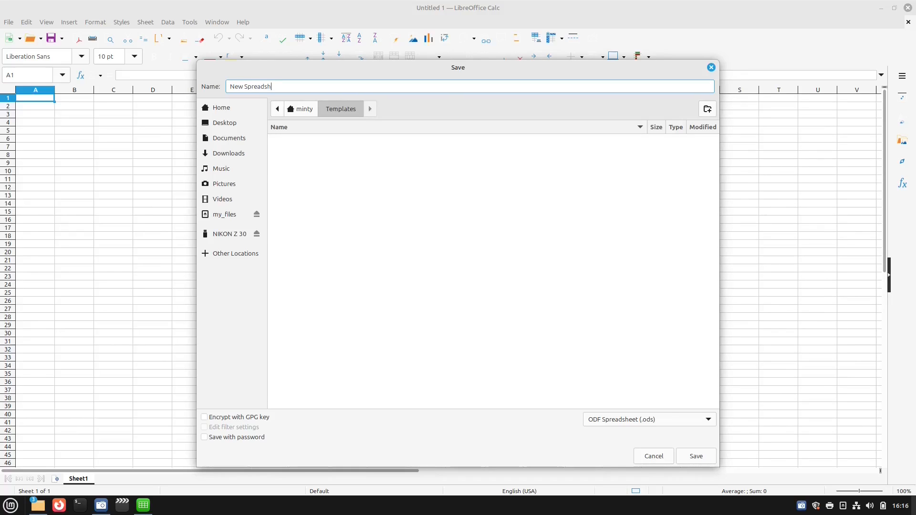
pyautogui.click(694, 456)
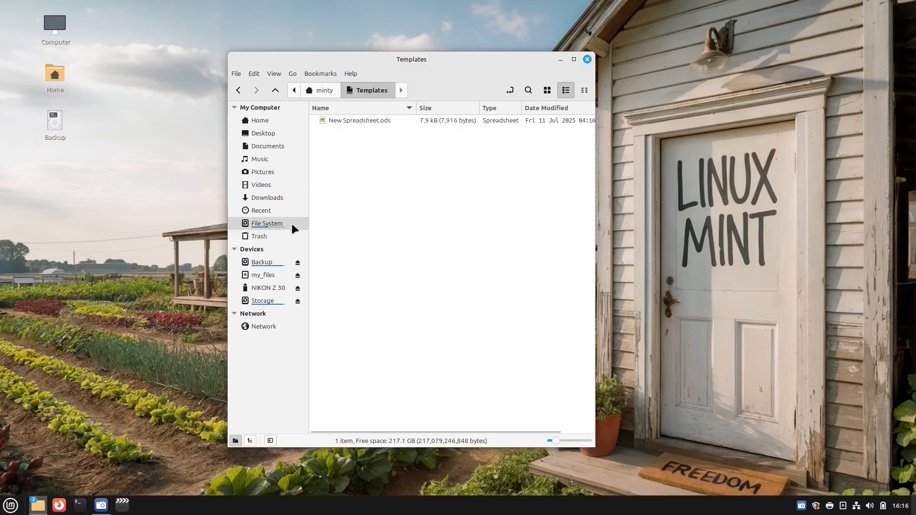
# - Launch LibreOffice Writer and save the blank document as New Writer Document.odt in Templates
pyautogui.click(9, 504)
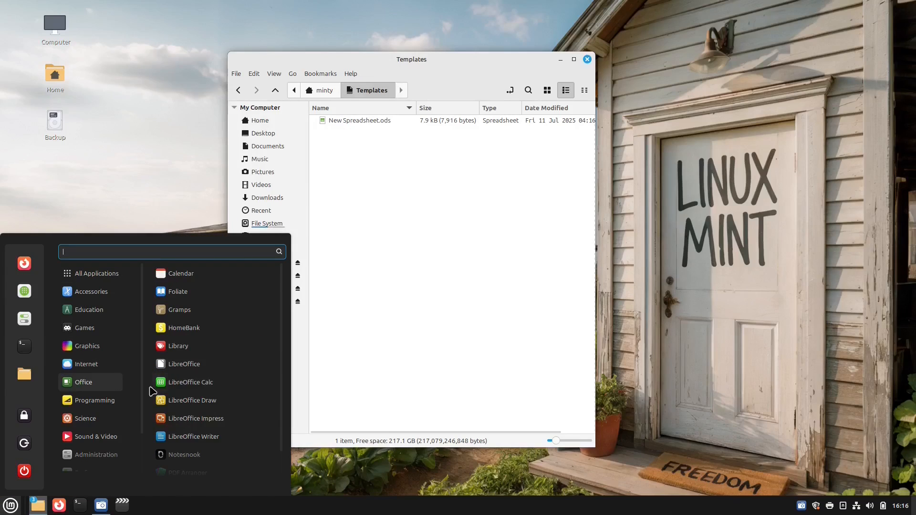
pyautogui.click(194, 436)
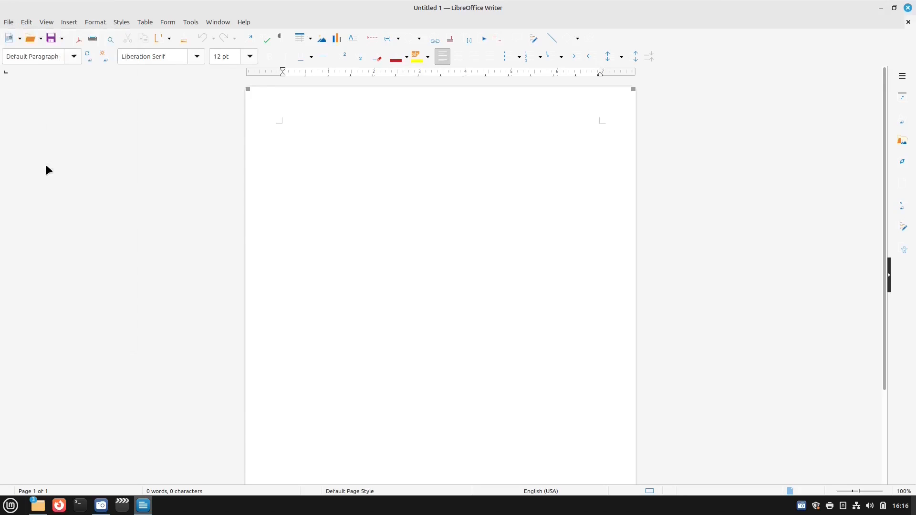
pyautogui.click(51, 38)
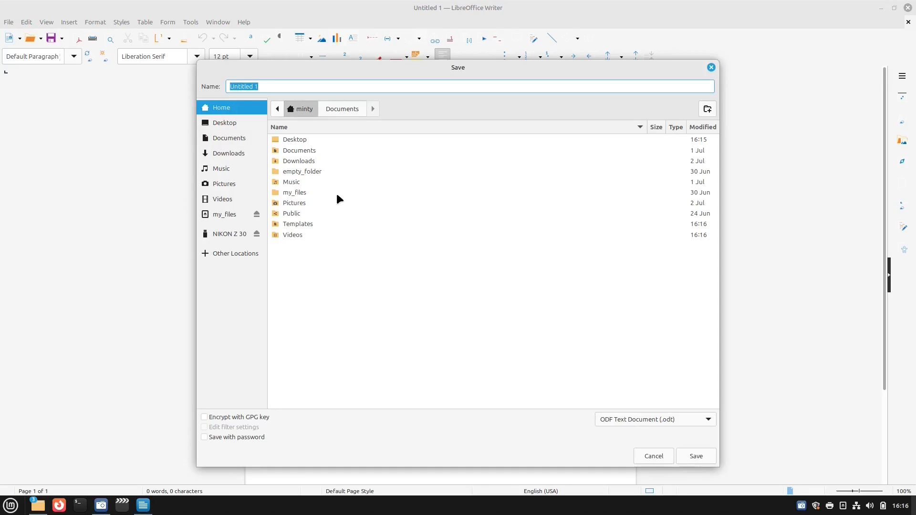
pyautogui.write('New Writer Docu')
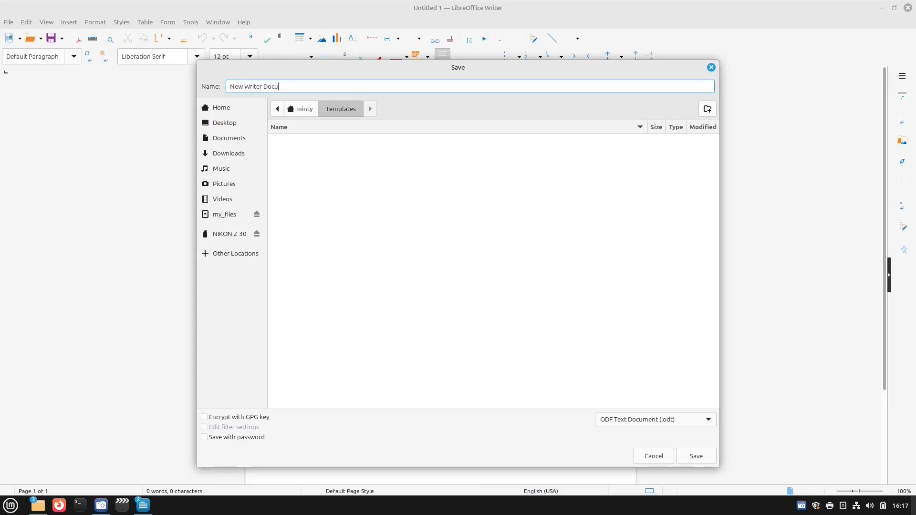
pyautogui.write('ment')
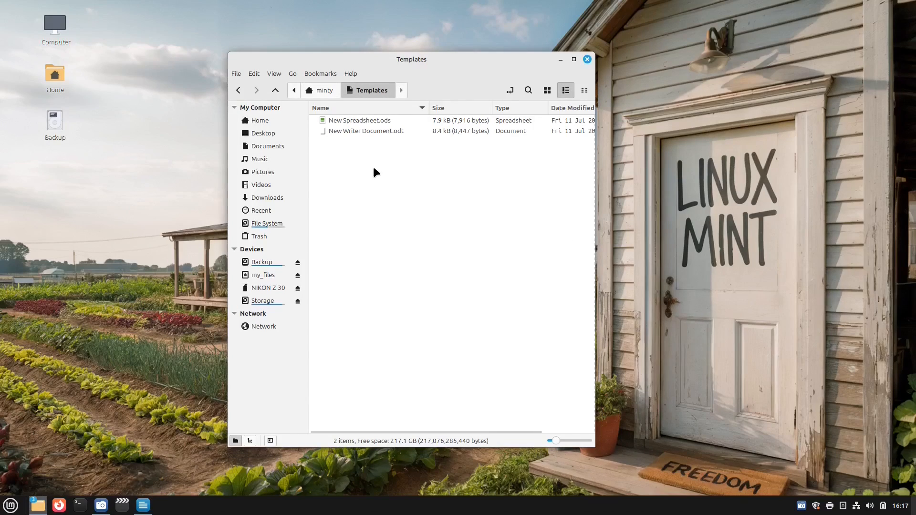
pyautogui.moveTo(388, 170)
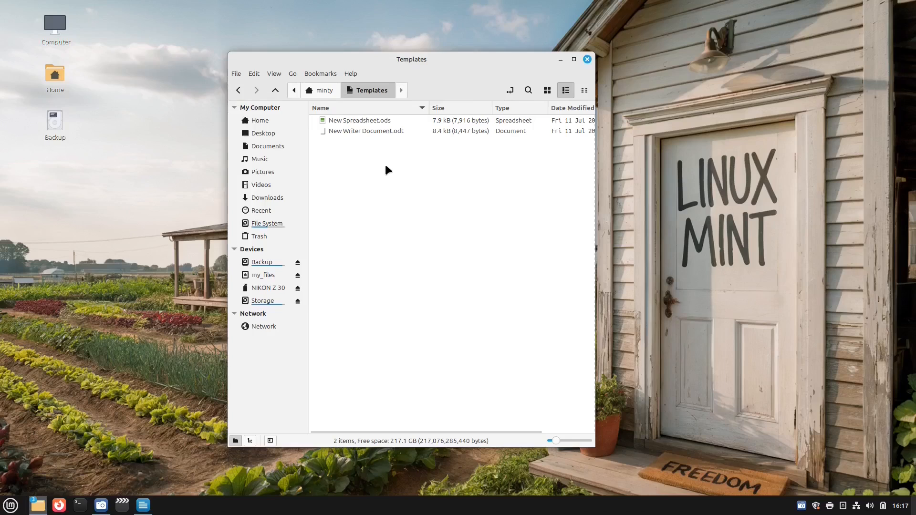
# - Launch LibreOffice Draw and save the blank drawing as New Drawing.odg in Templates
pyautogui.click(9, 504)
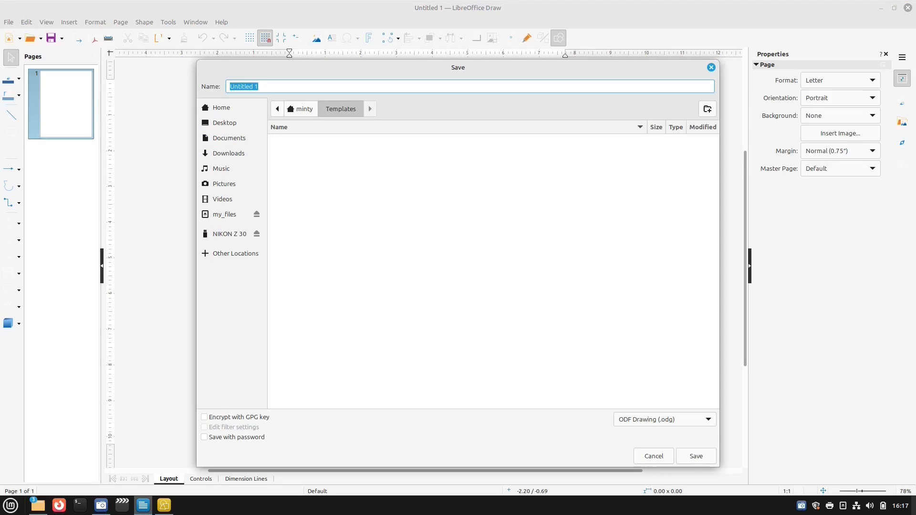
pyautogui.write('New D')
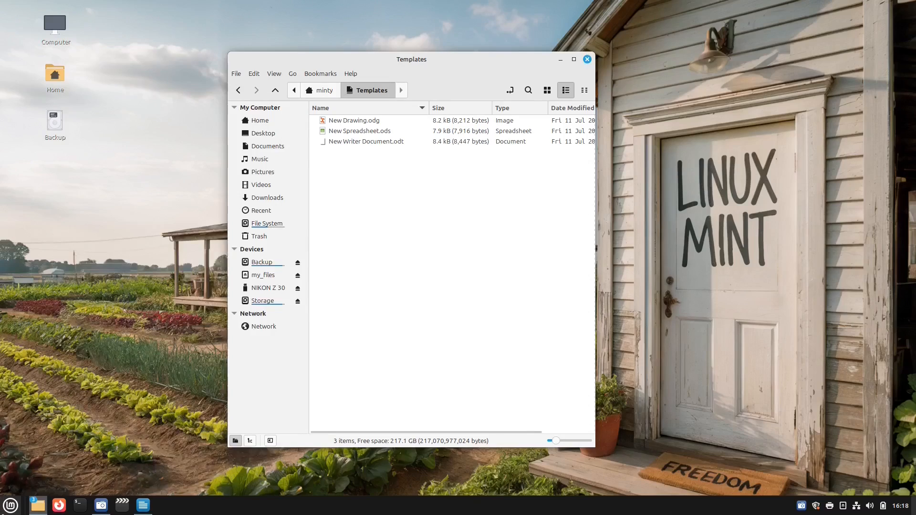
# - Launch LibreOffice Impress and Save As the blank presentation New Presentaton.odp in Templates
pyautogui.click(10, 504)
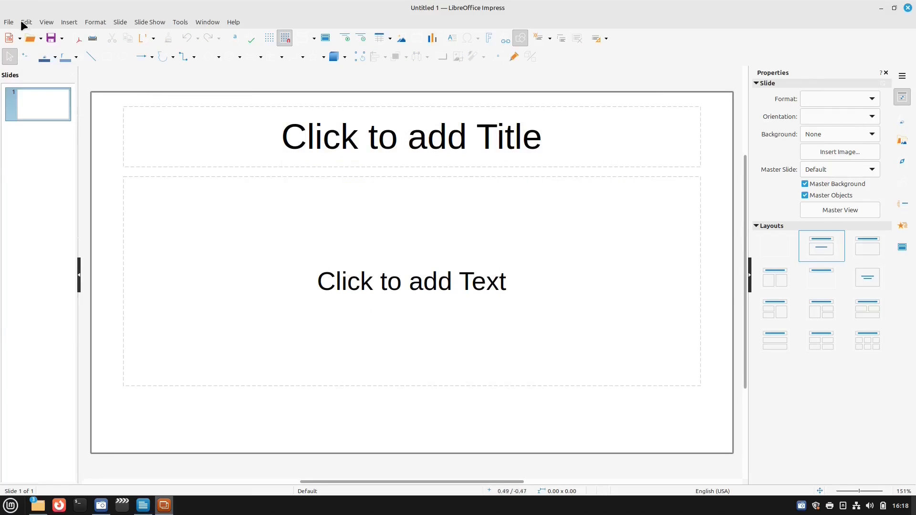
pyautogui.click(9, 22)
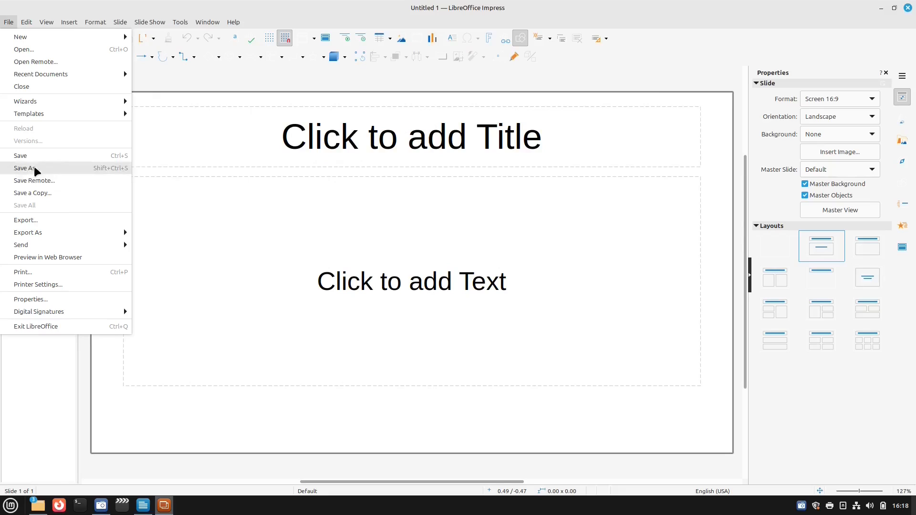
pyautogui.click(26, 168)
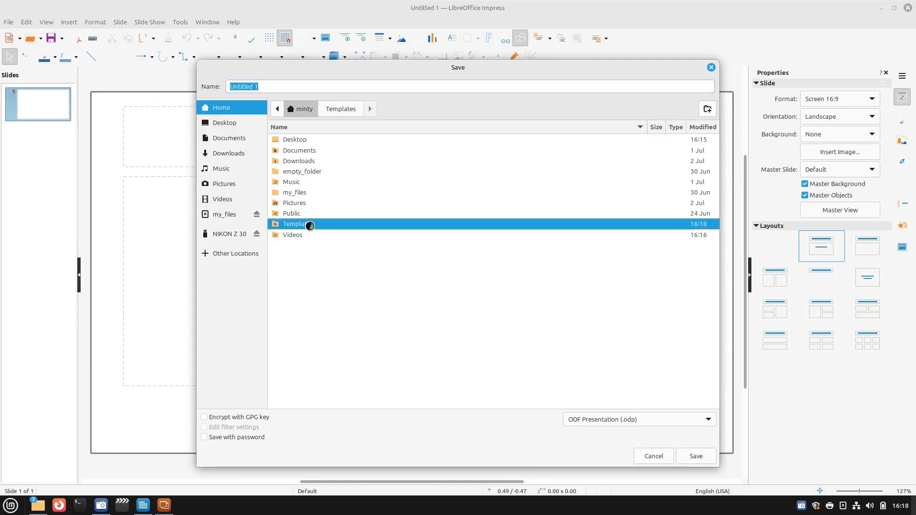
pyautogui.doubleClick(293, 223)
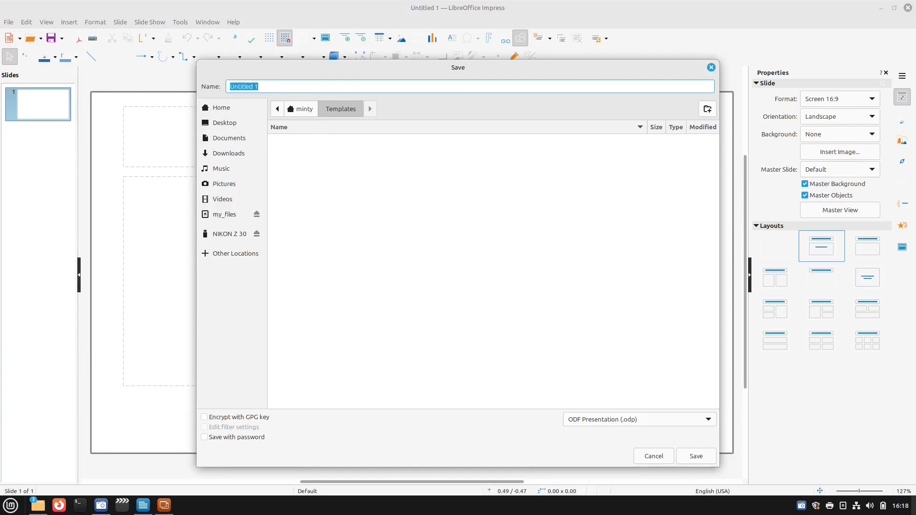
pyautogui.write('N')
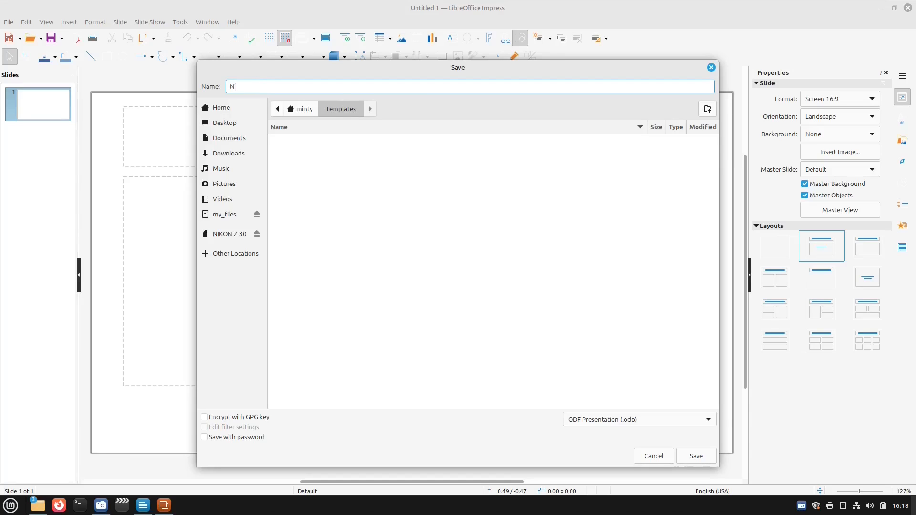
pyautogui.write('ew Pre')
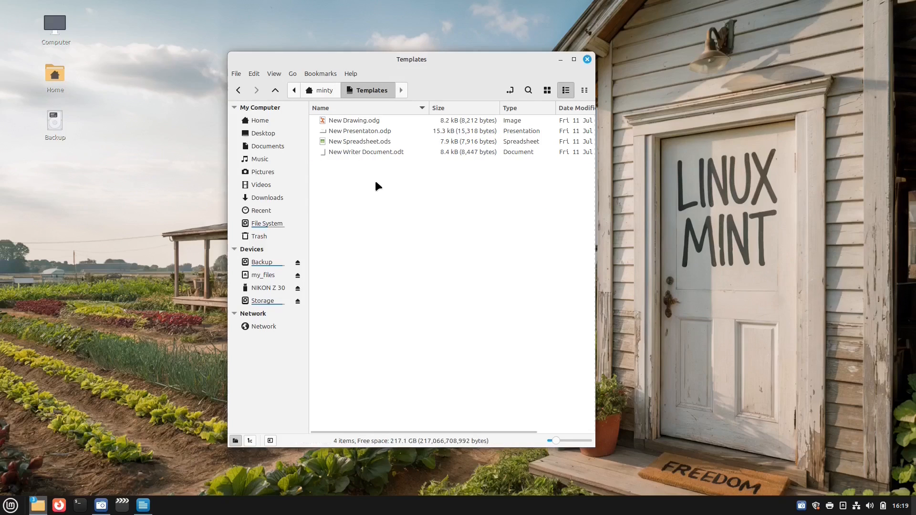
pyautogui.rightClick(376, 186)
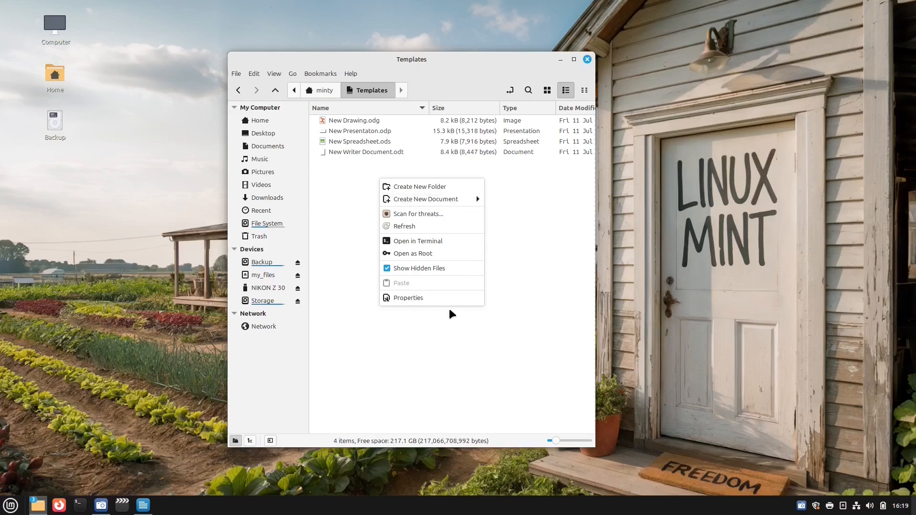
pyautogui.click(344, 193)
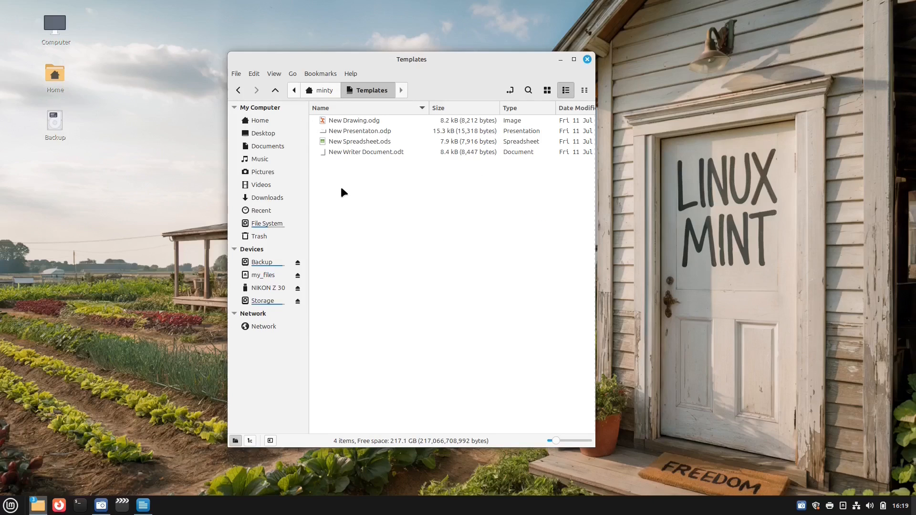
pyautogui.click(586, 60)
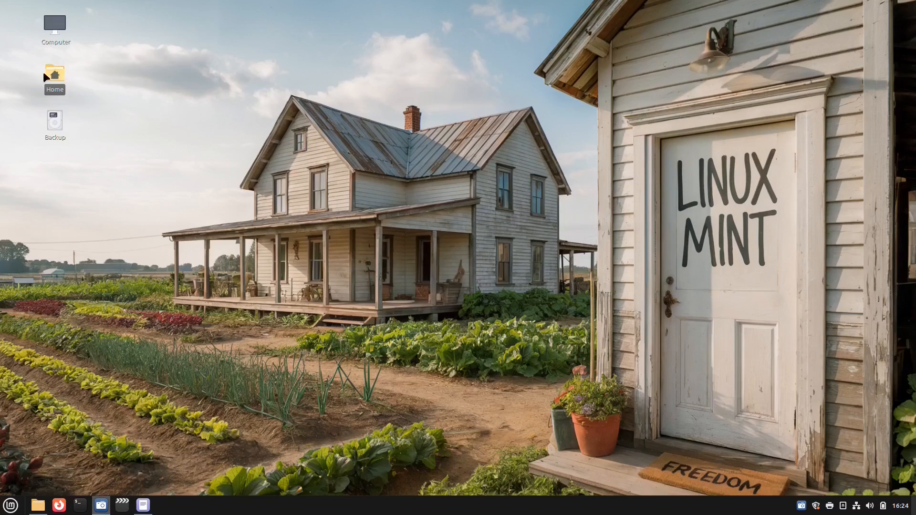
# - Open a Nemo window, check the Cura AppImage's right-click actions, and show hidden files in Home
pyautogui.doubleClick(54, 73)
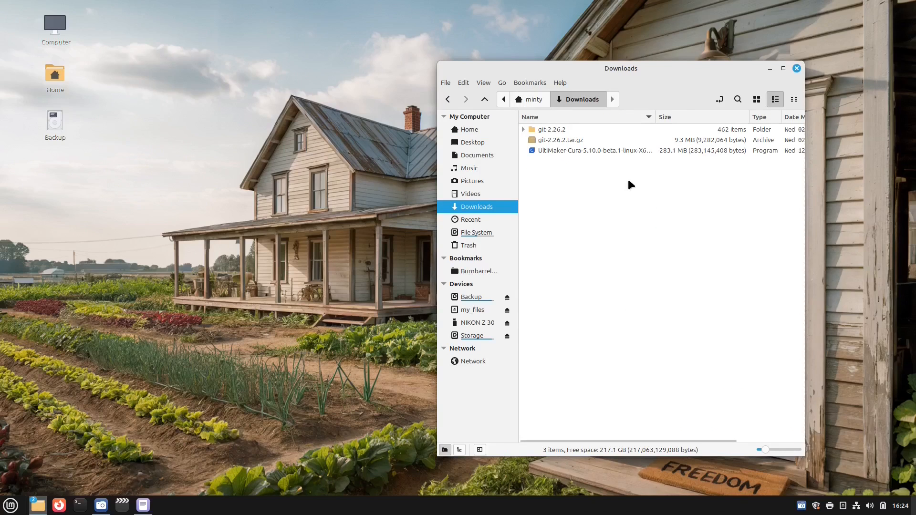
pyautogui.moveTo(559, 153)
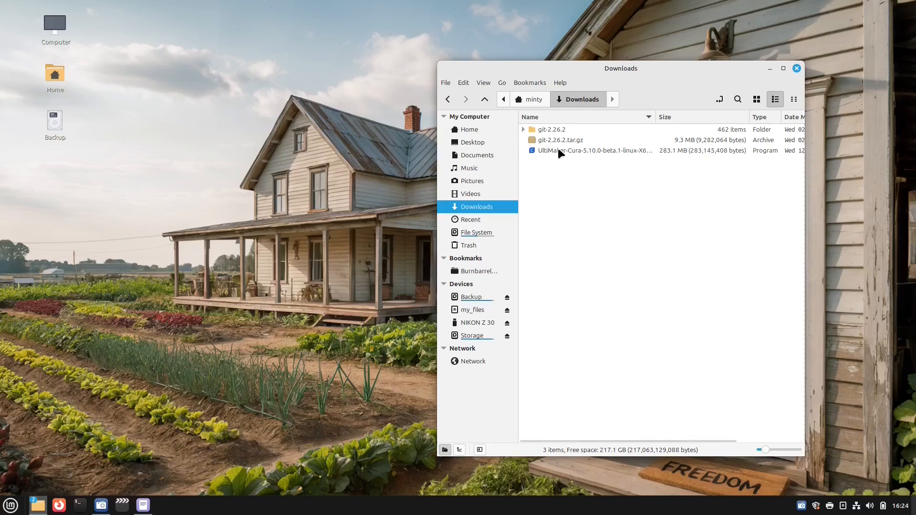
pyautogui.rightClick(589, 150)
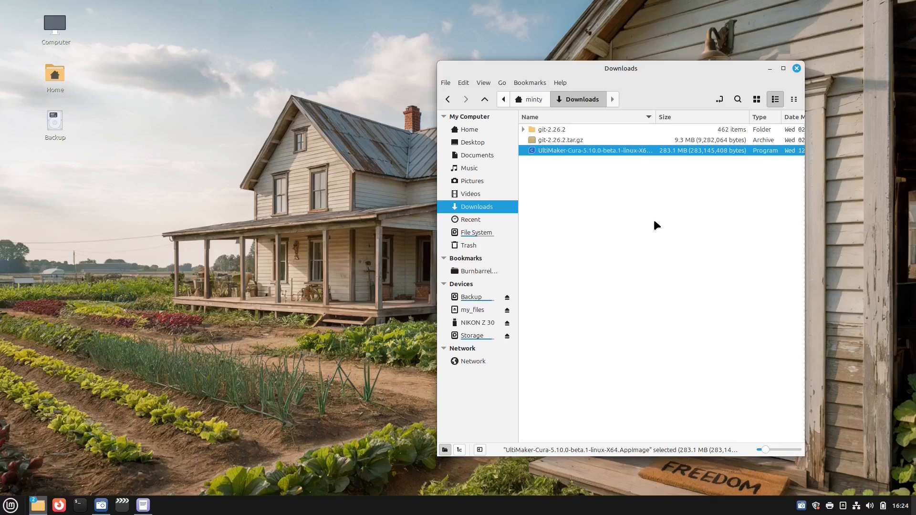
pyautogui.moveTo(870, 217)
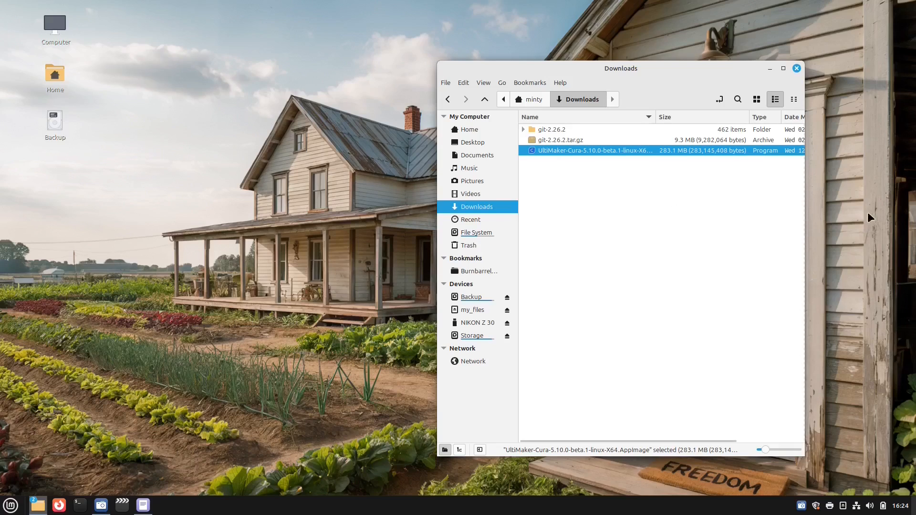
pyautogui.click(564, 186)
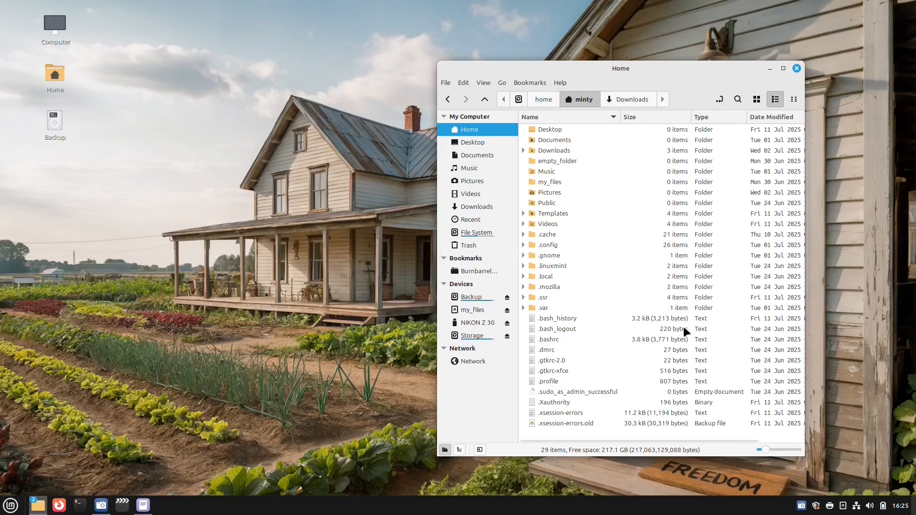
# - Navigate into ~/.local/share/nemo/actions and create a new empty document there
pyautogui.doubleClick(545, 276)
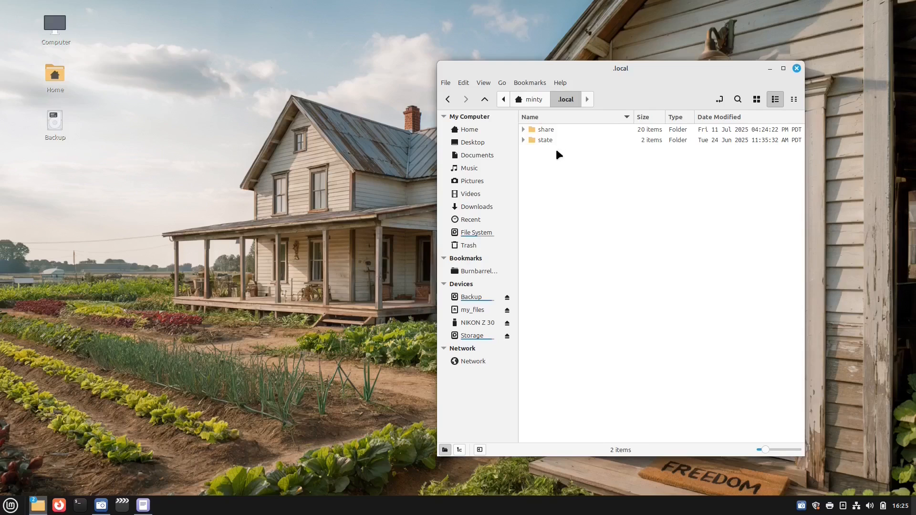
pyautogui.doubleClick(545, 129)
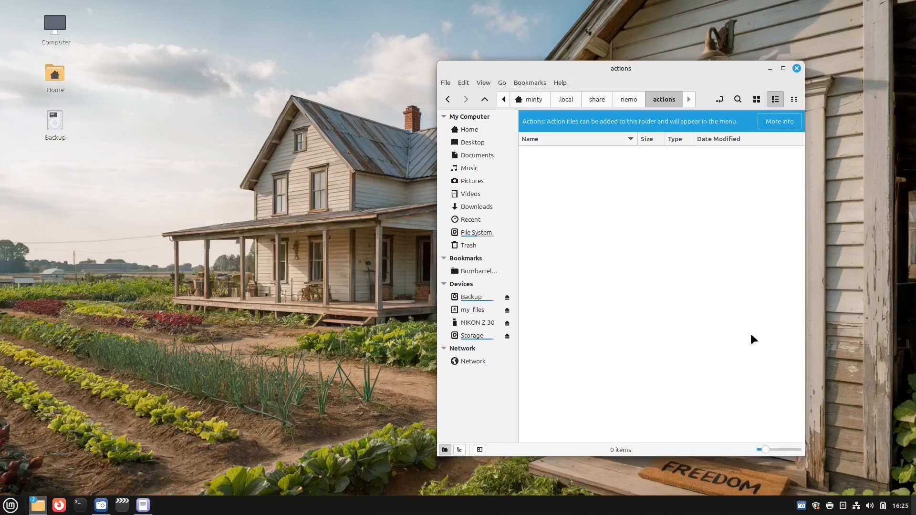
pyautogui.rightClick(660, 263)
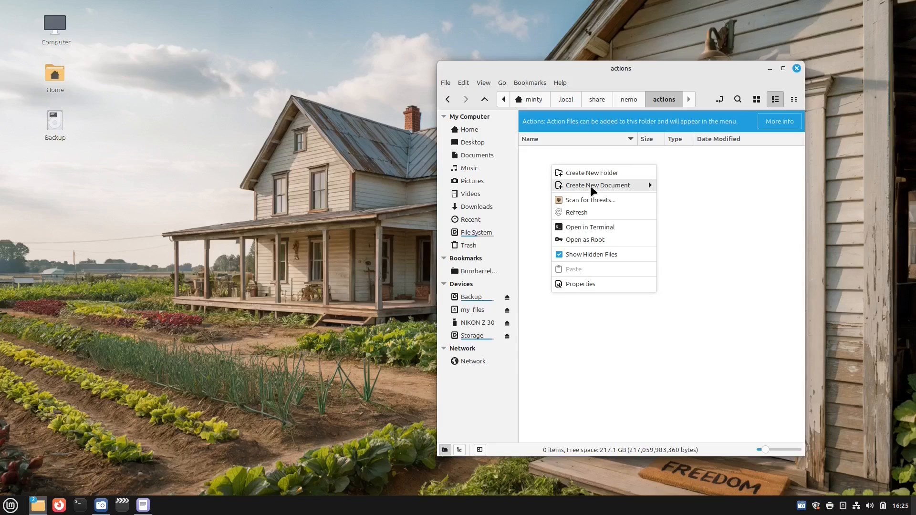
pyautogui.click(597, 185)
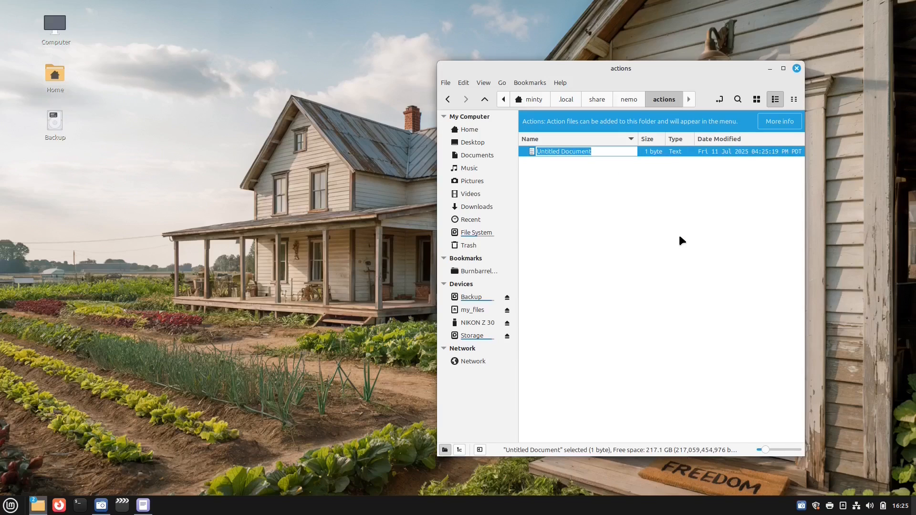
pyautogui.moveTo(675, 230)
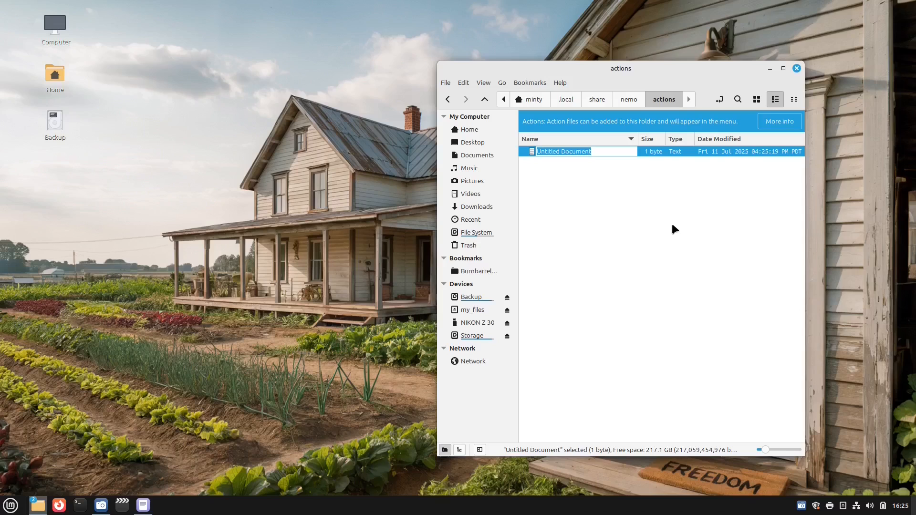
# - Rename the file to send-to-desktop.nemo_action and open it for editing
pyautogui.write('send-')
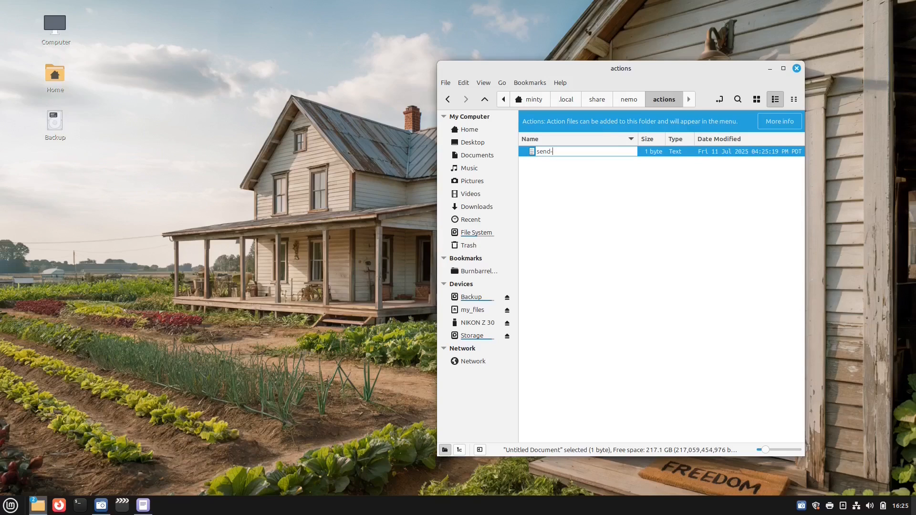
pyautogui.write('to')
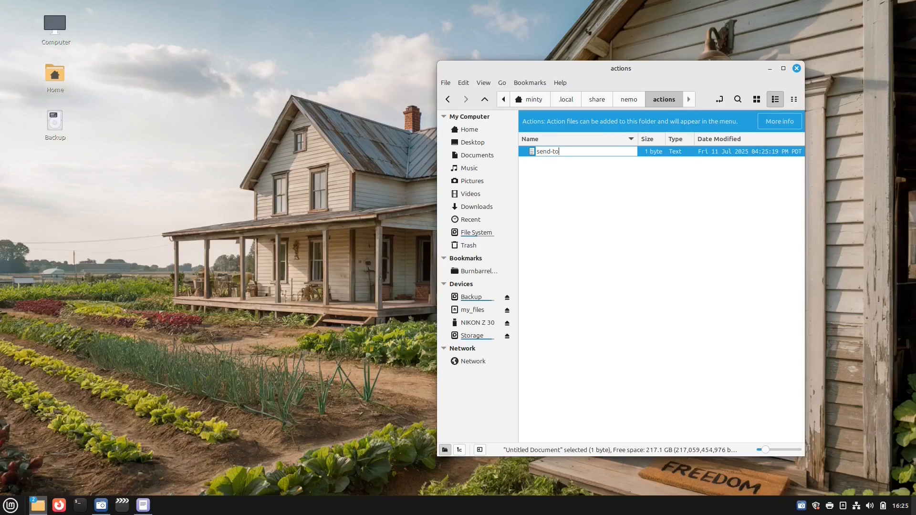
pyautogui.write('desktop.nemo')
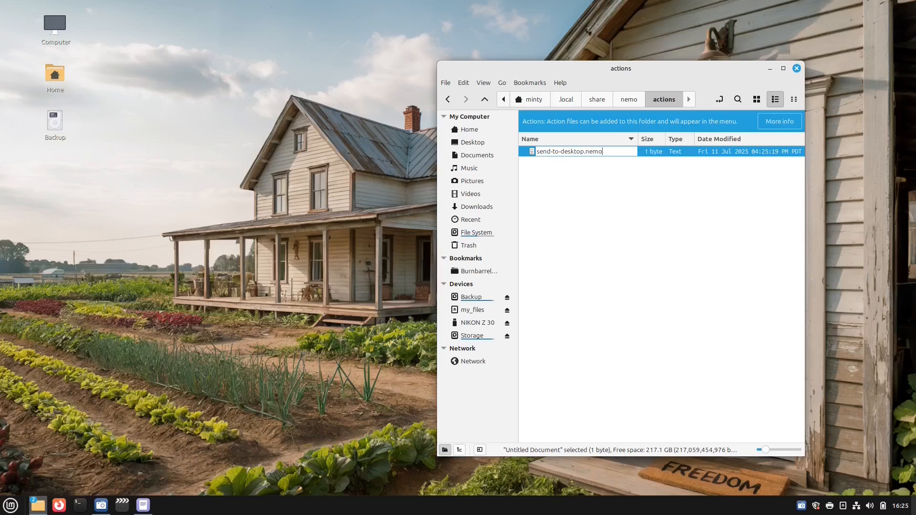
pyautogui.write('_actio')
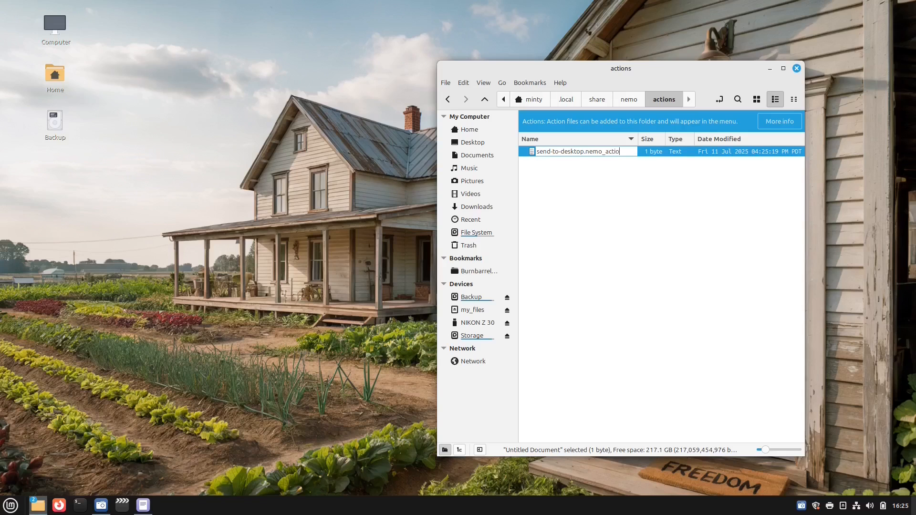
pyautogui.press('Return')
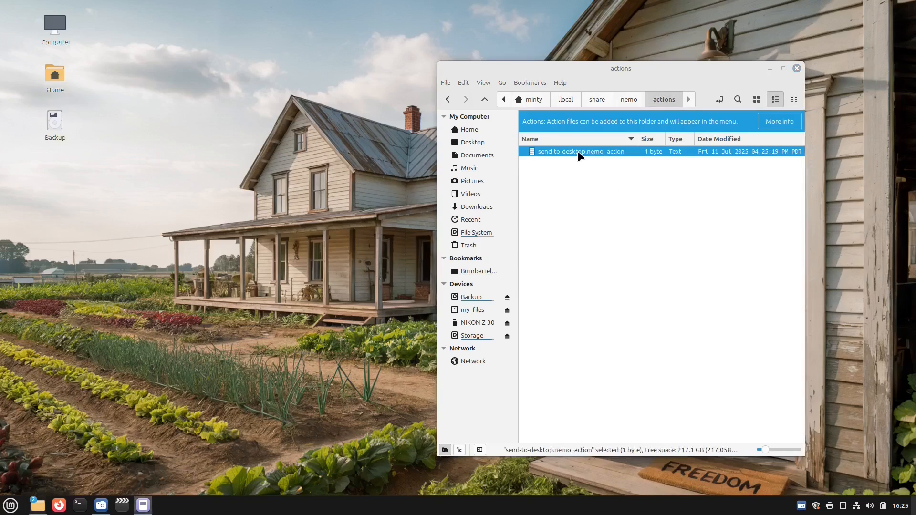
pyautogui.doubleClick(581, 152)
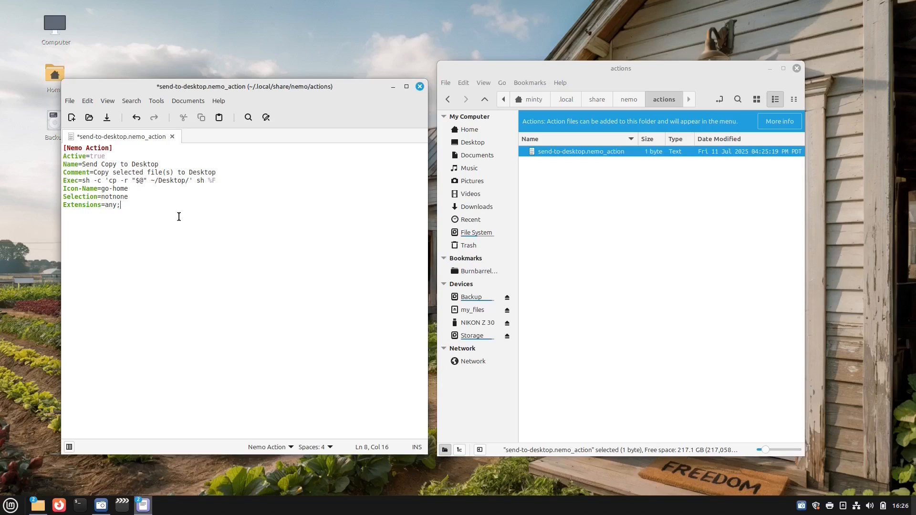
# - Save the Send Copy to Desktop action definition with Ctrl+S and close Xed
pyautogui.press('ctrl+s')
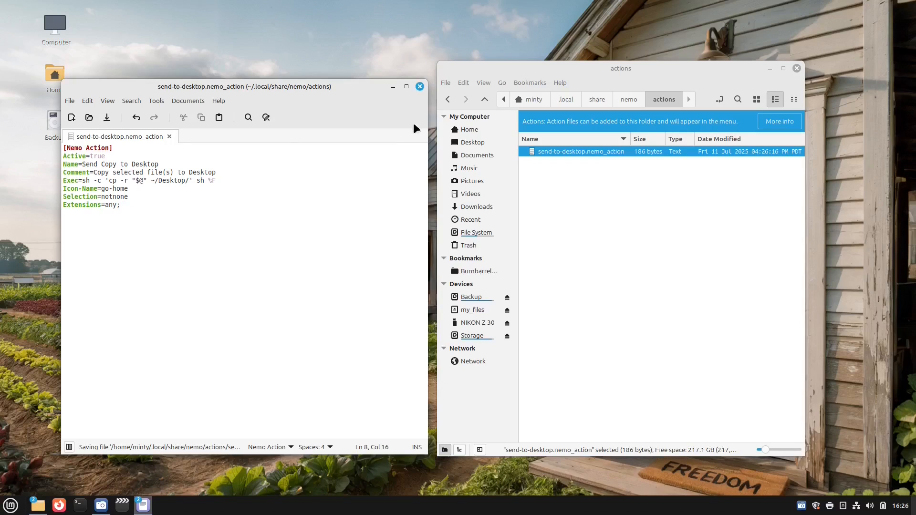
pyautogui.click(420, 87)
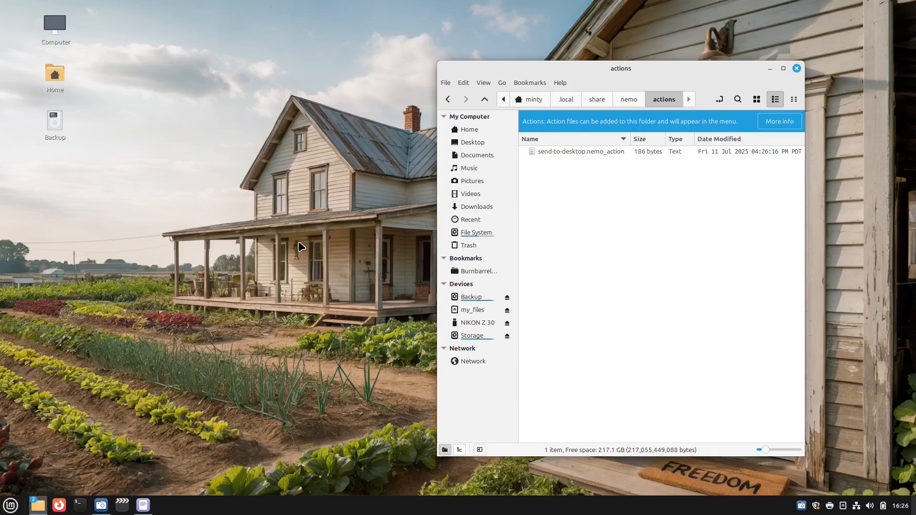
pyautogui.moveTo(79, 505)
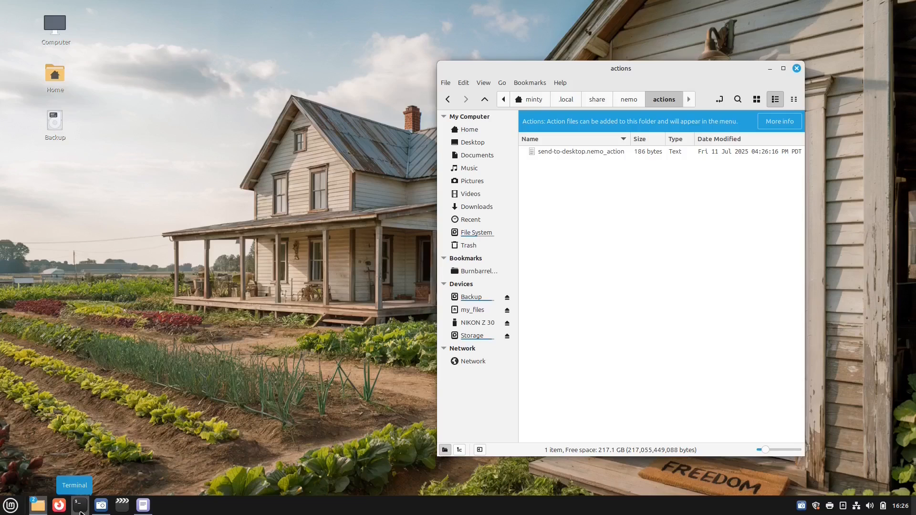
# - Run nemo -q in a terminal to quit all Nemo instances so the action loads
pyautogui.click(79, 505)
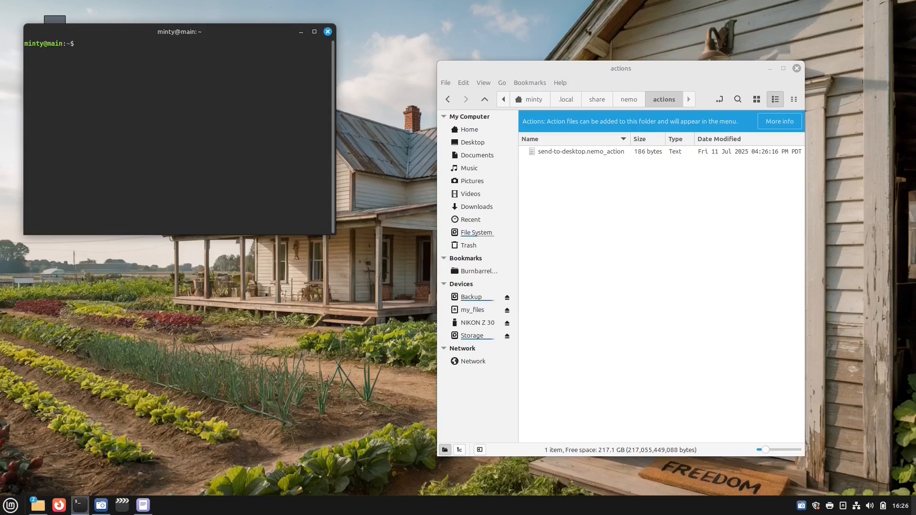
pyautogui.write('nemo')
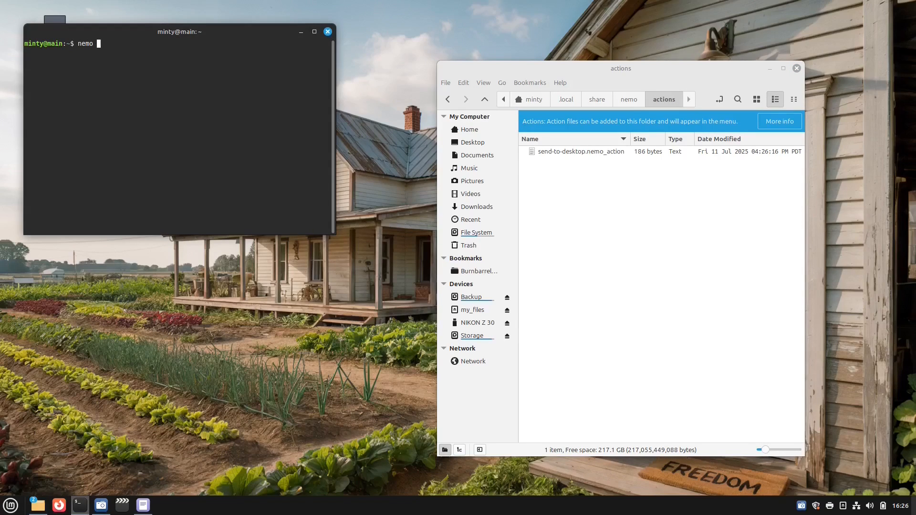
pyautogui.write('-q')
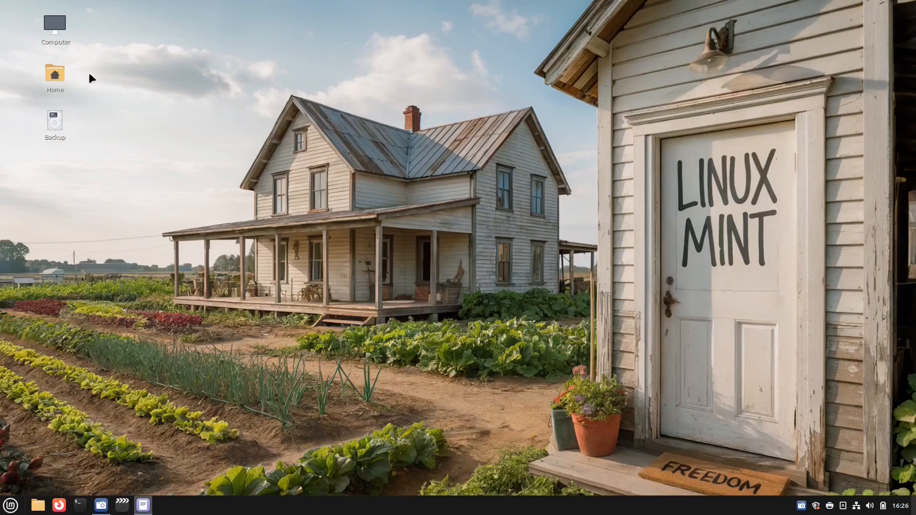
# - Use Send Copy to Desktop on the Cura AppImage and the git-2.26.2 folder
pyautogui.click(37, 504)
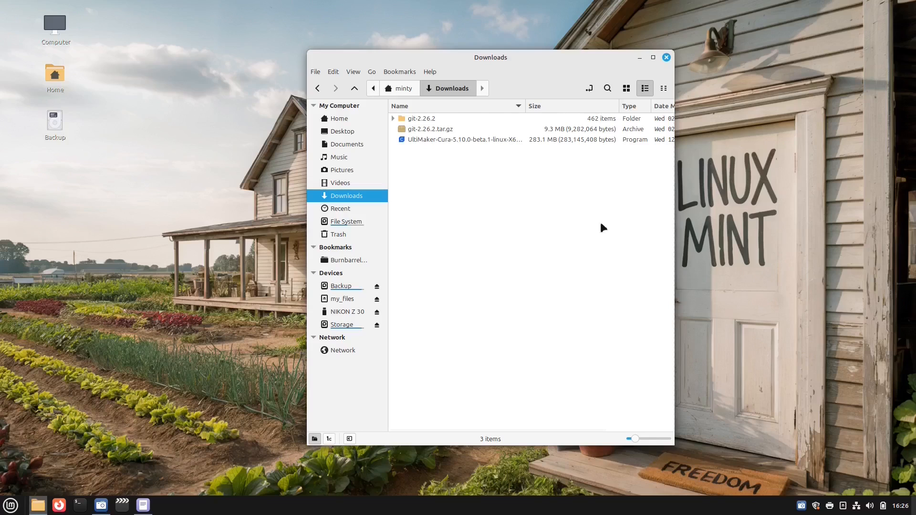
pyautogui.rightClick(461, 139)
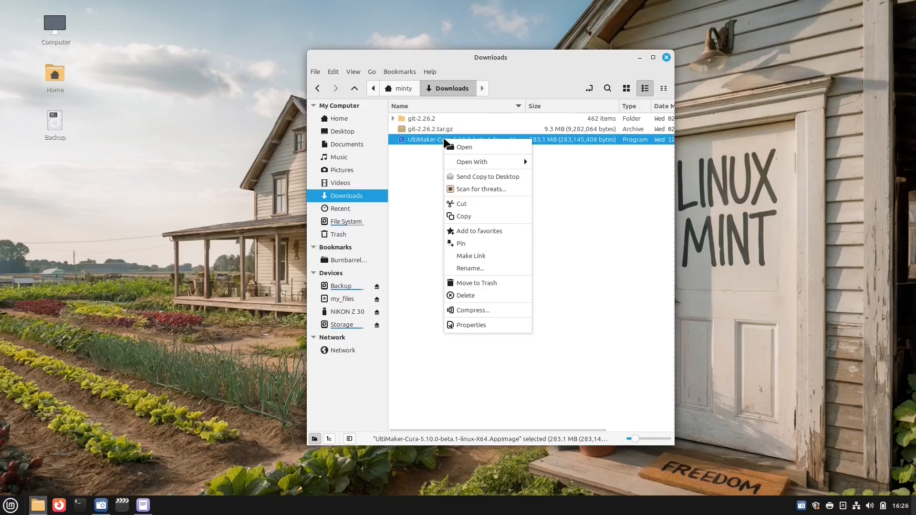
pyautogui.click(489, 178)
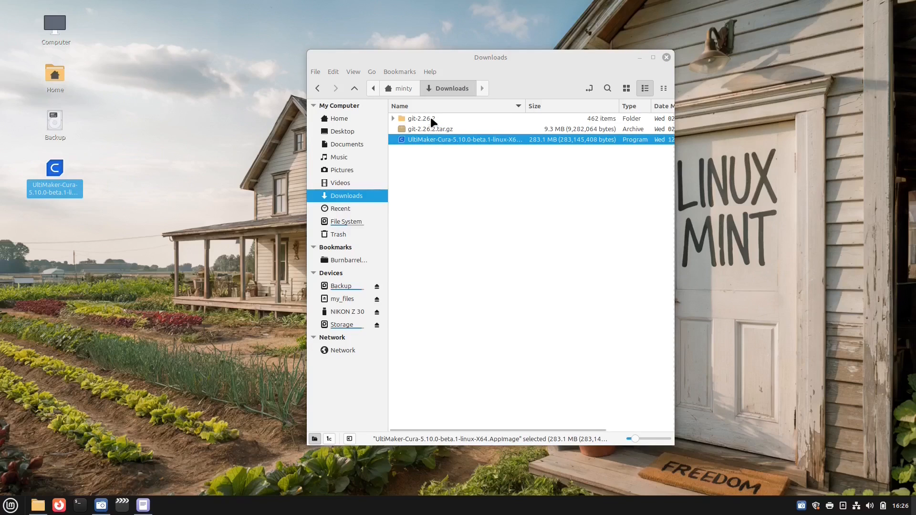
pyautogui.rightClick(415, 118)
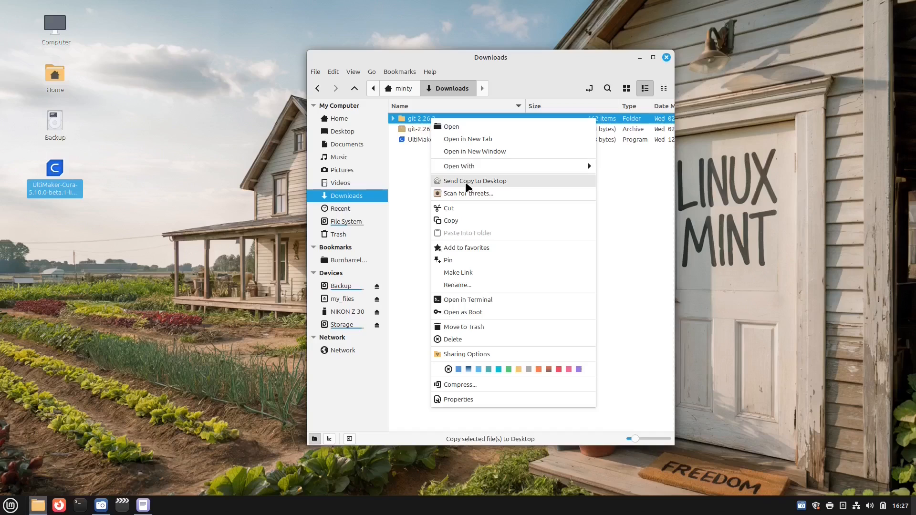
pyautogui.click(475, 181)
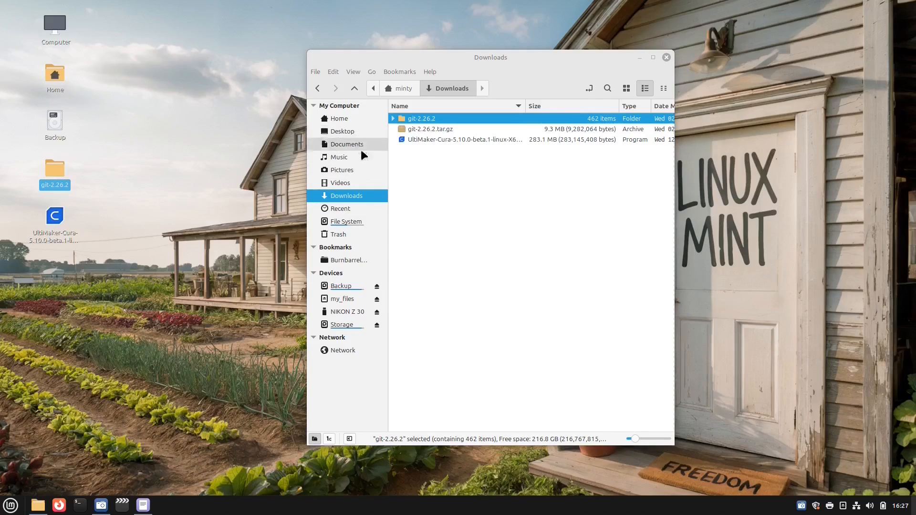
# - Send norun.flag from mintwelcome to the desktop and close the window
pyautogui.click(338, 118)
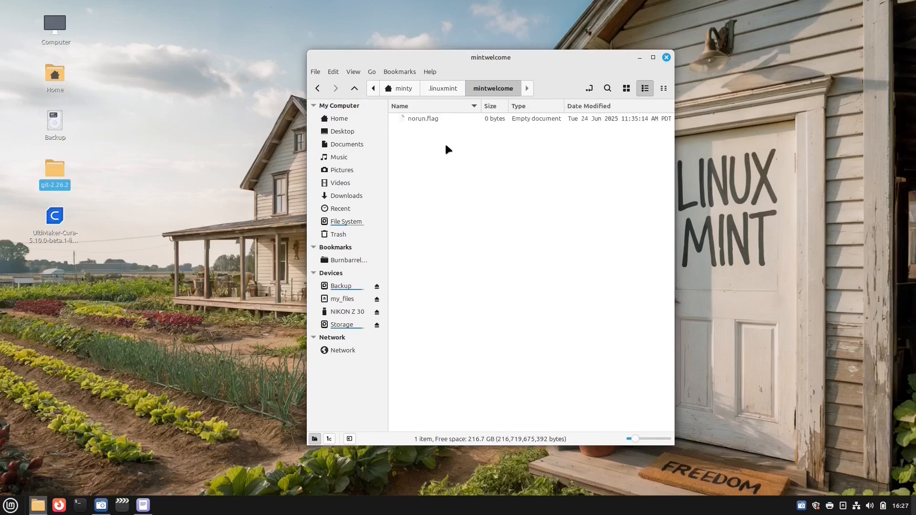
pyautogui.click(422, 119)
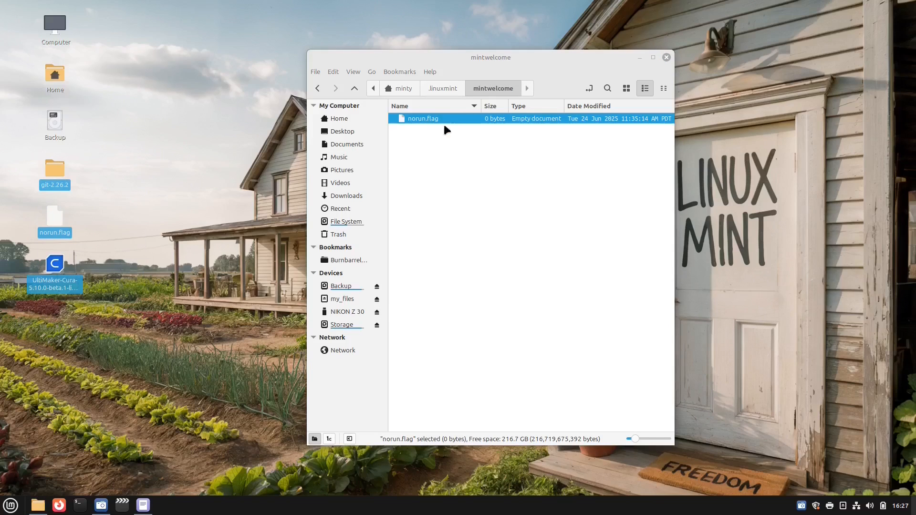
pyautogui.click(665, 57)
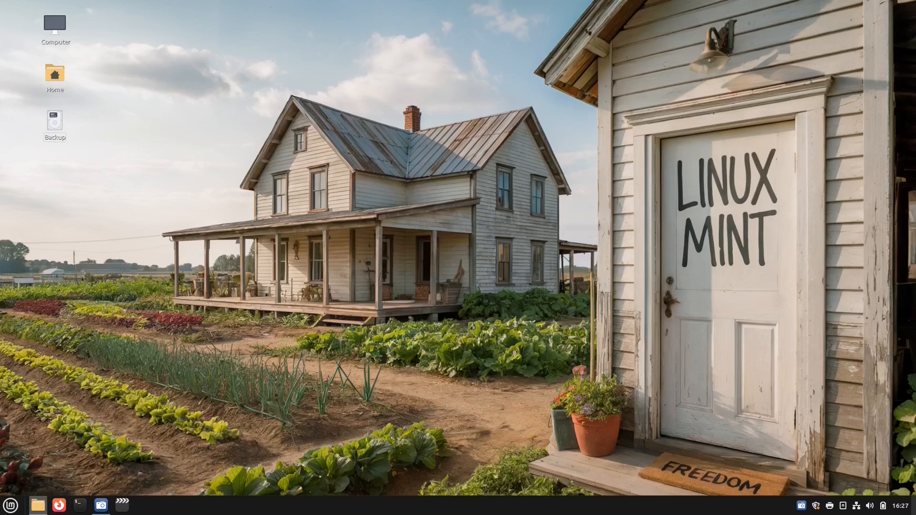
pyautogui.moveTo(295, 115)
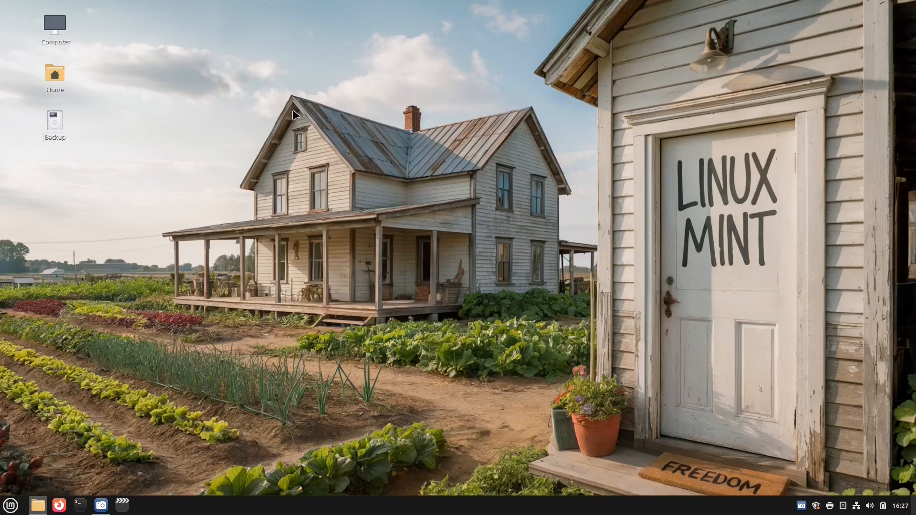
# - Browse from Home through Pictures to the Downloads folder
pyautogui.doubleClick(54, 77)
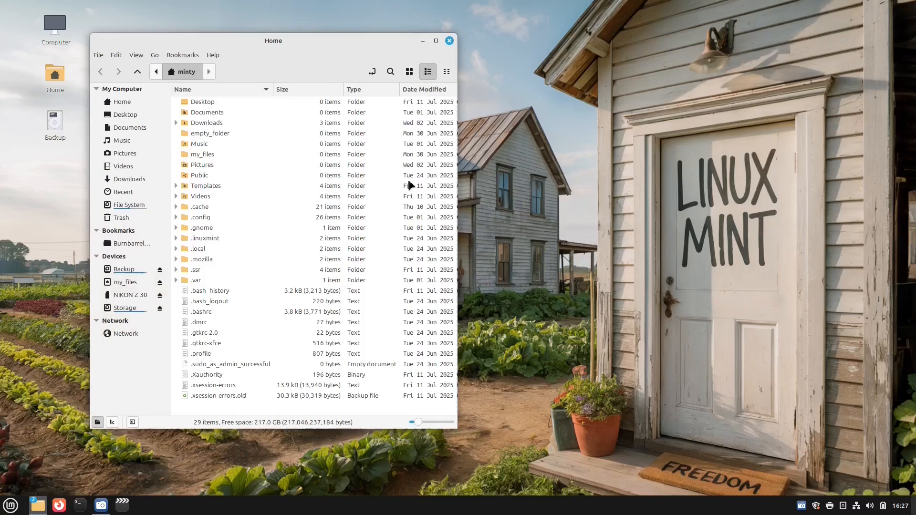
pyautogui.click(123, 153)
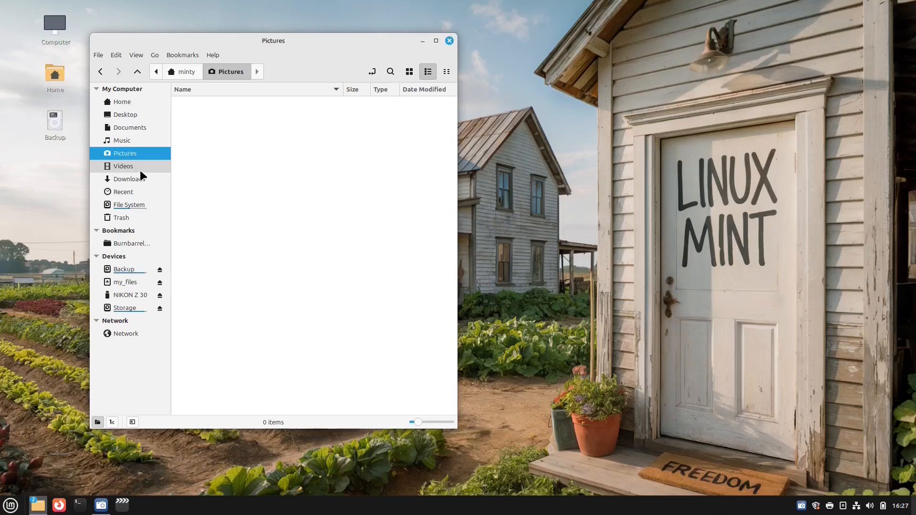
pyautogui.click(129, 178)
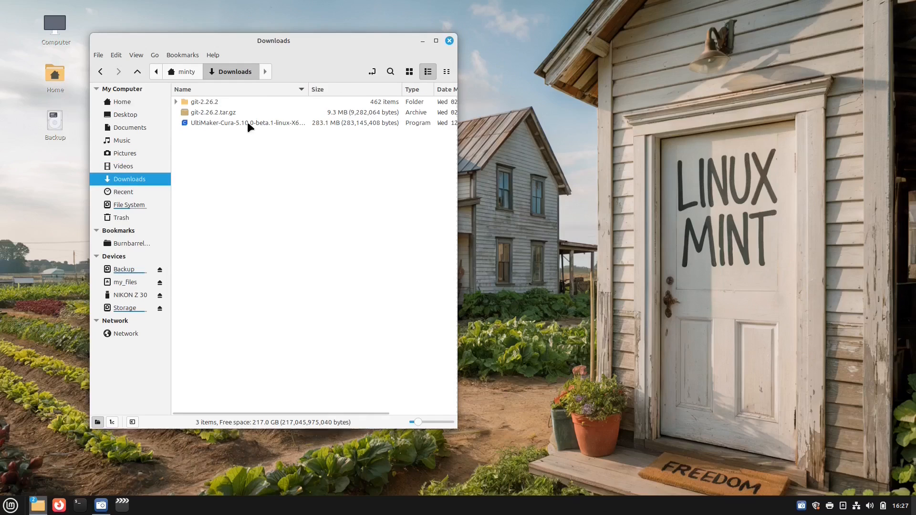
# - Inspect the Cura AppImage's right-click menu and mount the 31 GB USB volume
pyautogui.rightClick(247, 123)
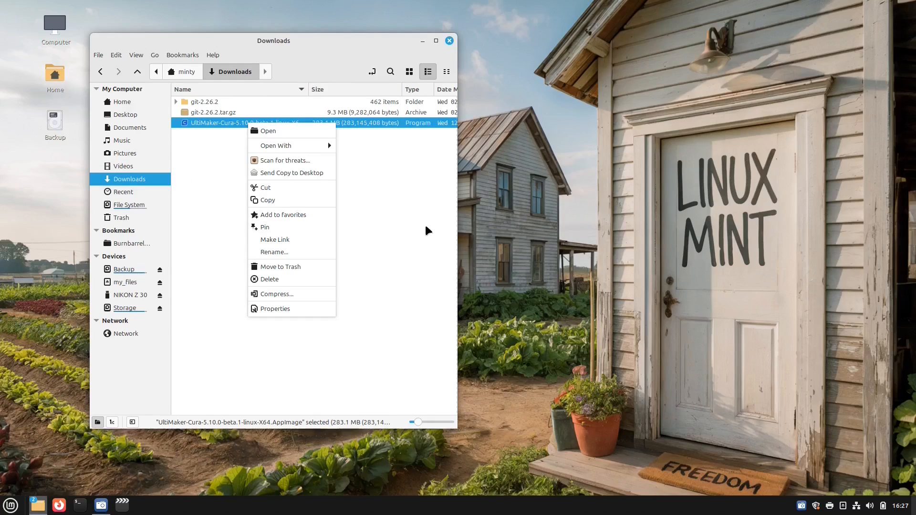
pyautogui.click(295, 197)
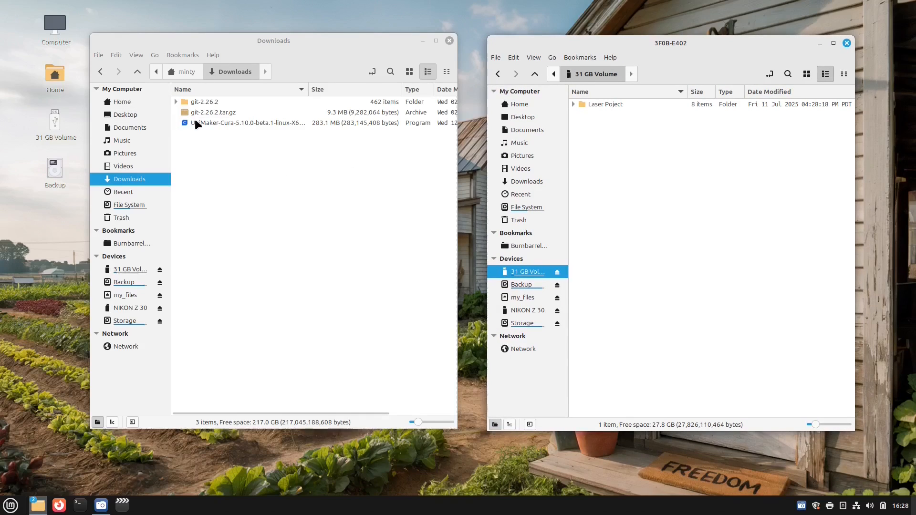
pyautogui.rightClick(245, 123)
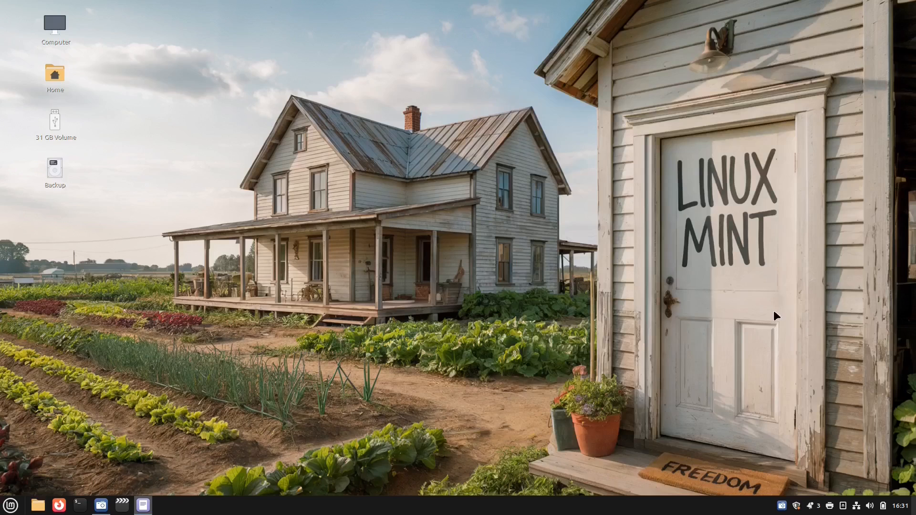
pyautogui.moveTo(202, 479)
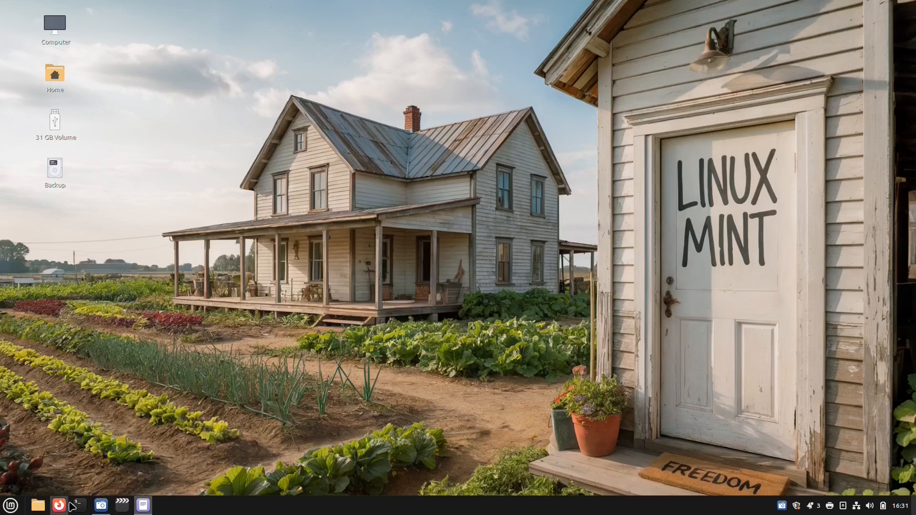
# - Start a sudo apt install command in the terminal for the required package
pyautogui.click(80, 505)
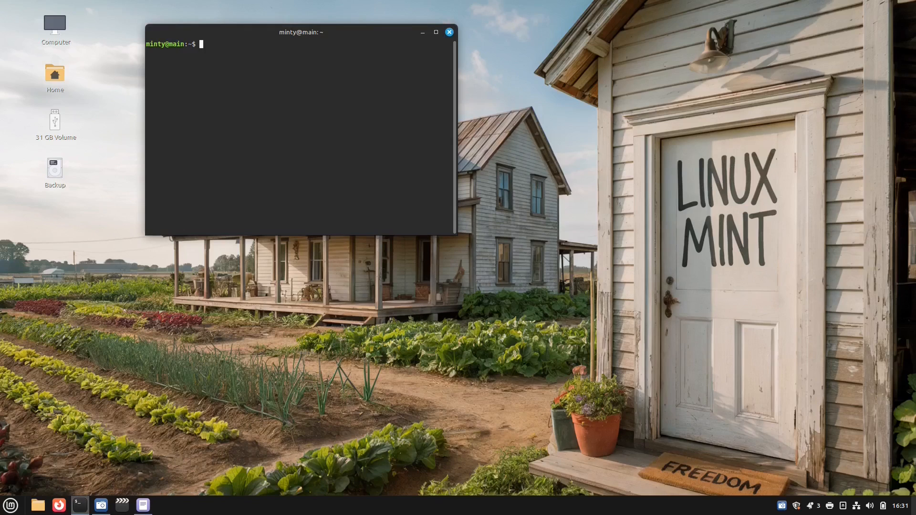
pyautogui.write('sudo apt i')
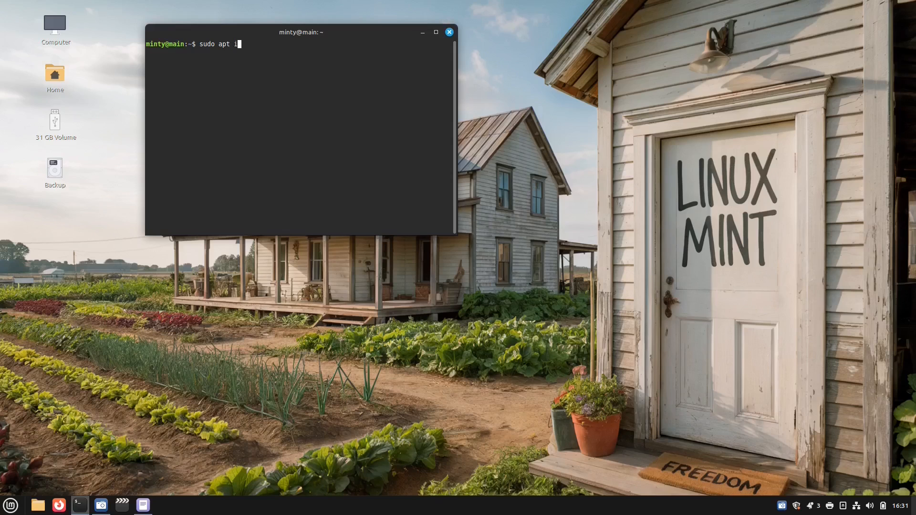
pyautogui.write('nstall')
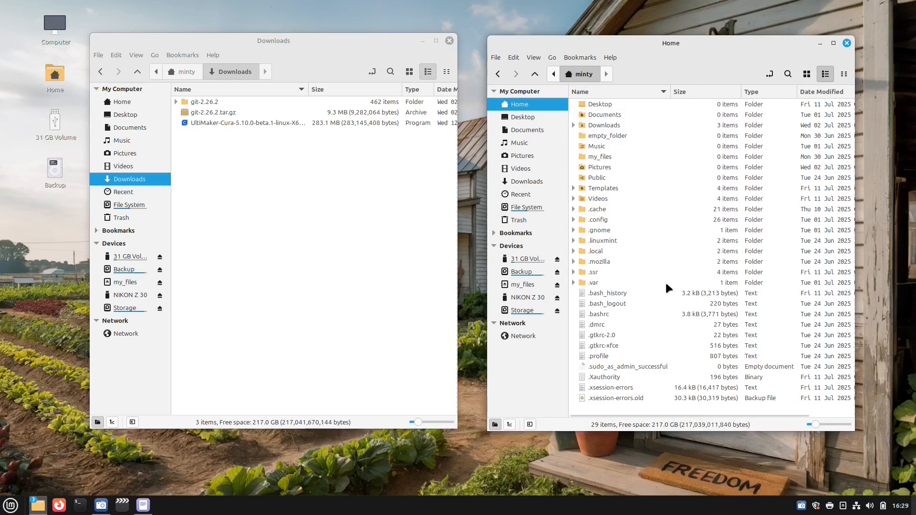
# - Navigate into ~/.local/share/nemo/actions
pyautogui.doubleClick(598, 251)
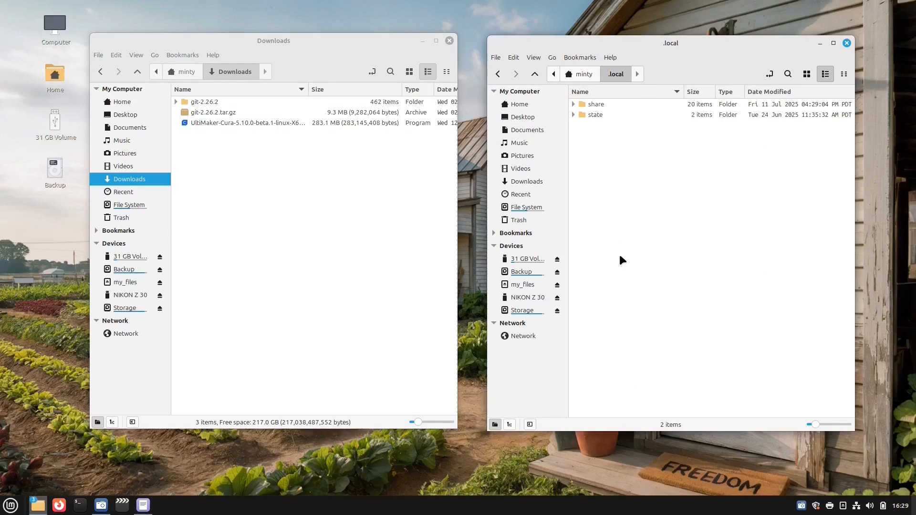
pyautogui.doubleClick(596, 104)
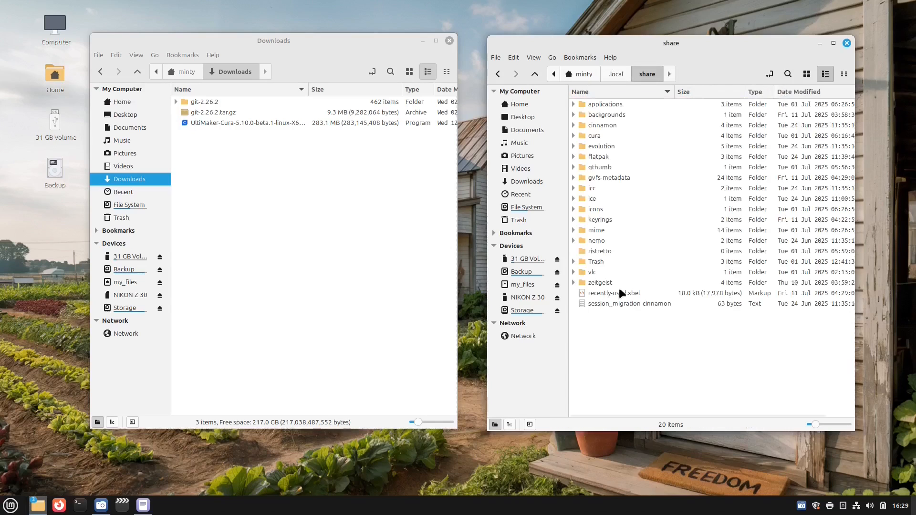
pyautogui.doubleClick(594, 241)
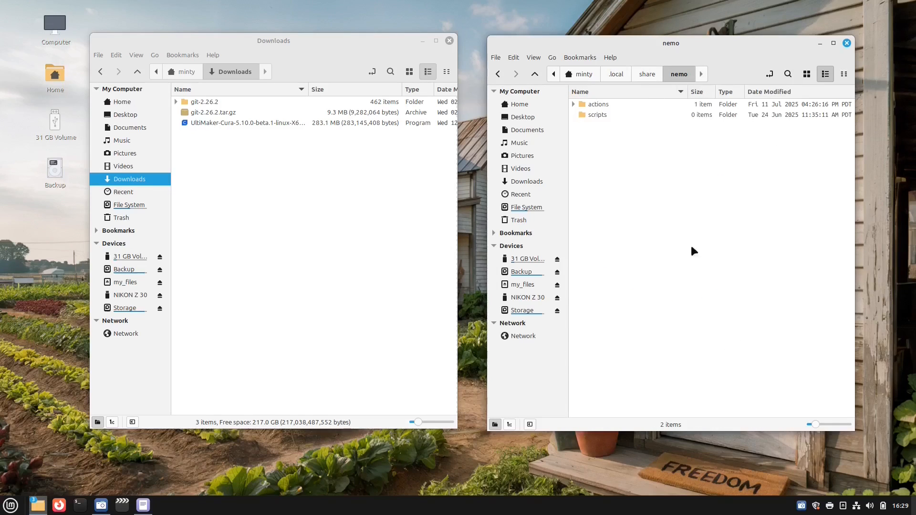
pyautogui.doubleClick(597, 103)
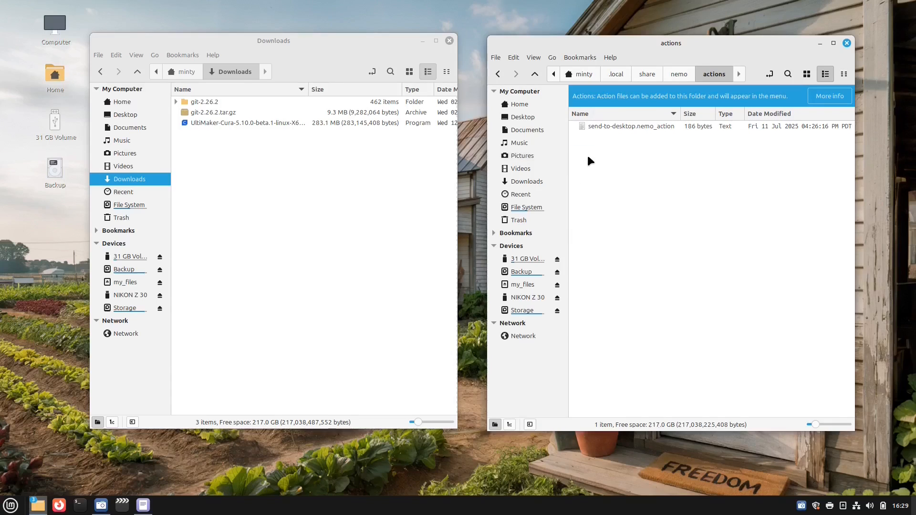
# - Name the new document send-to-usb.nemo_action and open it for editing
pyautogui.write('send-to-u')
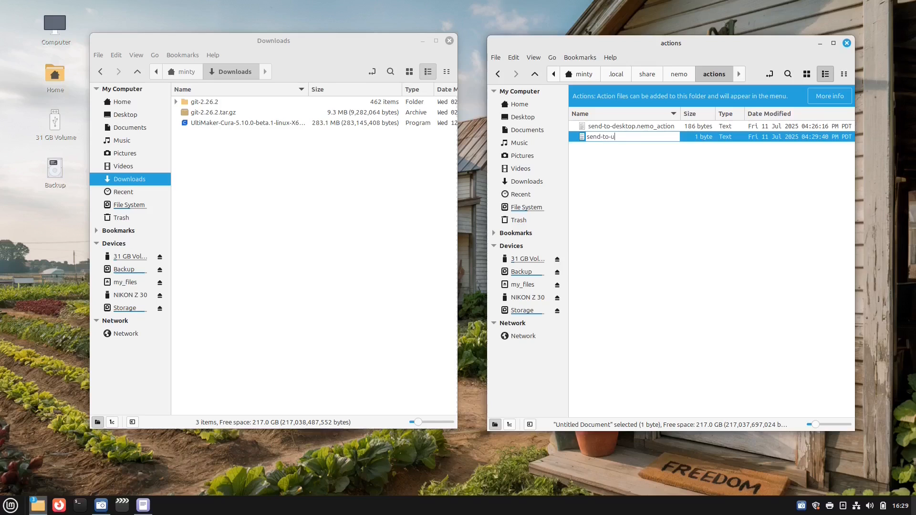
pyautogui.write('sb')
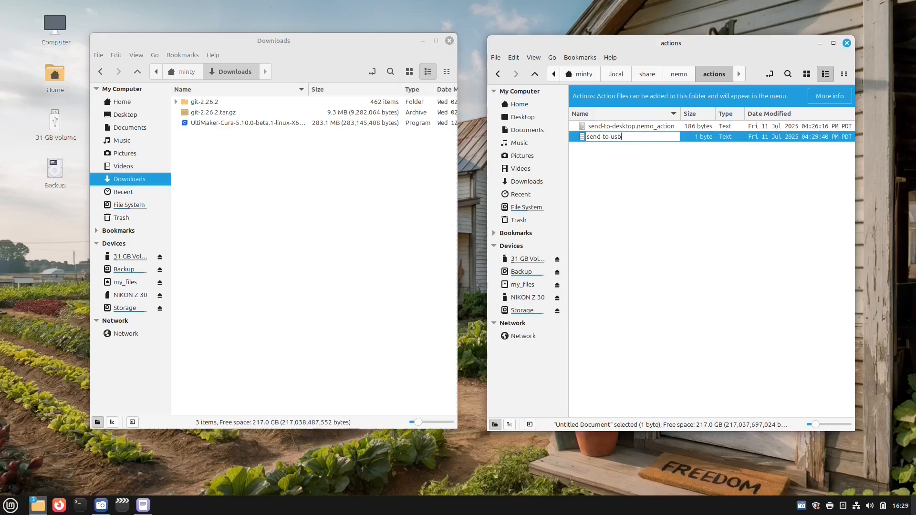
pyautogui.write('.nemo')
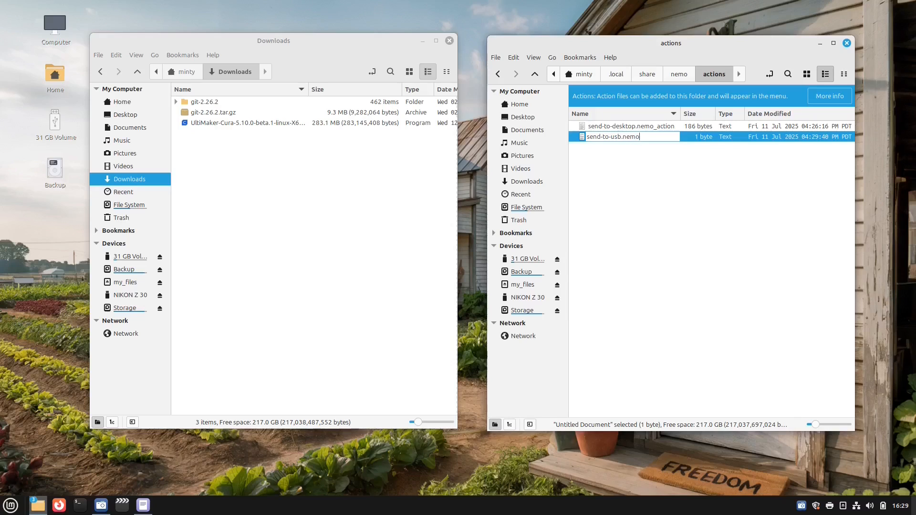
pyautogui.write('_action')
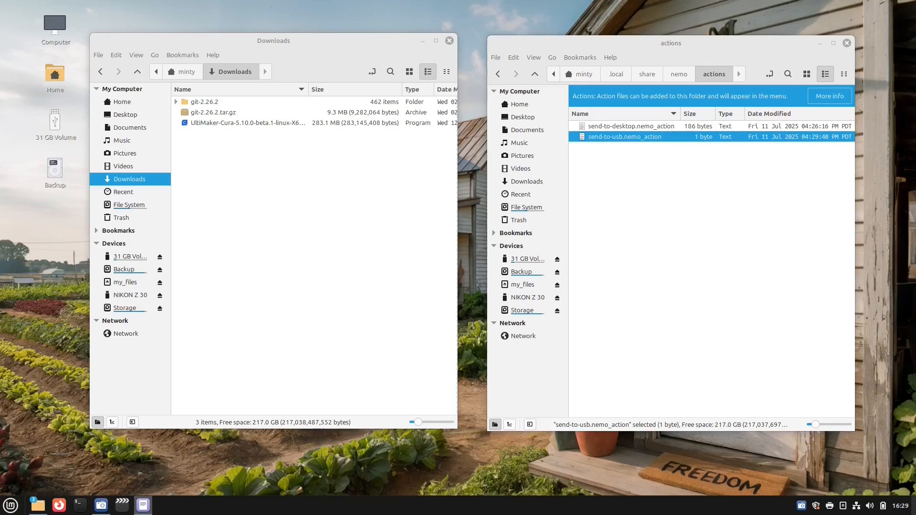
pyautogui.doubleClick(624, 136)
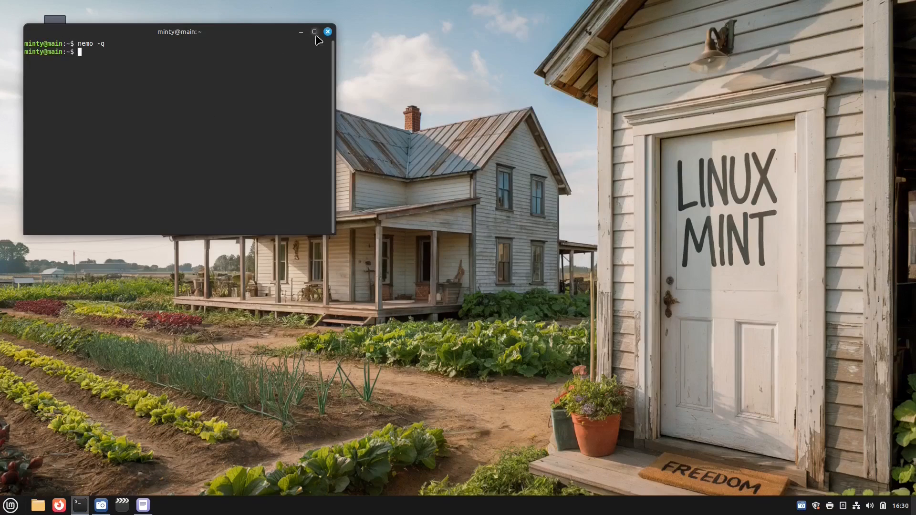
# - Run nemo -q to quit all Nemo instances so the new actions load
pyautogui.press('Return')
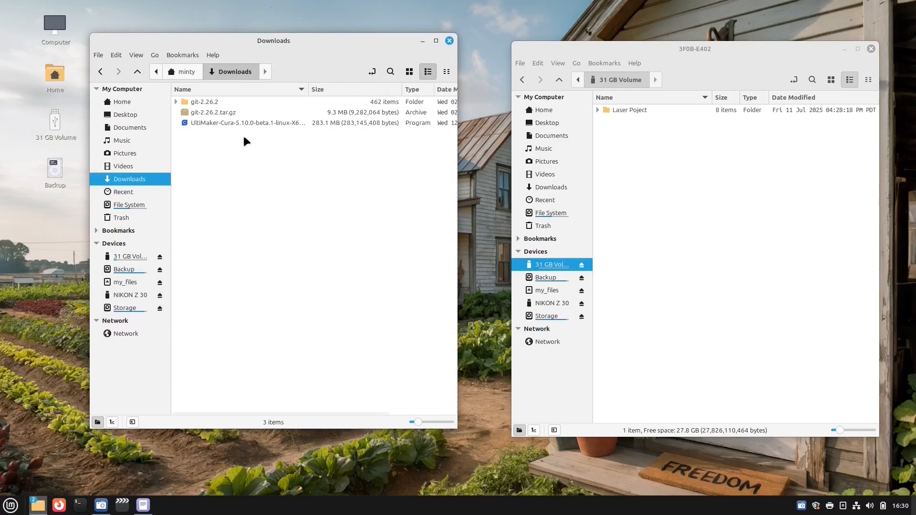
# - Send copies of the Cura AppImage and git-2.26.2.tar.gz to the USB drive, then return to Home
pyautogui.rightClick(245, 123)
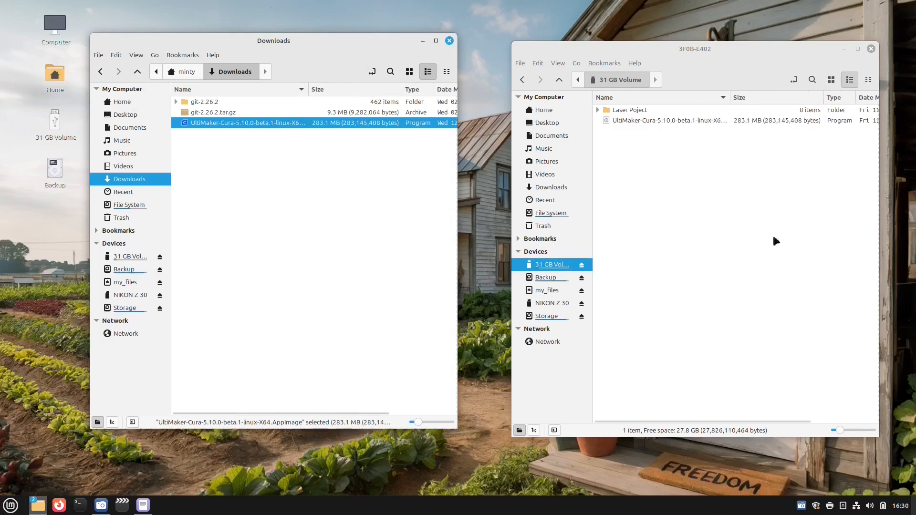
pyautogui.rightClick(212, 112)
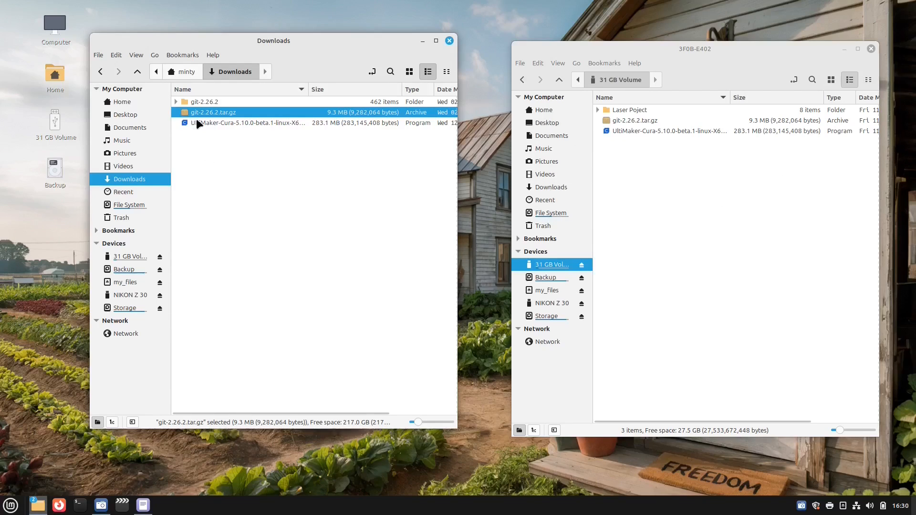
pyautogui.click(204, 101)
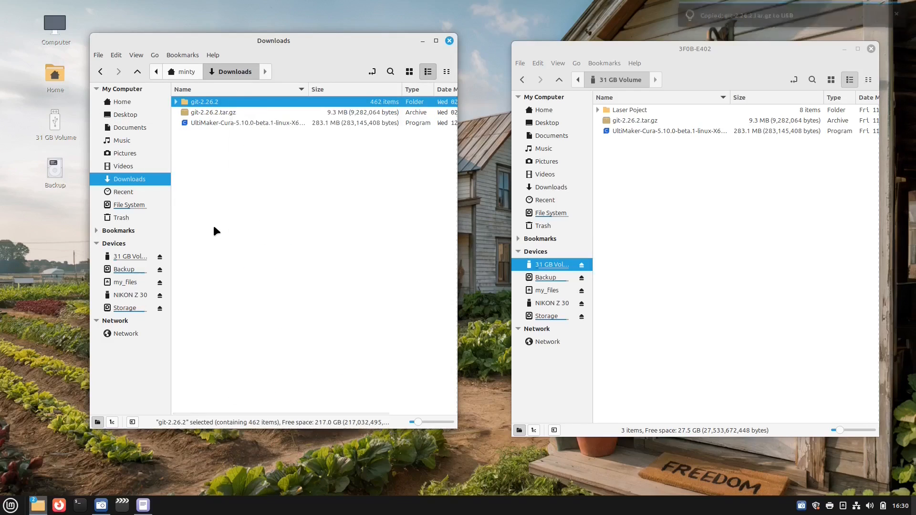
pyautogui.click(121, 101)
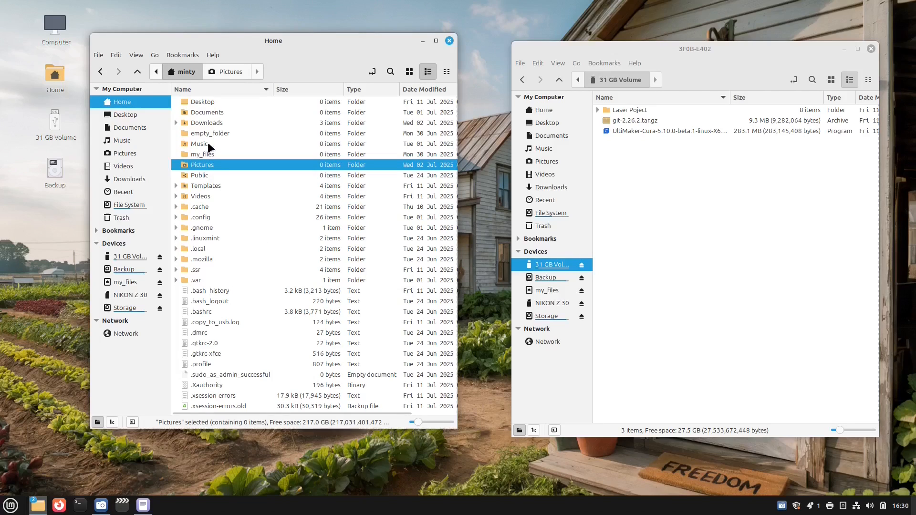
pyautogui.moveTo(219, 245)
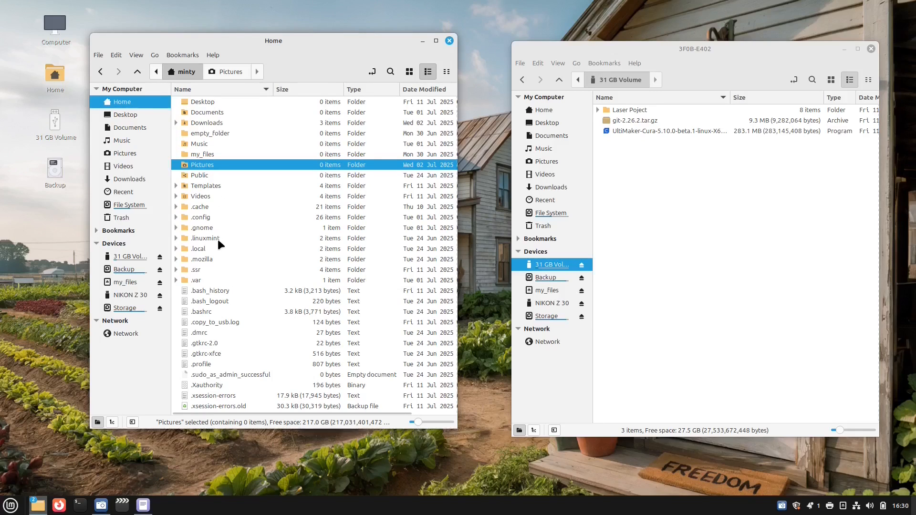
# - Check the actions folder's right-click menu under .local/share/nemo offers Send Copy to USB Drive
pyautogui.doubleClick(203, 248)
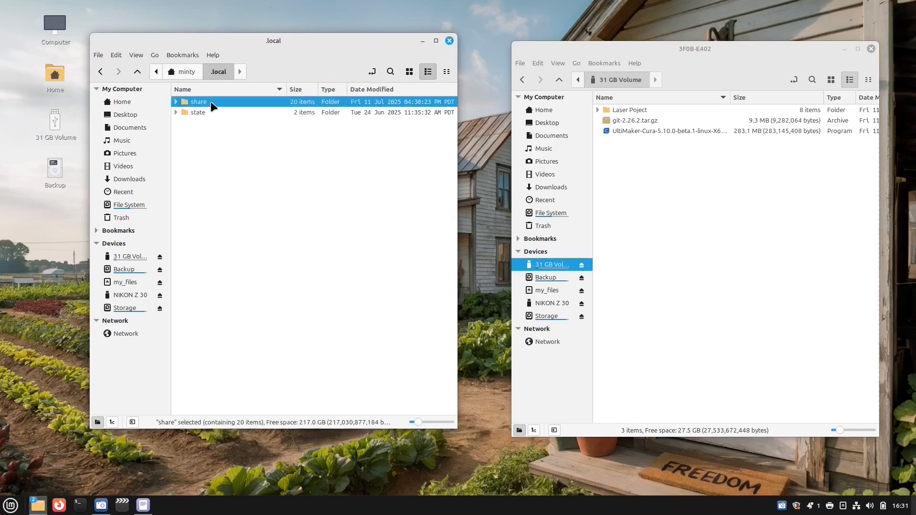
pyautogui.doubleClick(199, 103)
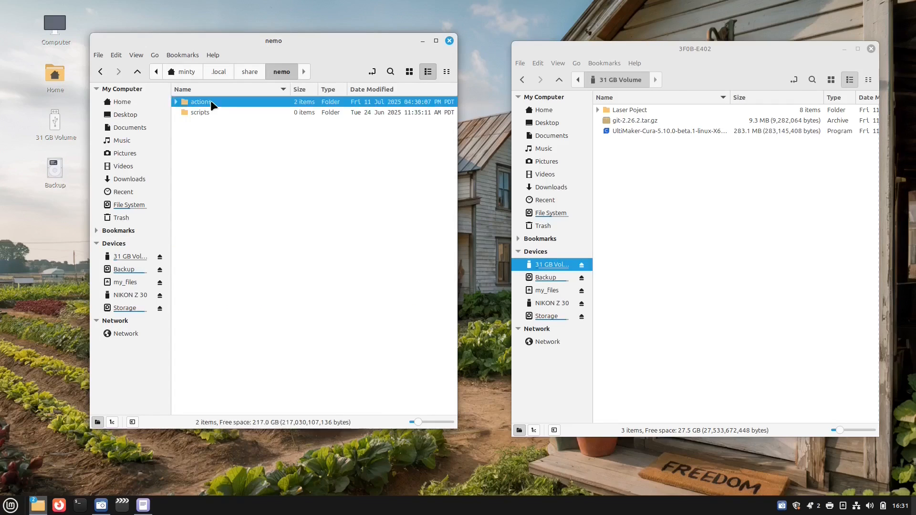
pyautogui.click(201, 101)
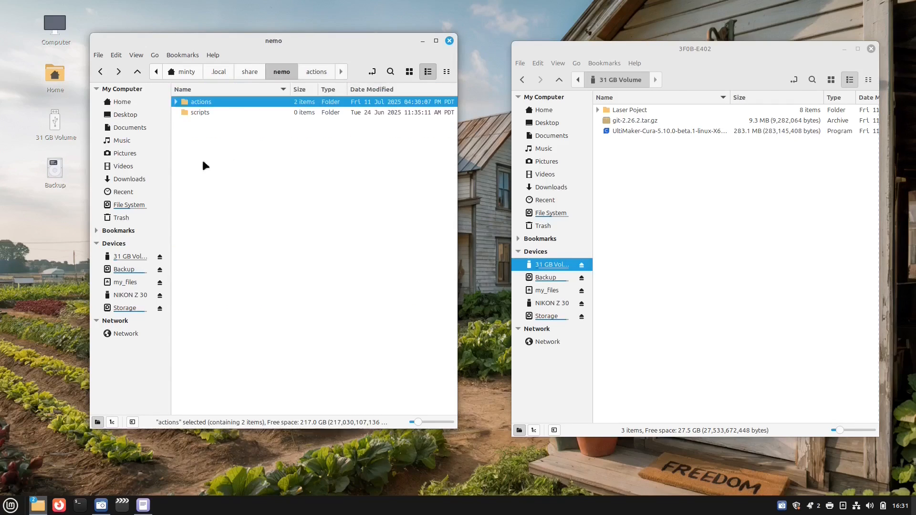
pyautogui.rightClick(201, 101)
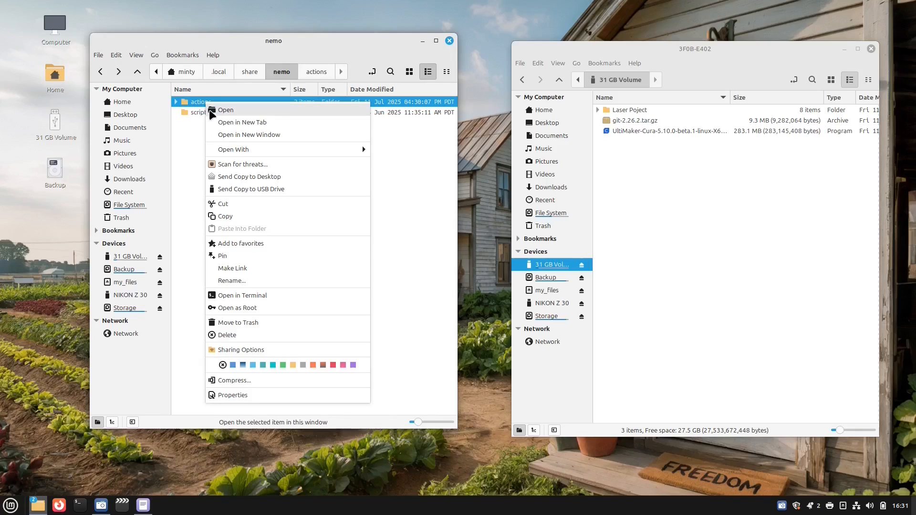
pyautogui.click(251, 189)
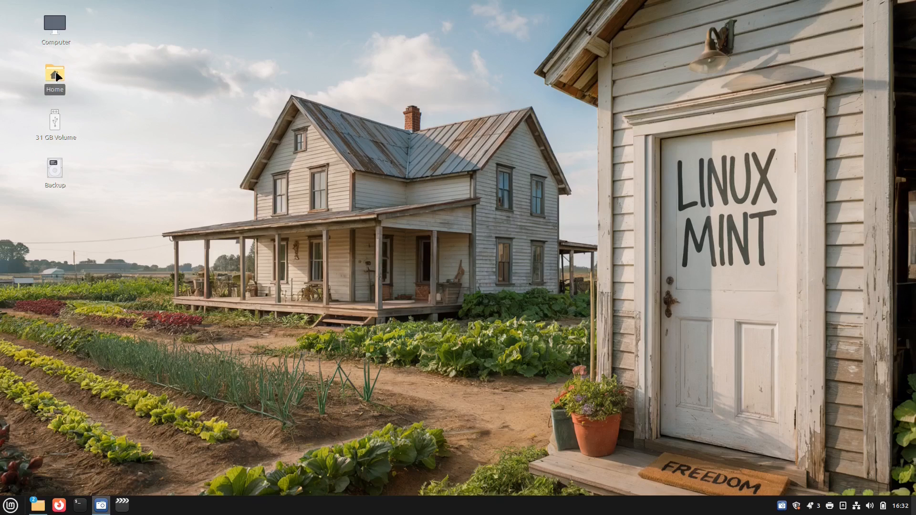
# - Confirm the Pictures folder's menu shows both send-copy options, then close the Home window
pyautogui.doubleClick(54, 74)
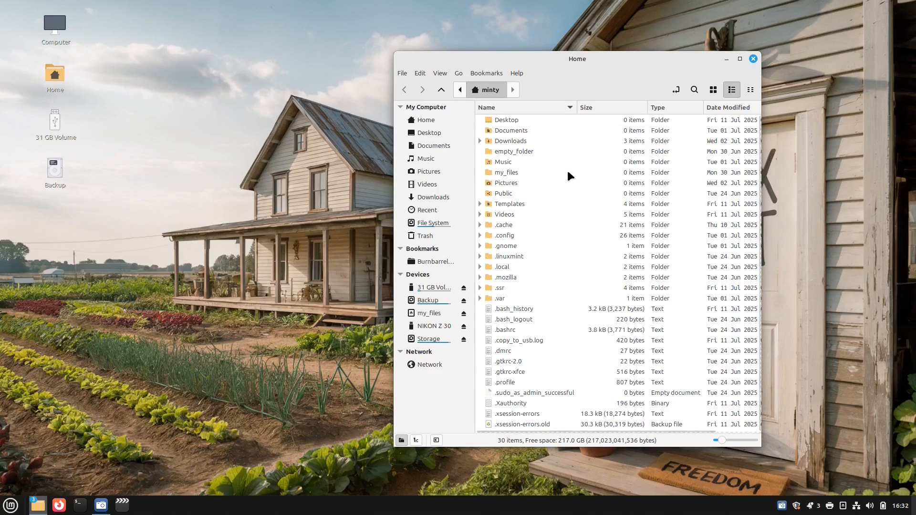
pyautogui.rightClick(504, 183)
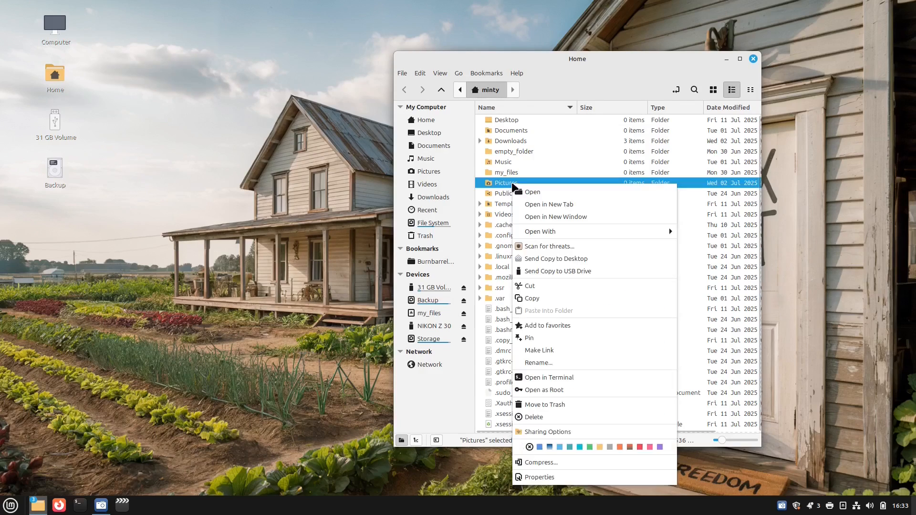
pyautogui.moveTo(560, 258)
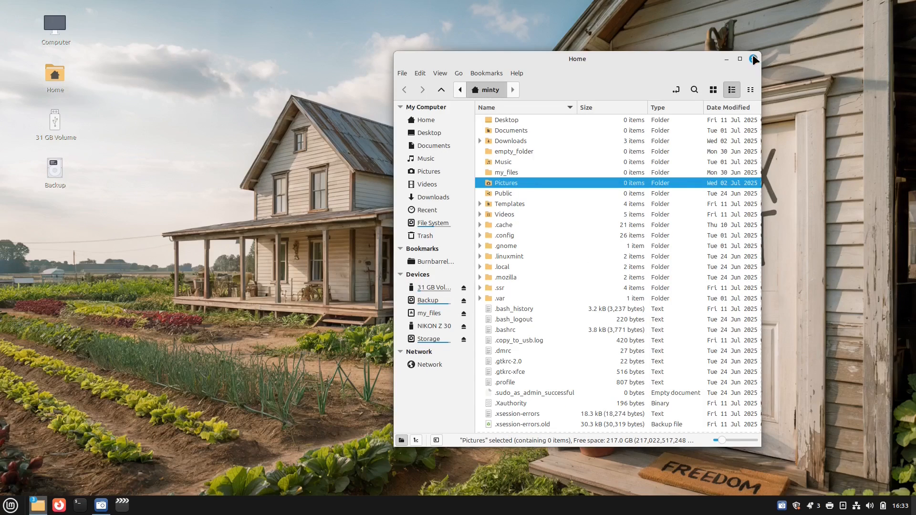
pyautogui.click(754, 59)
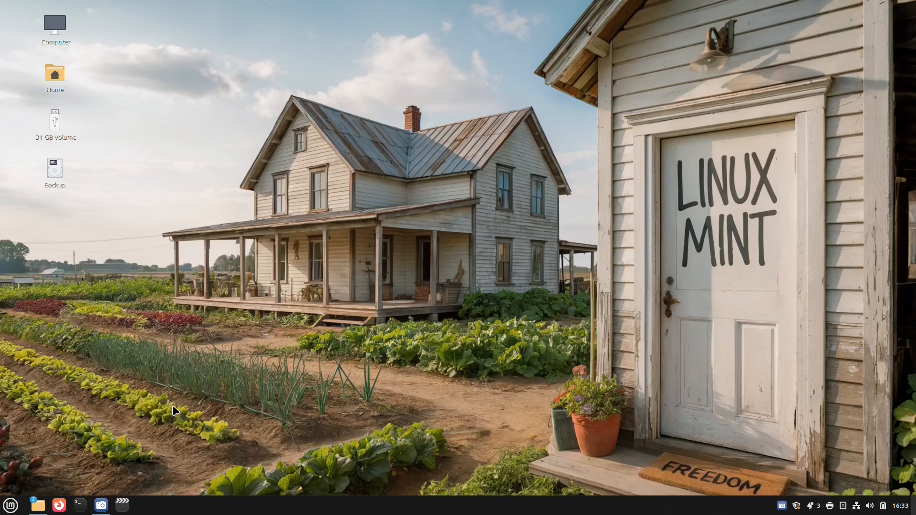
pyautogui.moveTo(446, 320)
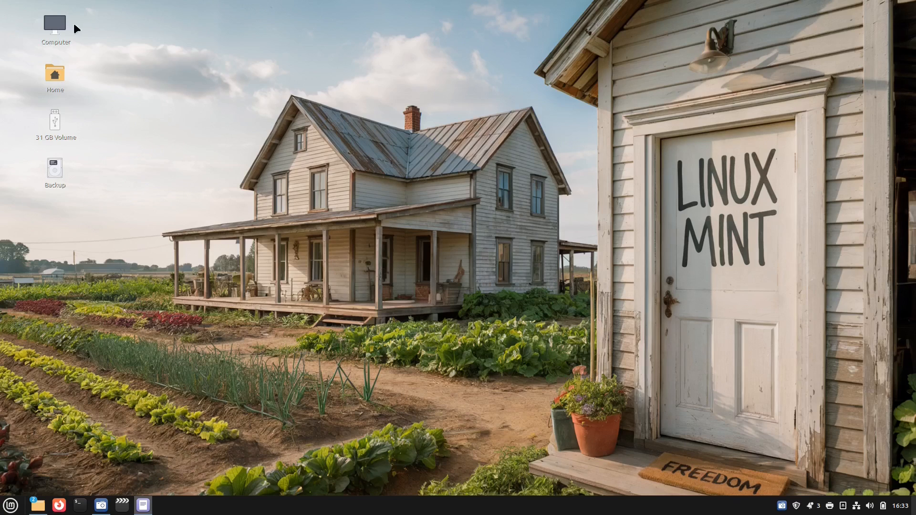
# - Navigate from Computer through Home to the .local/share/nemo/actions folder
pyautogui.doubleClick(54, 26)
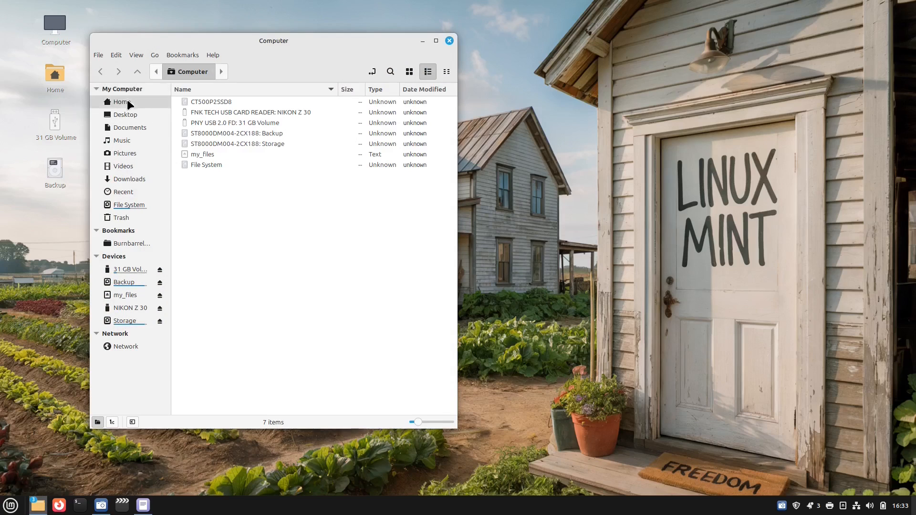
pyautogui.click(121, 101)
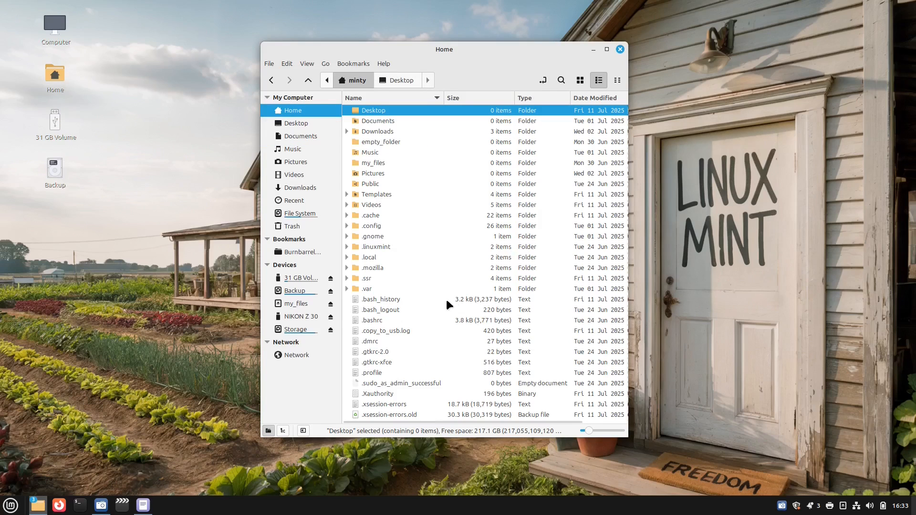
pyautogui.doubleClick(371, 256)
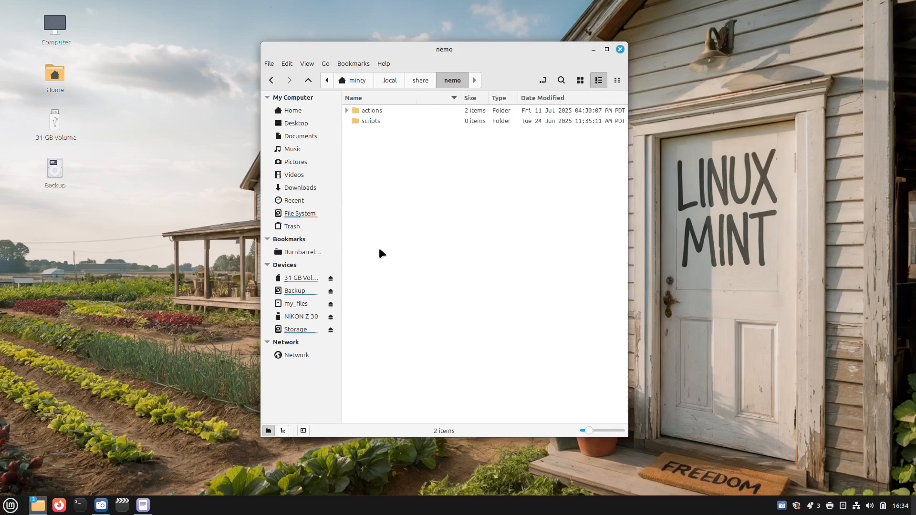
pyautogui.doubleClick(371, 111)
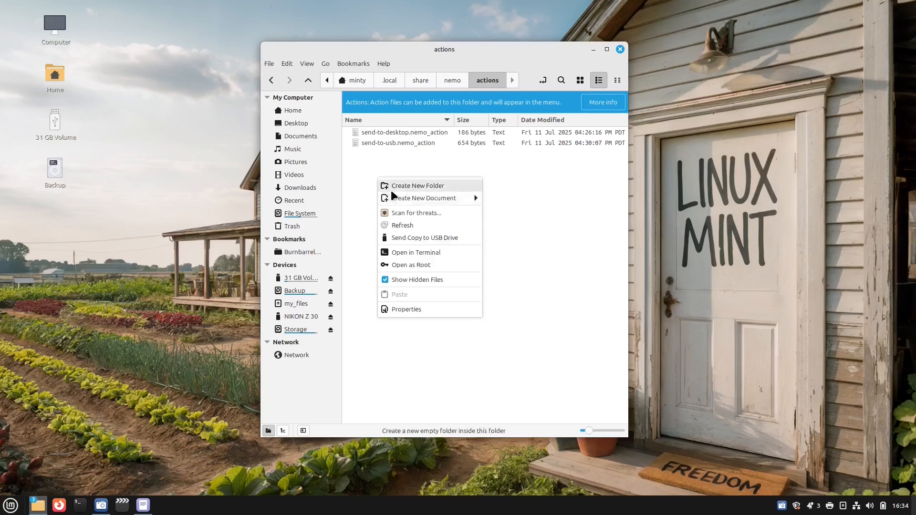
# - Create an empty document named thunderbird-mailto.nemo_action in the actions folder
pyautogui.click(422, 198)
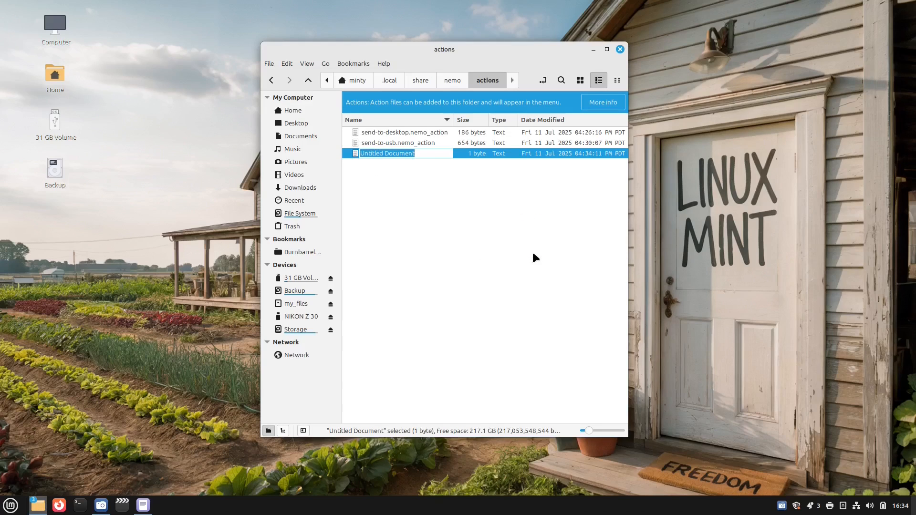
pyautogui.write('thunderbird-mailto.nemo_action')
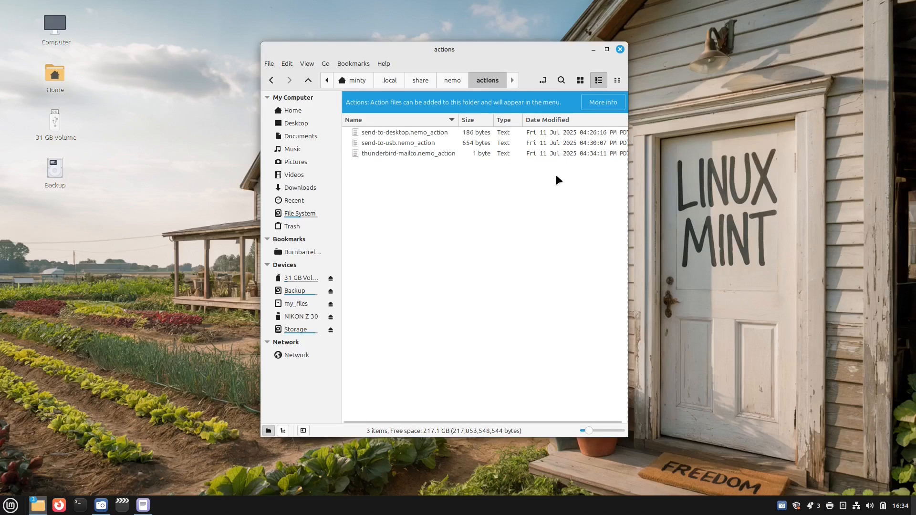
pyautogui.click(409, 153)
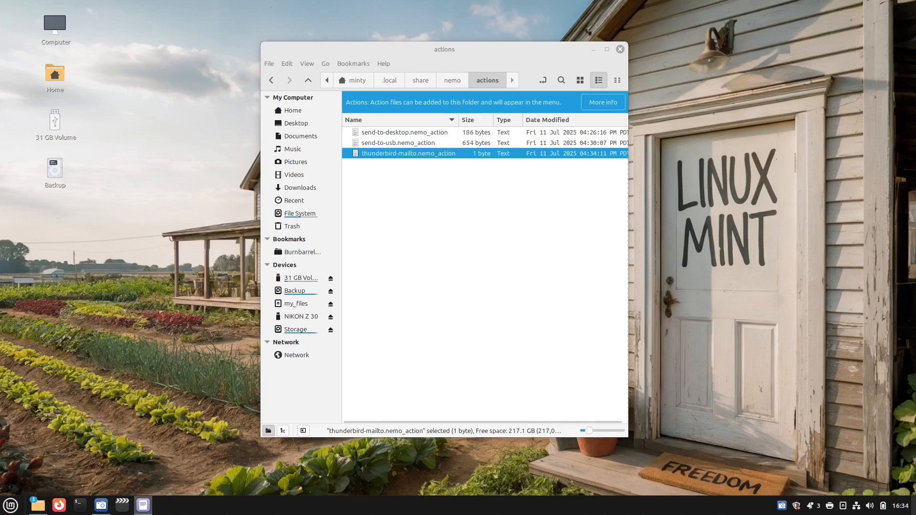
# - Paste the prepared action contents into thunderbird-mailto.nemo_action in Xed
pyautogui.doubleClick(408, 153)
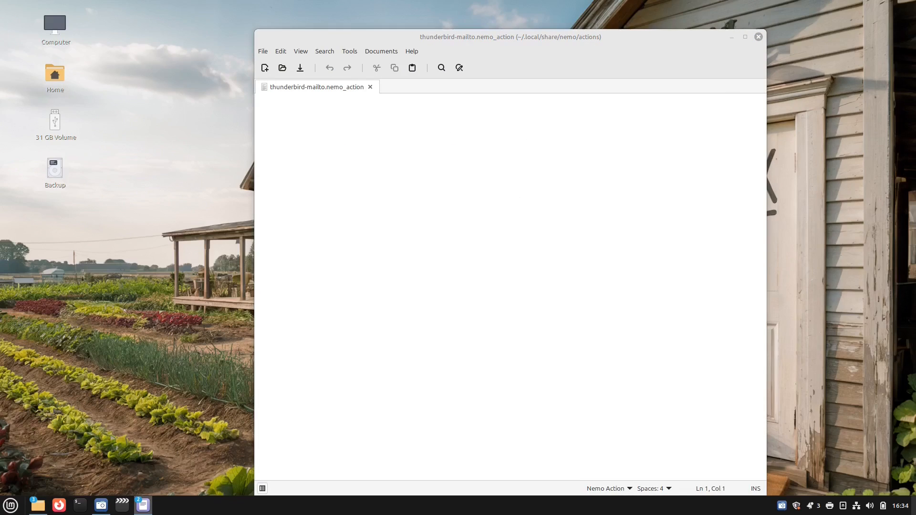
pyautogui.rightClick(363, 170)
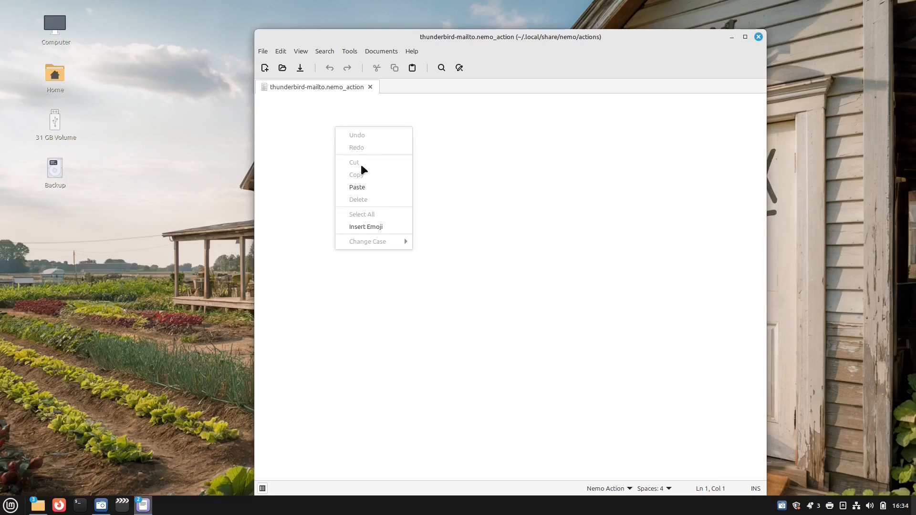
pyautogui.click(357, 187)
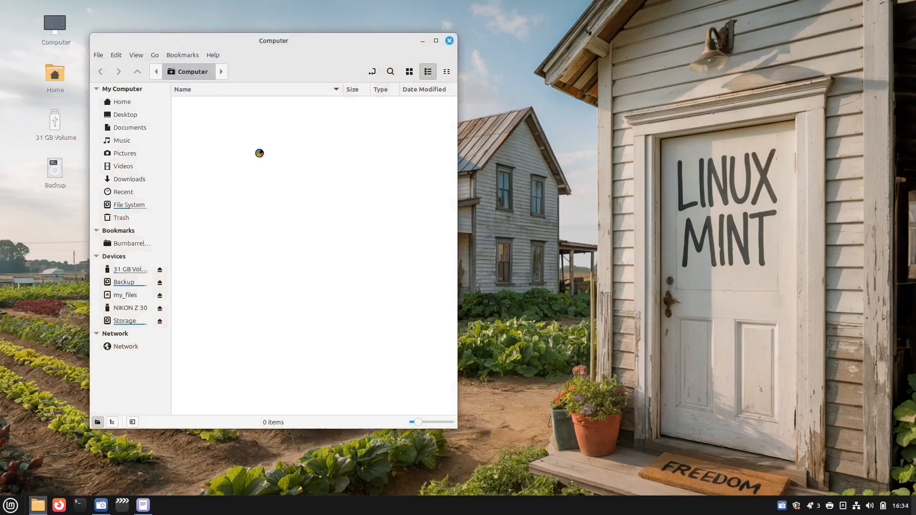
# - Send a copy of the Cura AppImage from Downloads to the USB drive, then select git-2.26.2.tar.gz
pyautogui.click(130, 178)
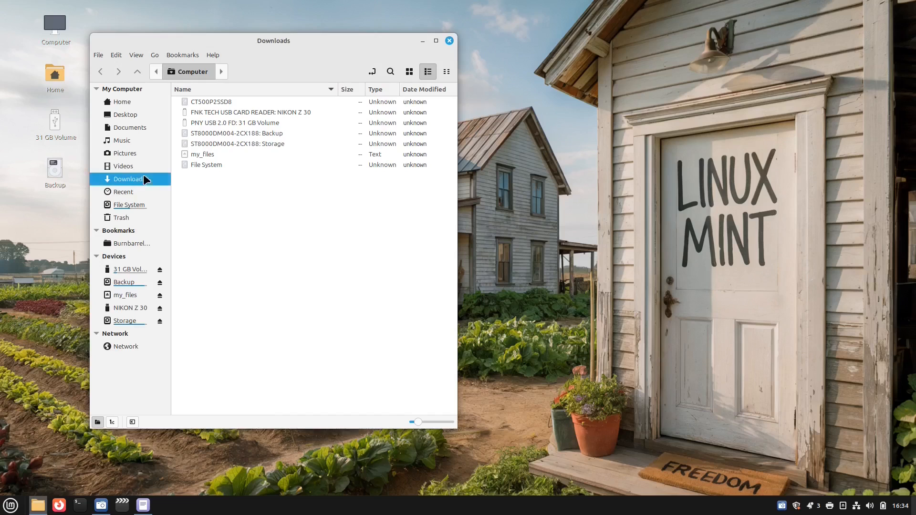
pyautogui.rightClick(251, 123)
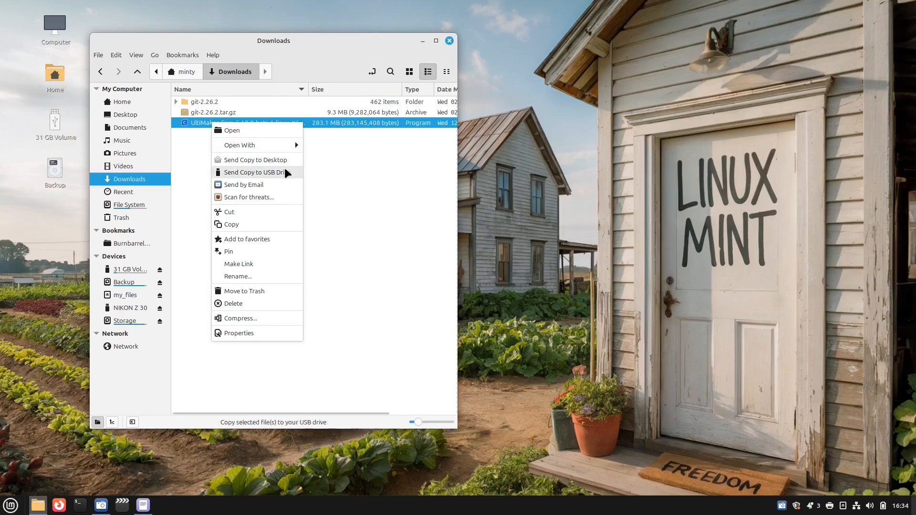
pyautogui.click(245, 184)
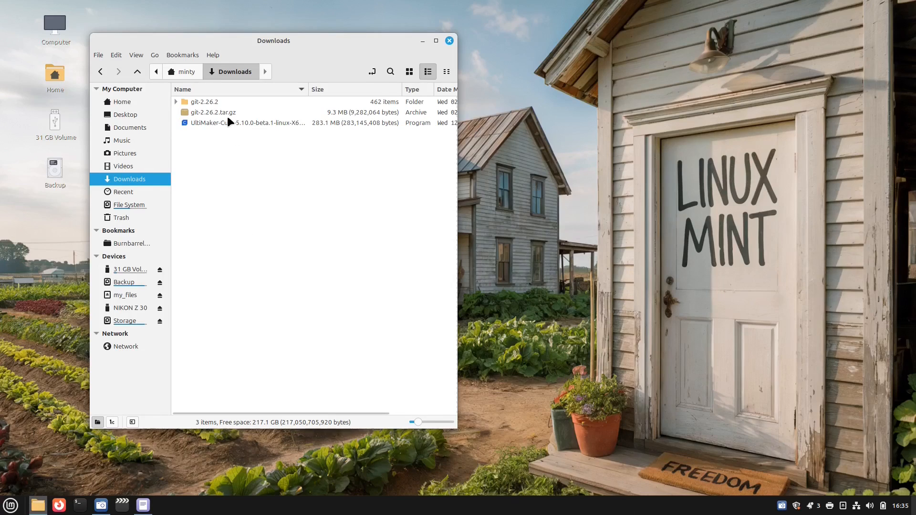
pyautogui.click(213, 111)
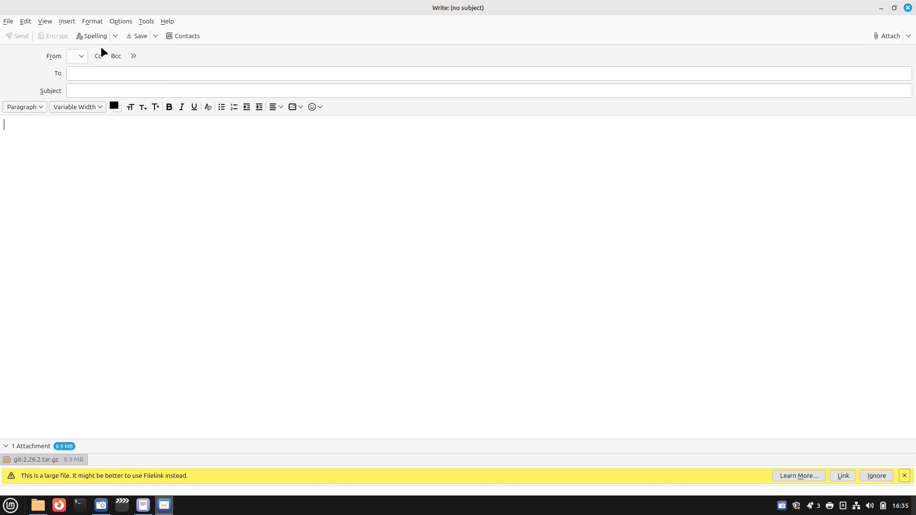
pyautogui.moveTo(743, 388)
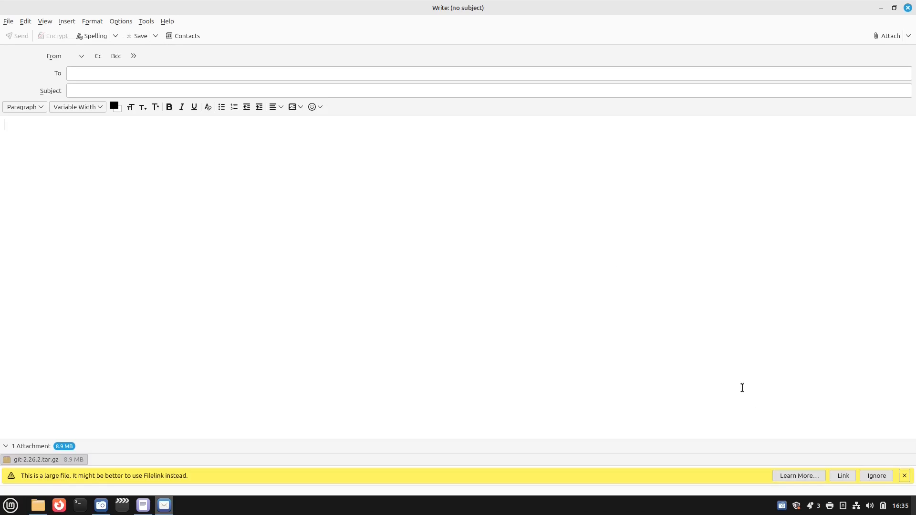
pyautogui.moveTo(196, 162)
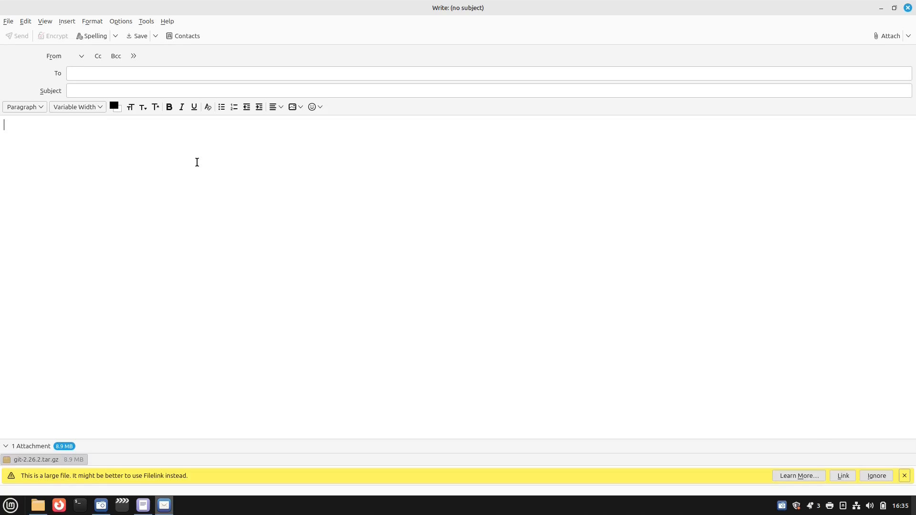
pyautogui.moveTo(464, 114)
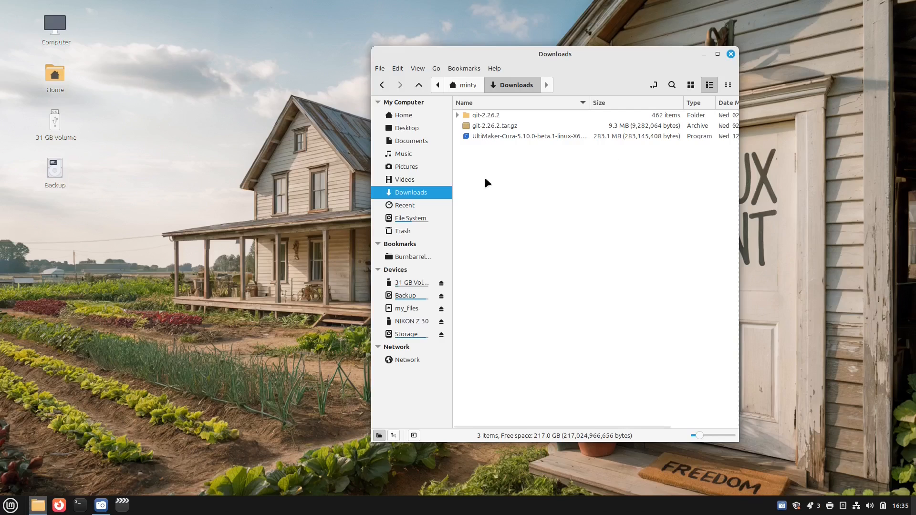
pyautogui.rightClick(487, 183)
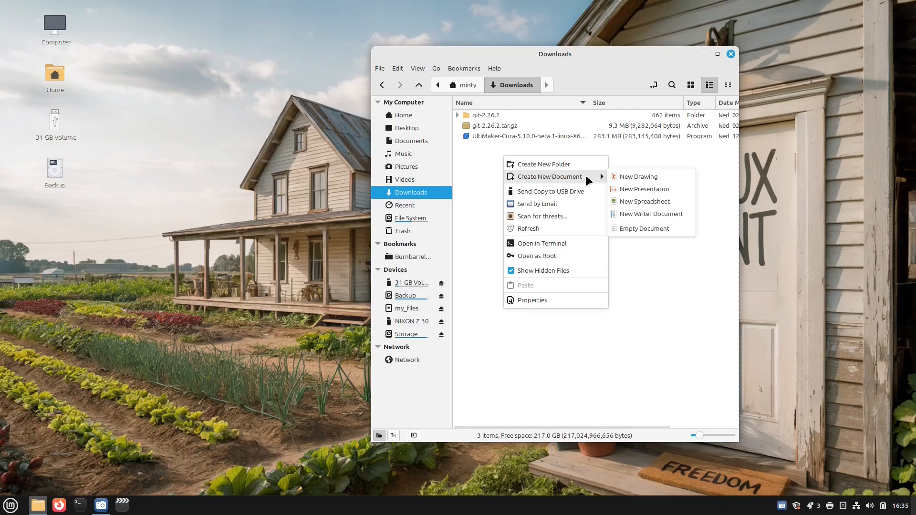
pyautogui.moveTo(645, 189)
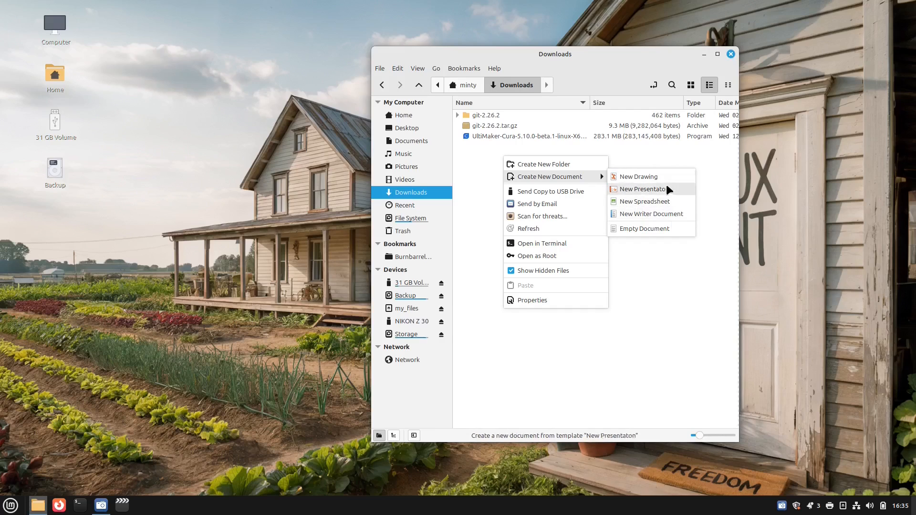
pyautogui.moveTo(550, 190)
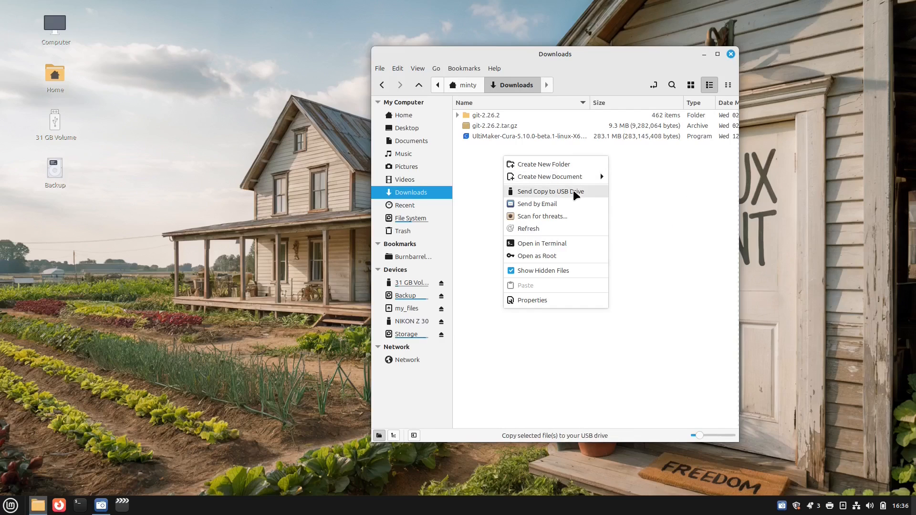
pyautogui.moveTo(538, 203)
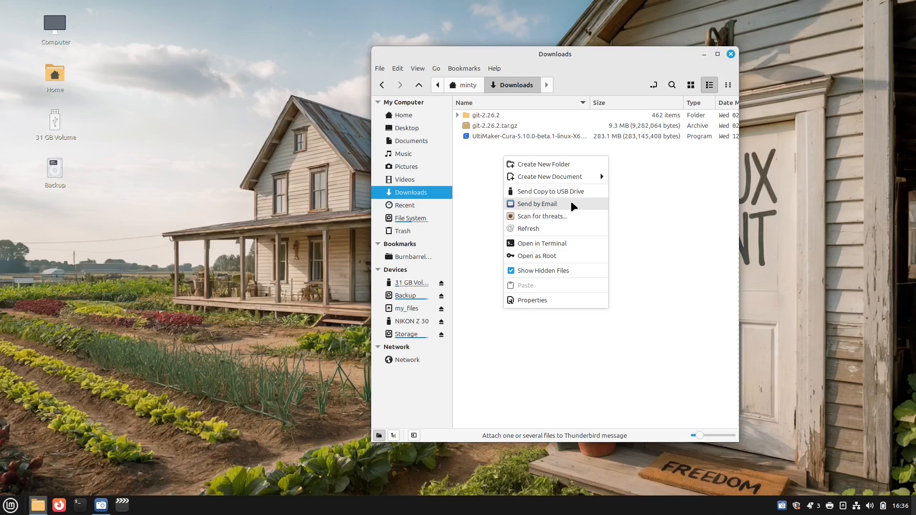
pyautogui.click(584, 228)
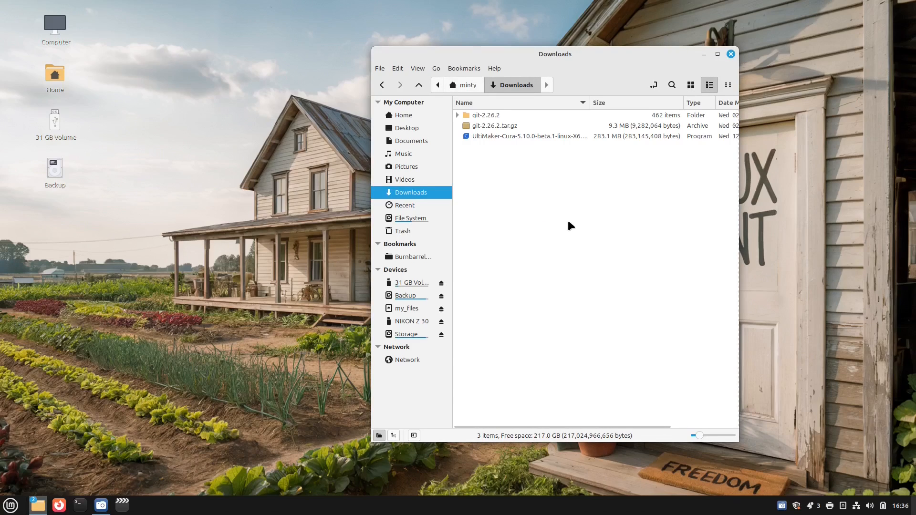
pyautogui.rightClick(571, 226)
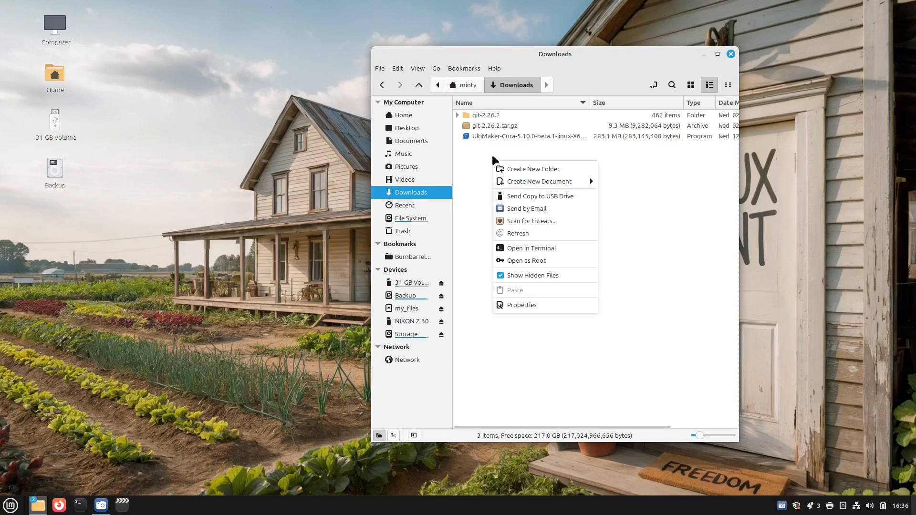
pyautogui.moveTo(522, 138)
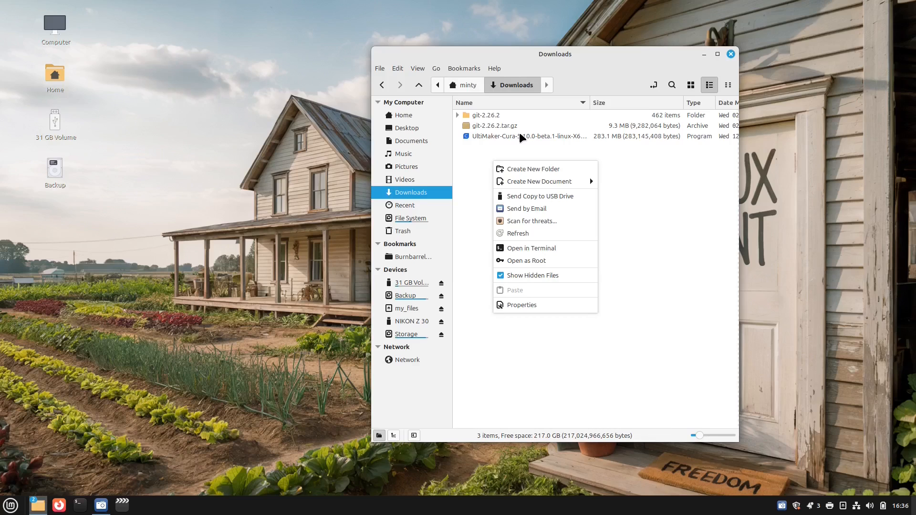
pyautogui.rightClick(525, 136)
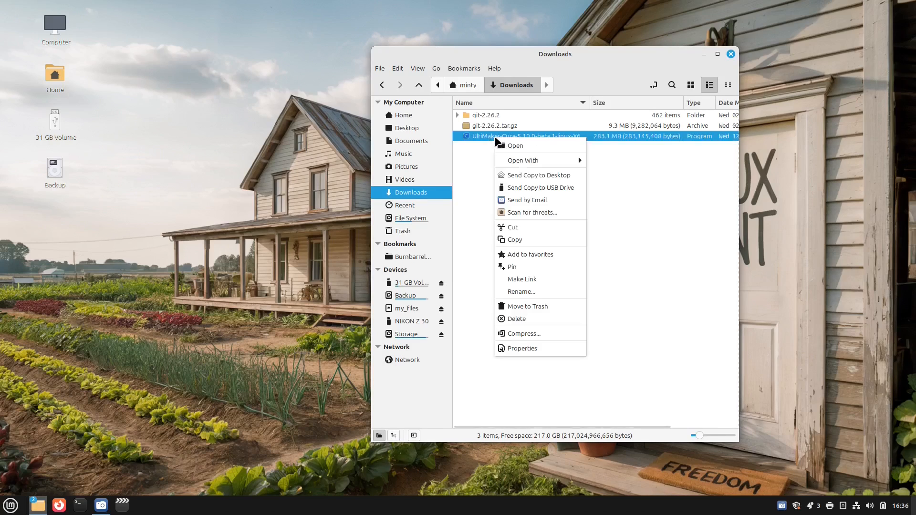
pyautogui.moveTo(525, 174)
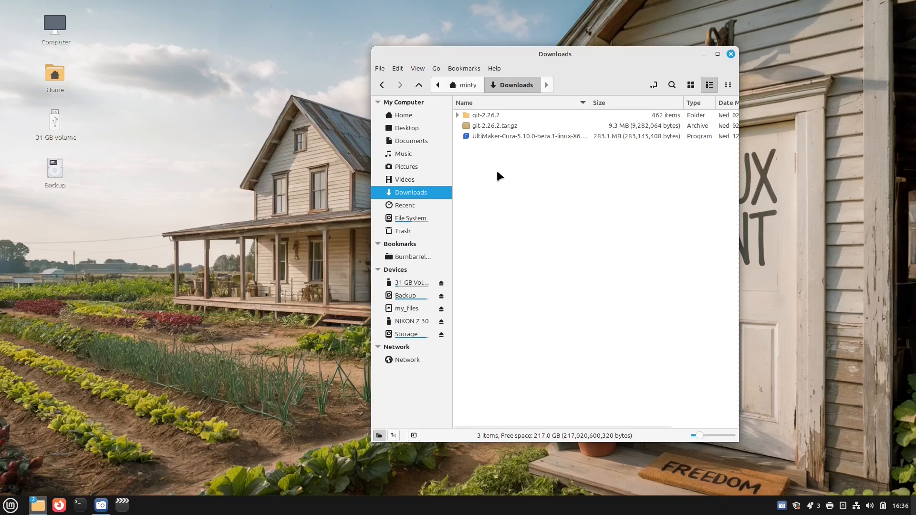
pyautogui.rightClick(499, 176)
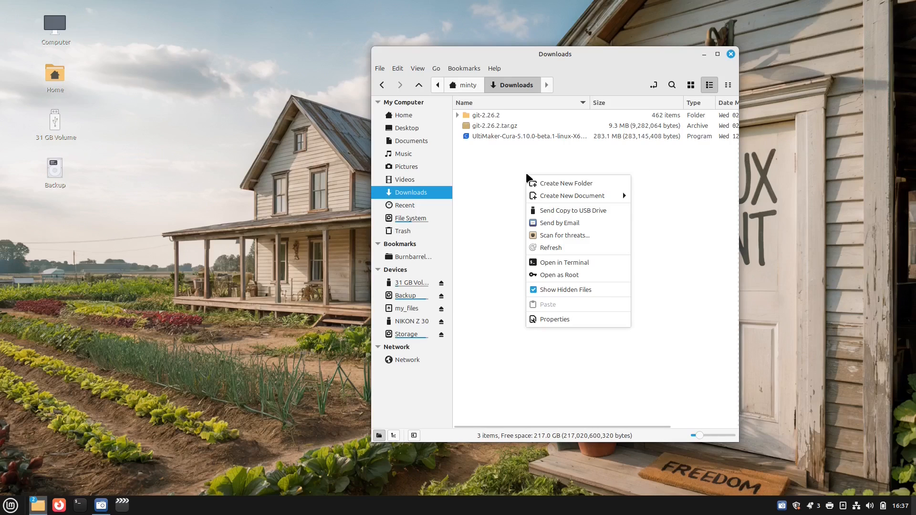
pyautogui.moveTo(572, 195)
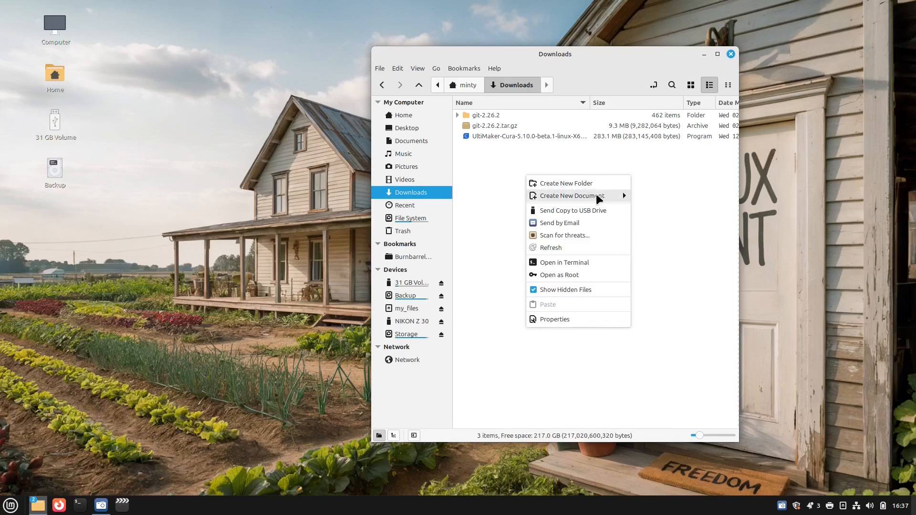